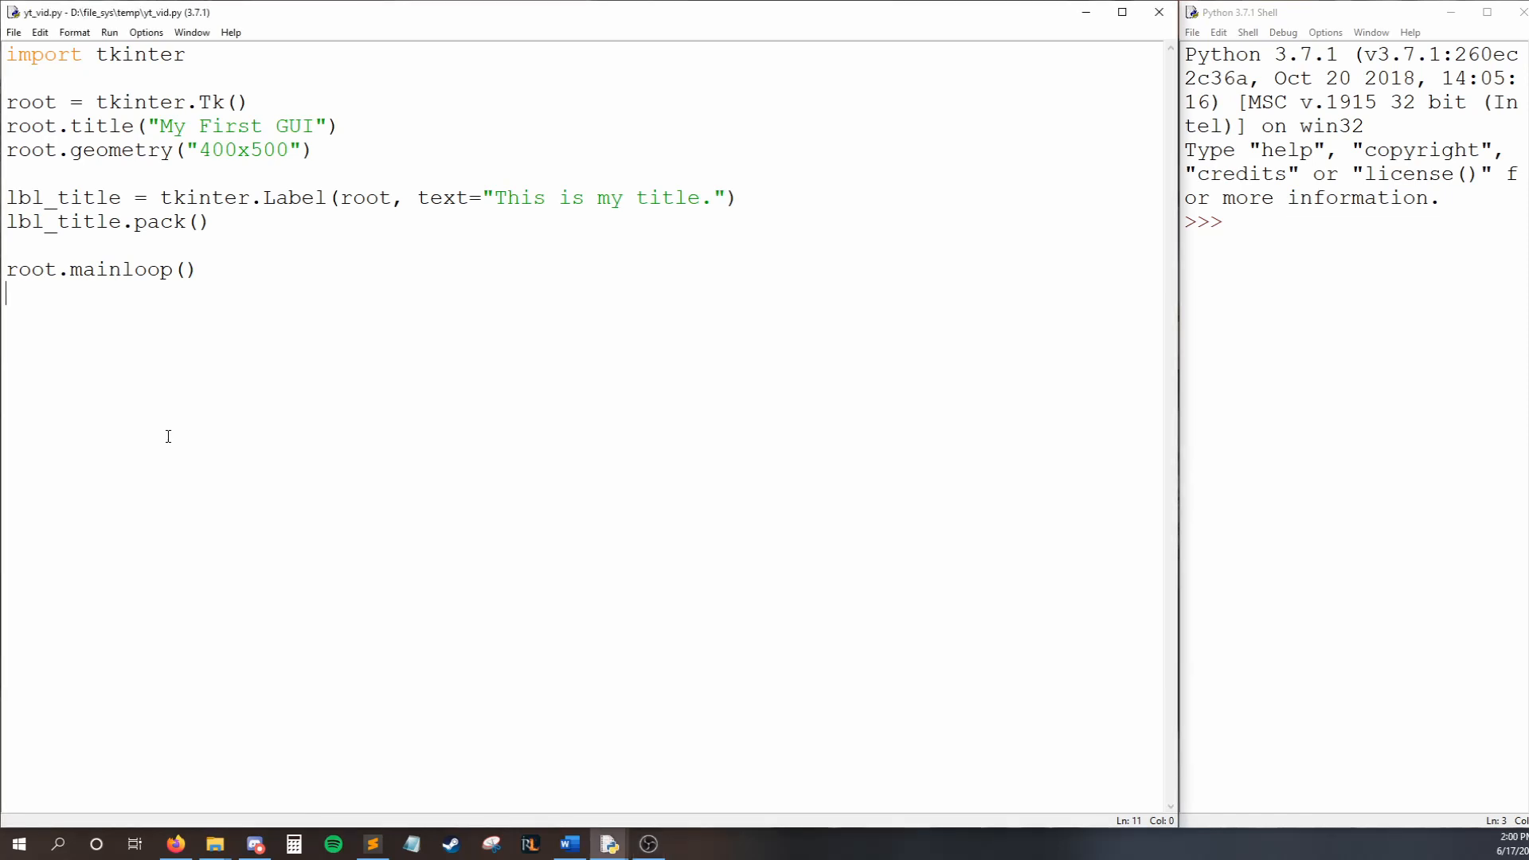
# - Browse the disk for another script, then close the file browser without opening anything
pyautogui.click(14, 32)
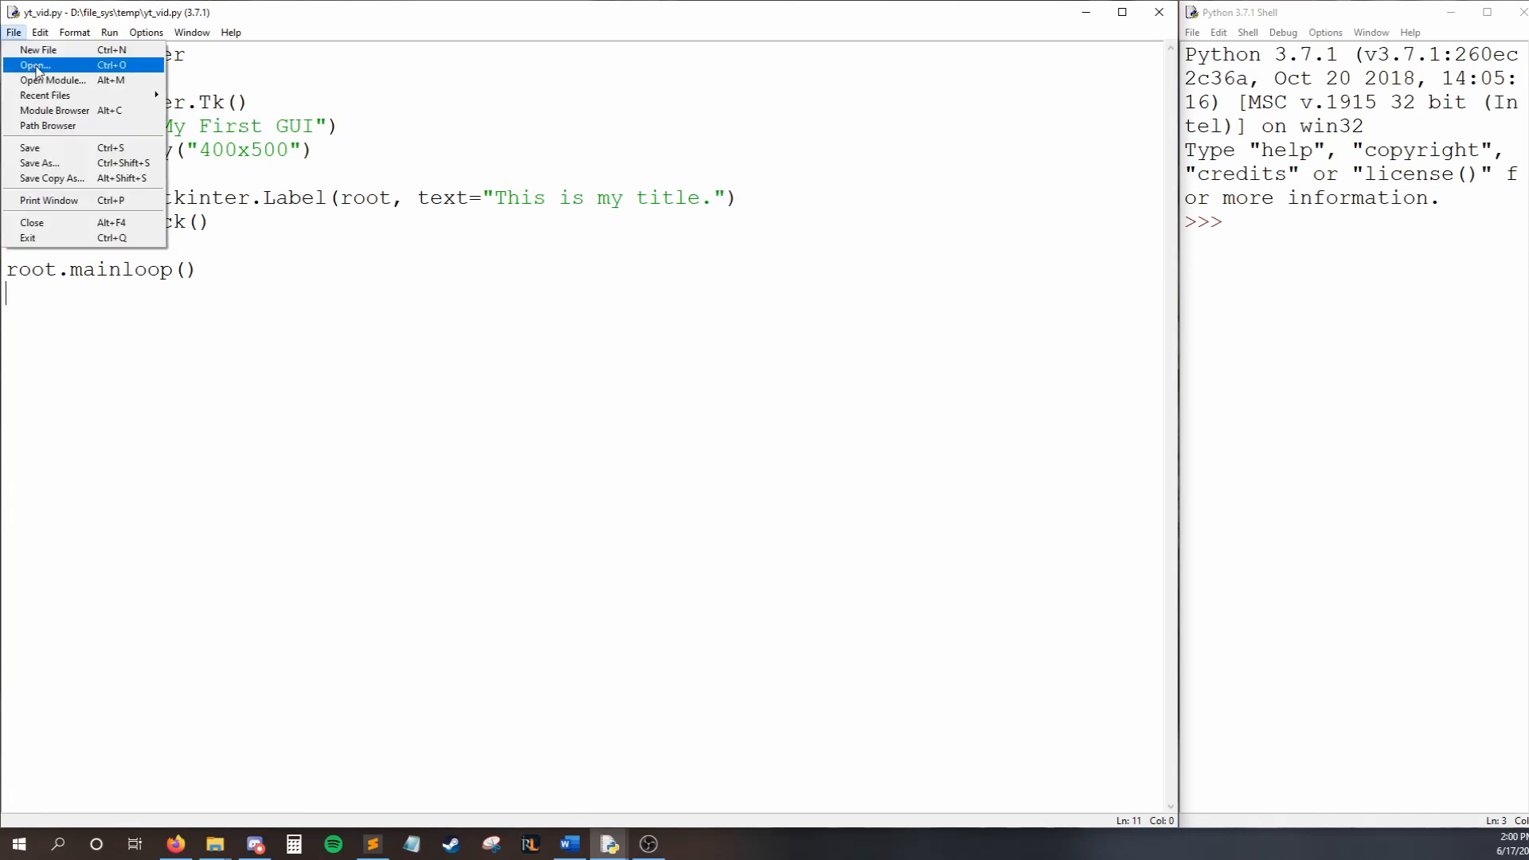
pyautogui.click(35, 65)
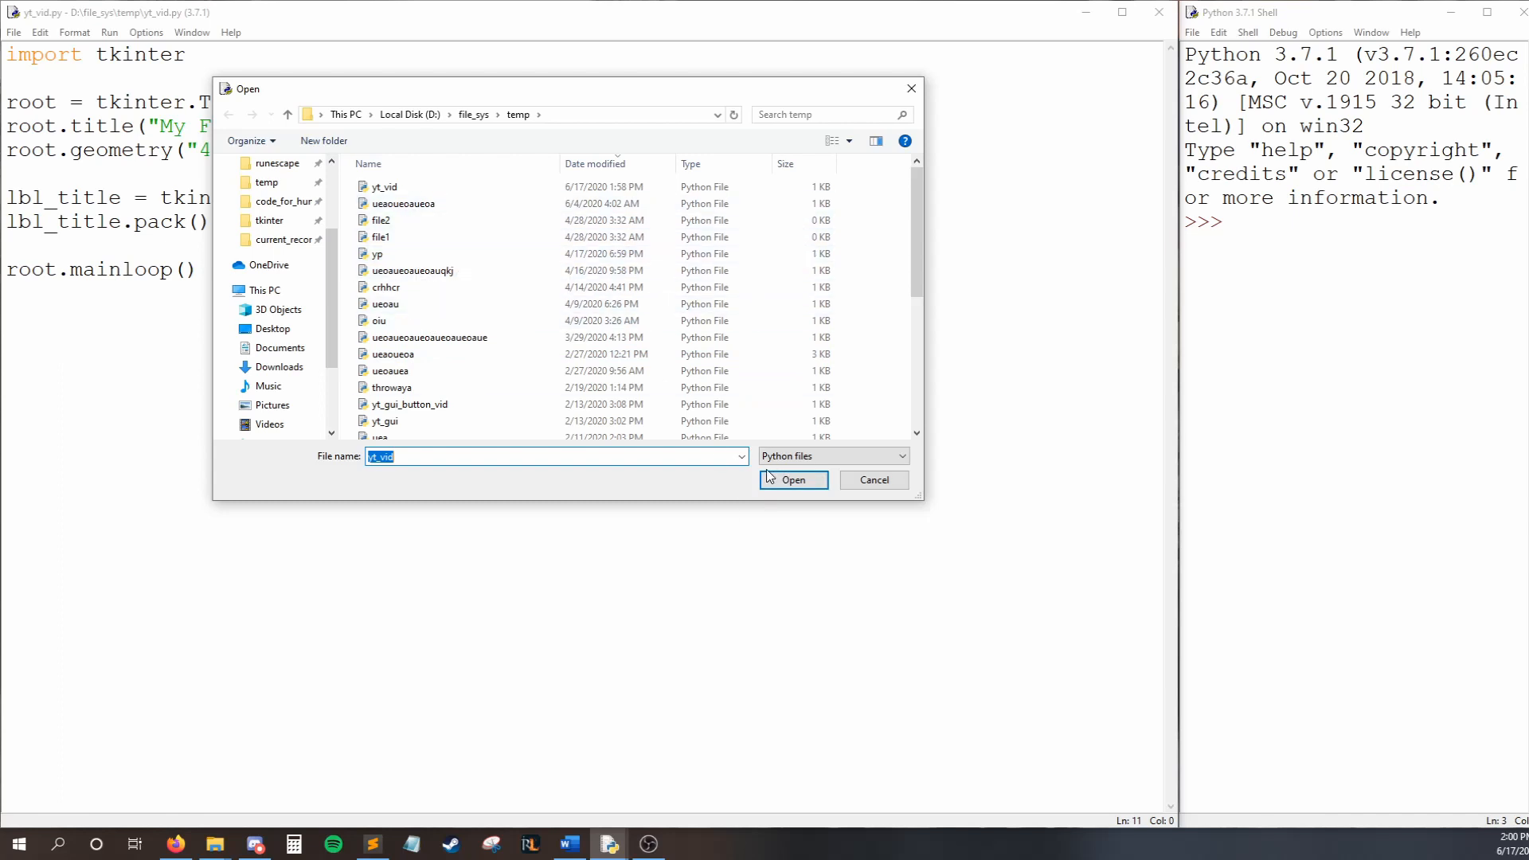
pyautogui.click(390, 371)
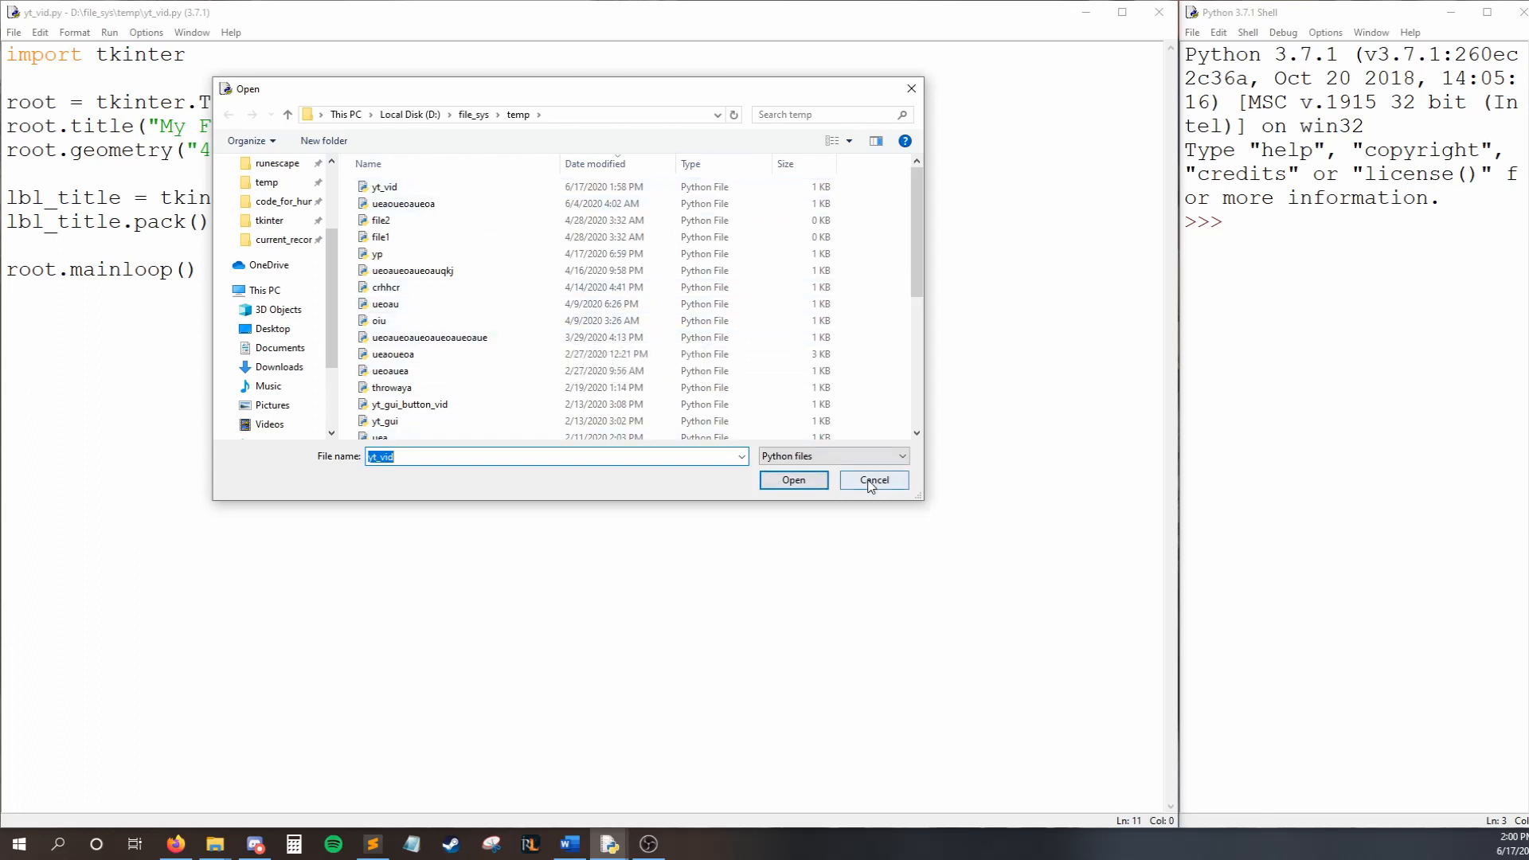
pyautogui.click(871, 480)
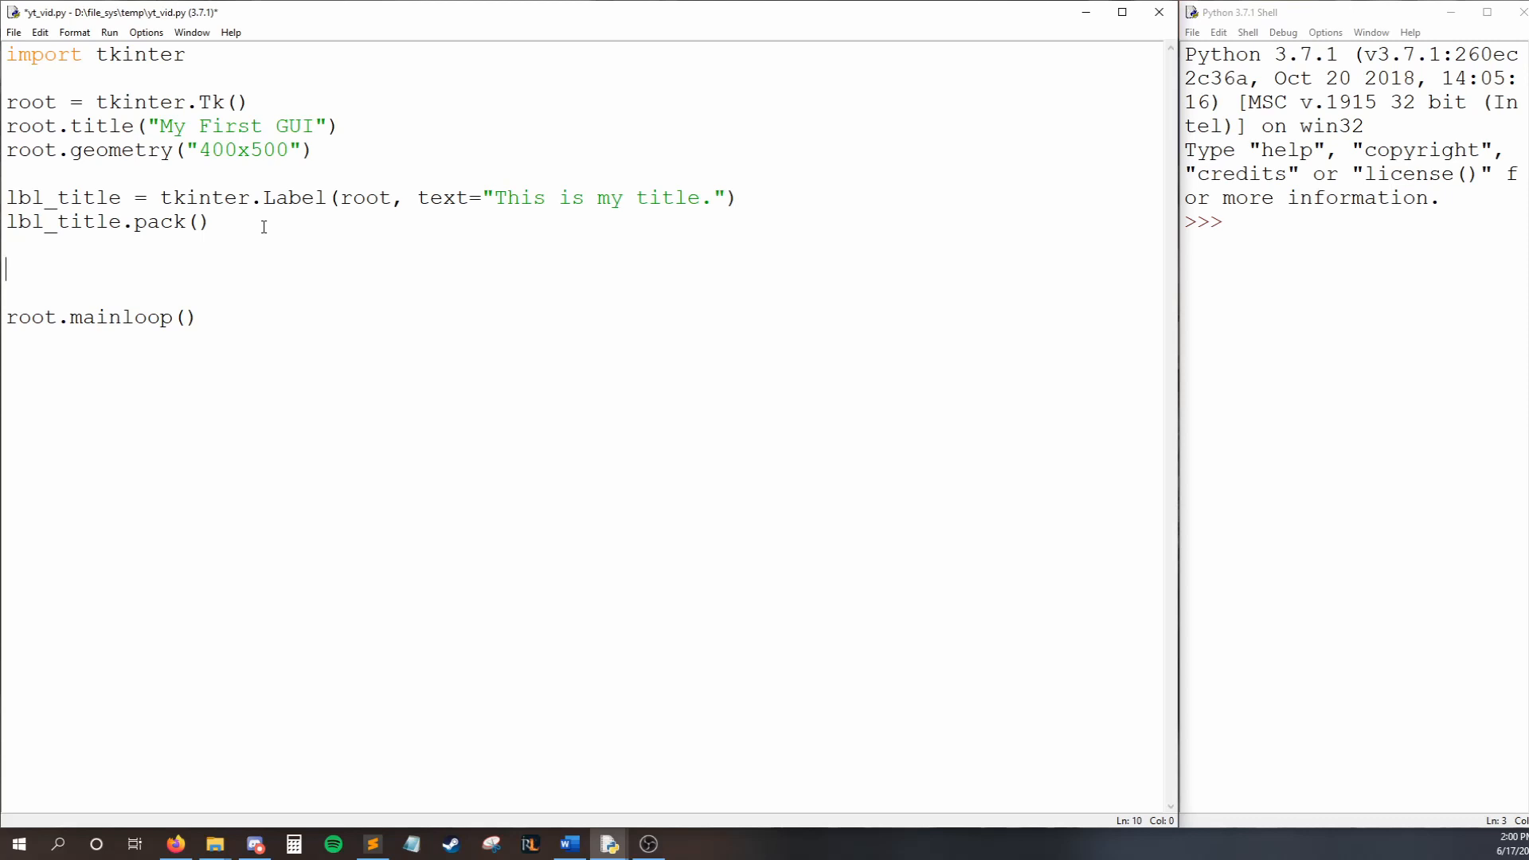
# - Write txt_path = tkinter.Entry(root, width=200) and txt_path.pack() below the title label
pyautogui.write('txt_path')
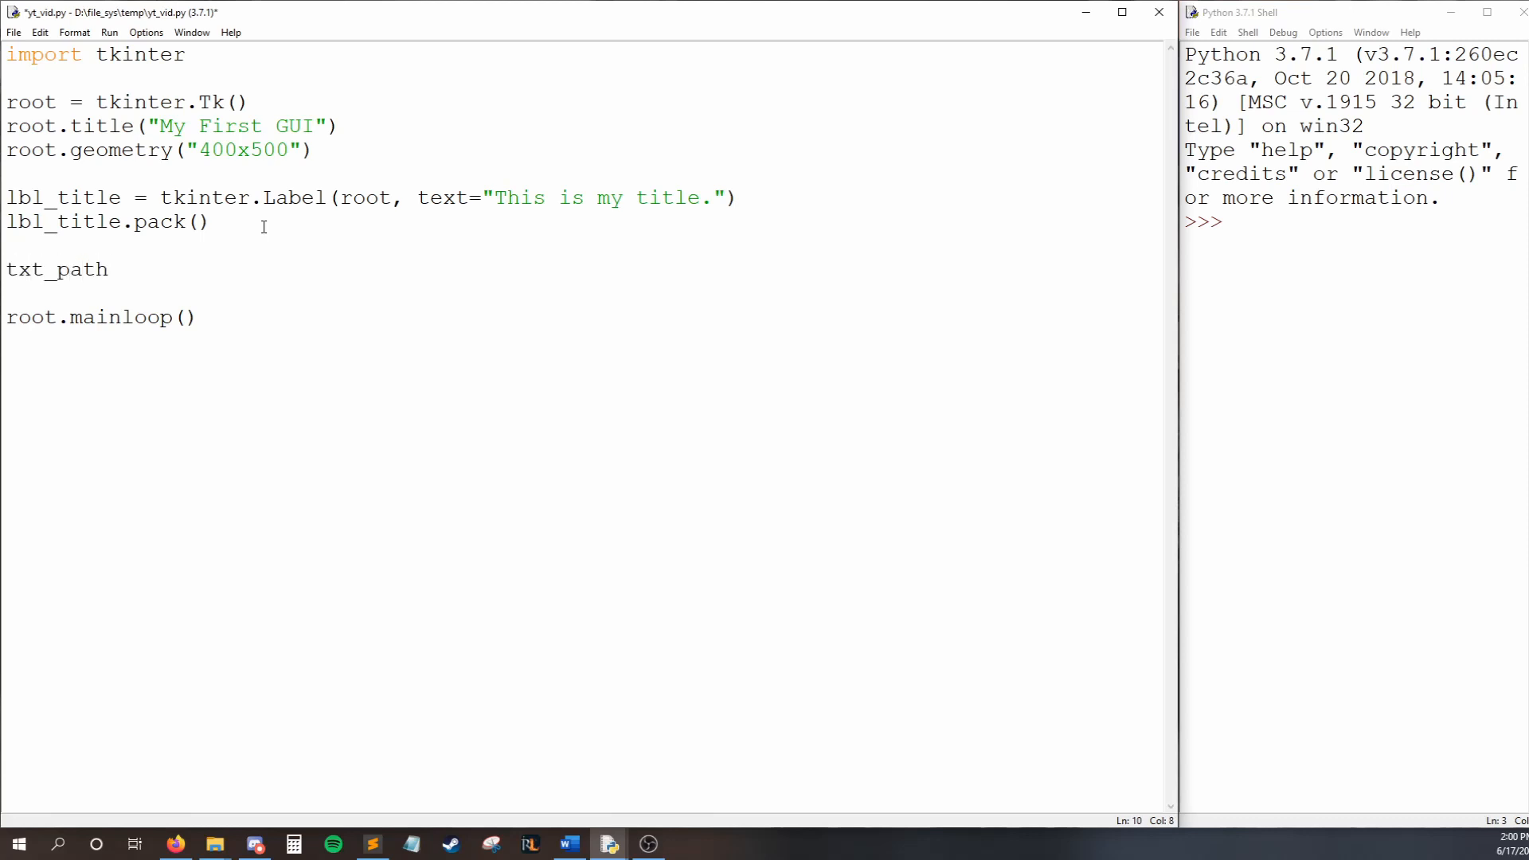
pyautogui.write('=')
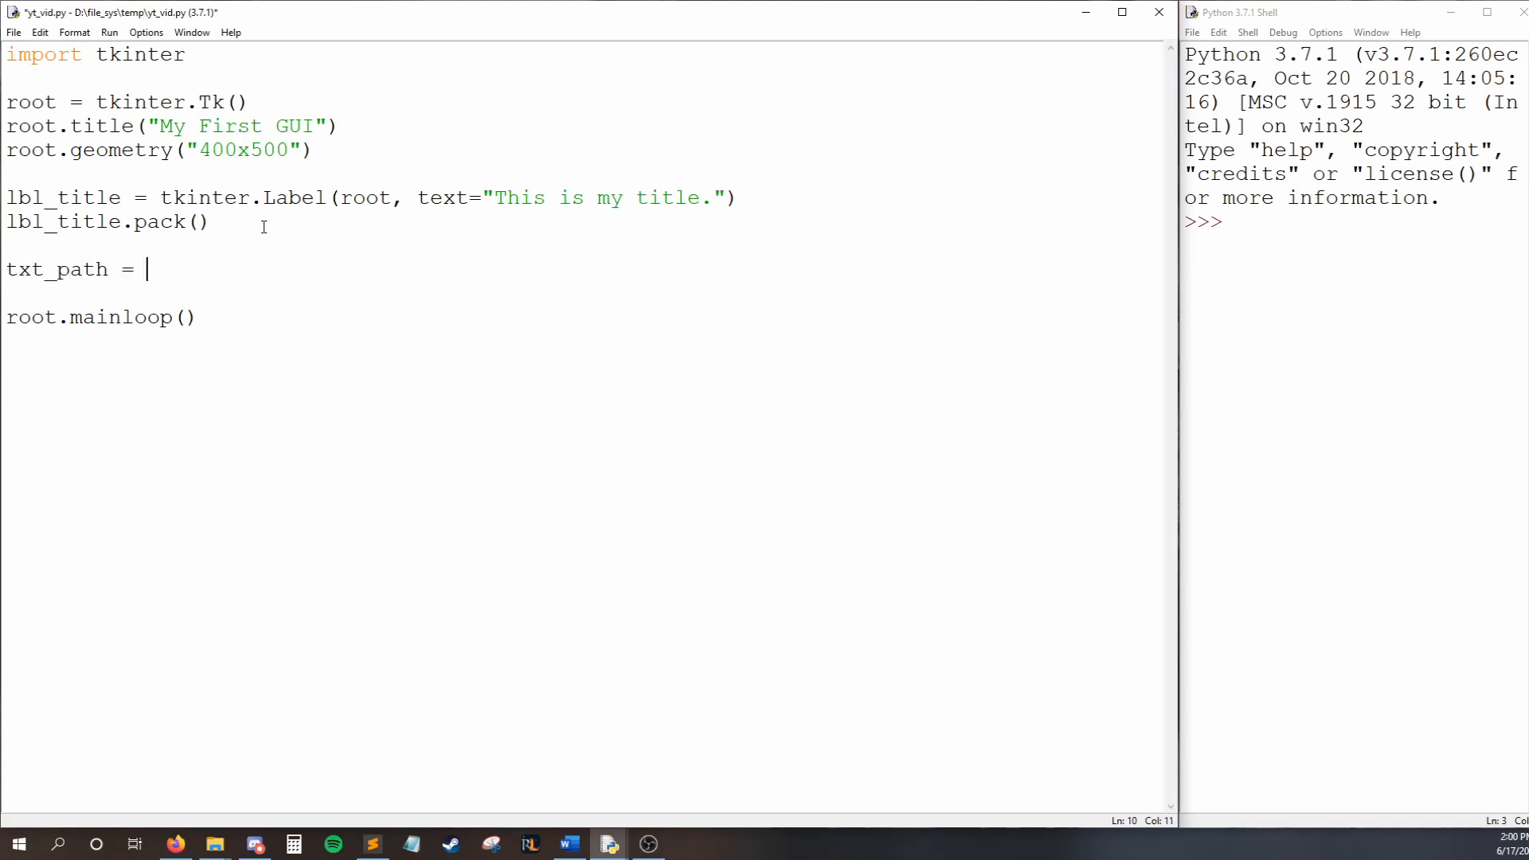
pyautogui.write('tkinter.Ent')
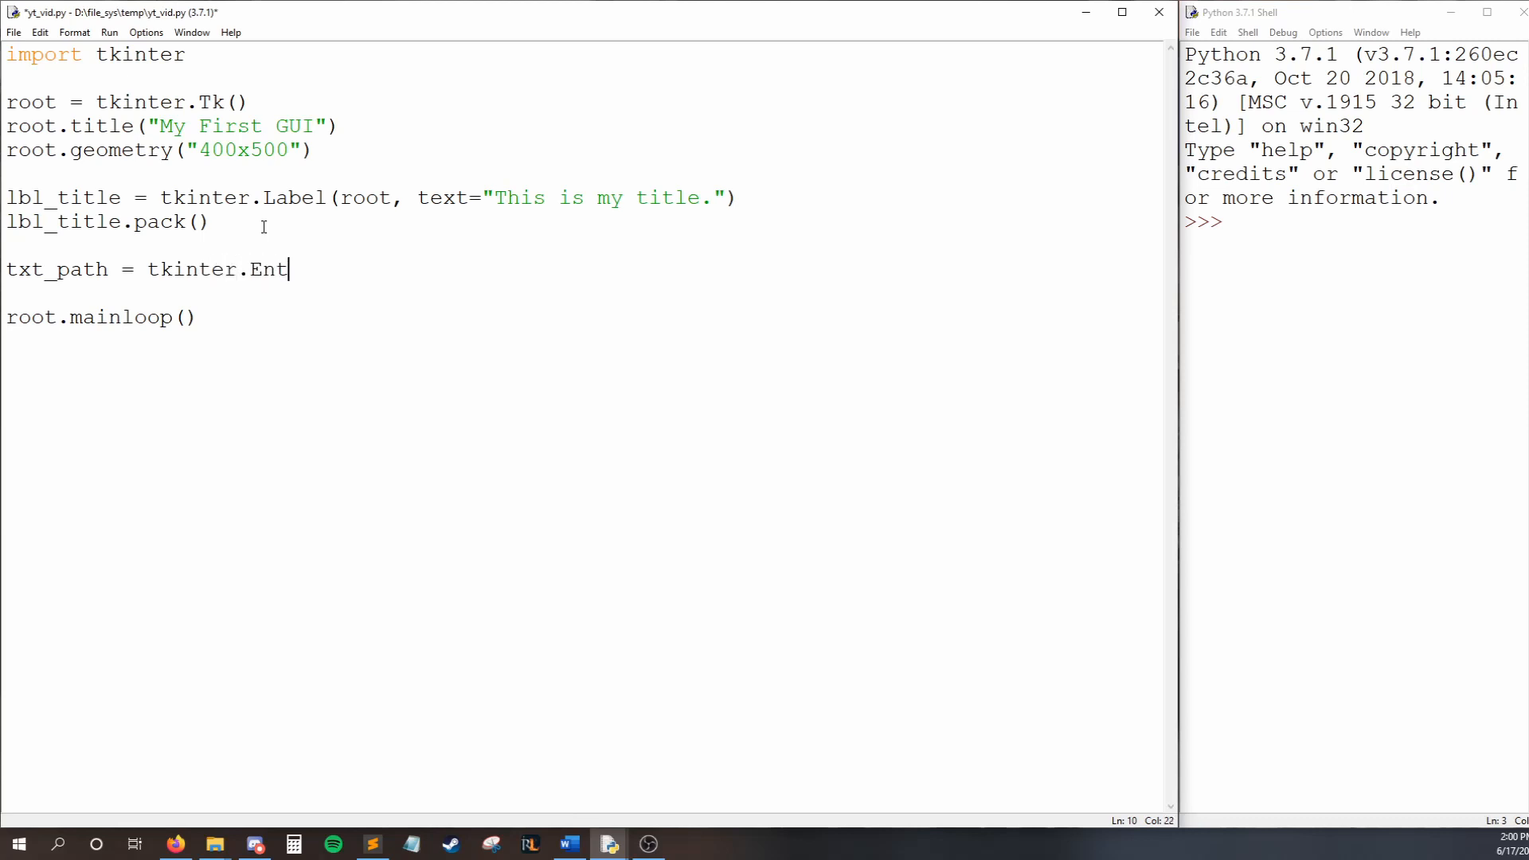
pyautogui.write('ry()')
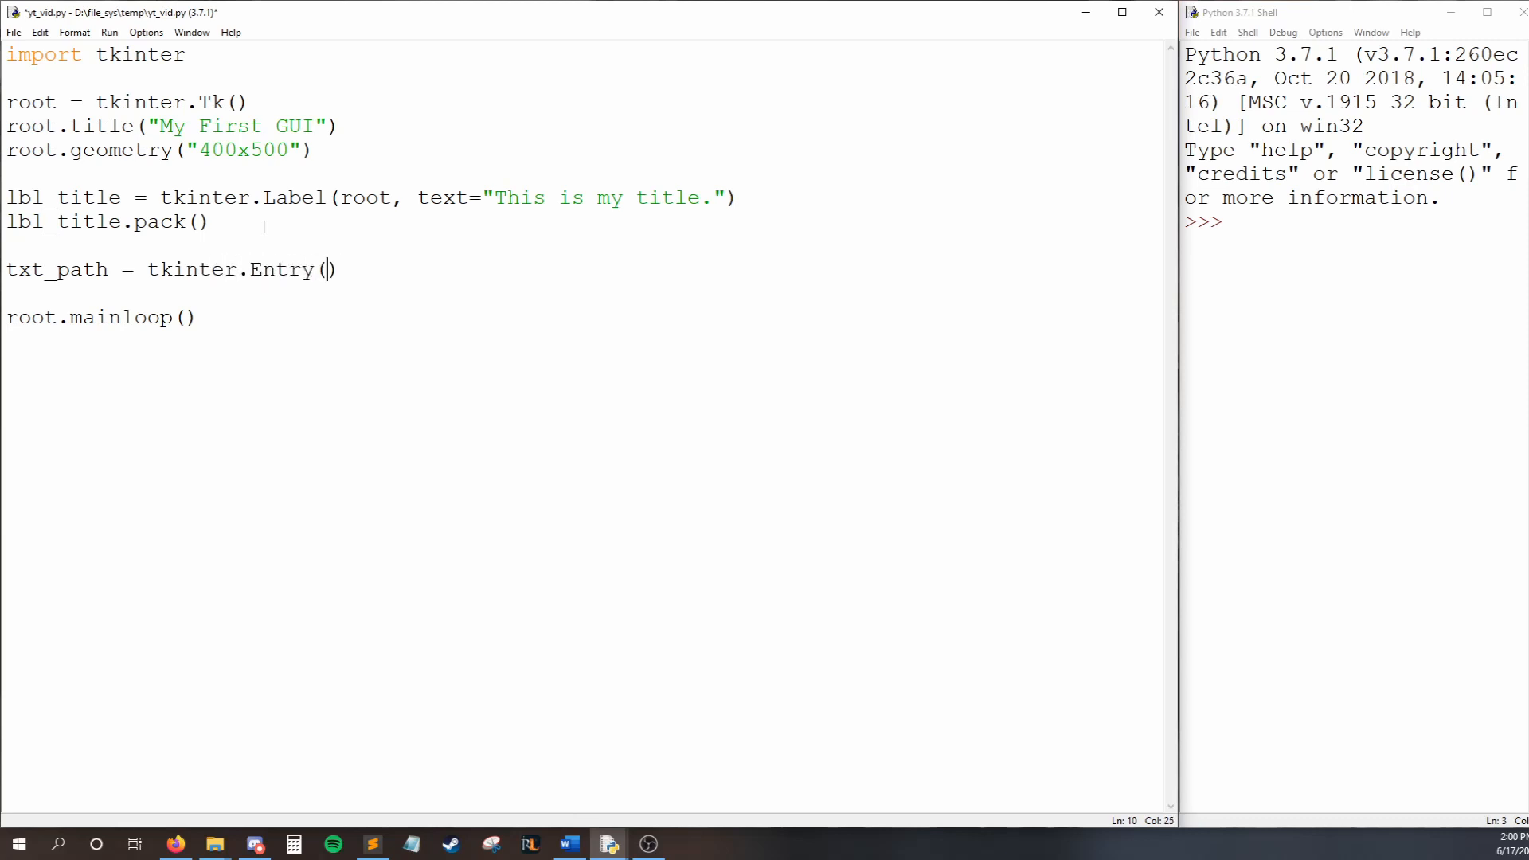
pyautogui.write('root, width=200')
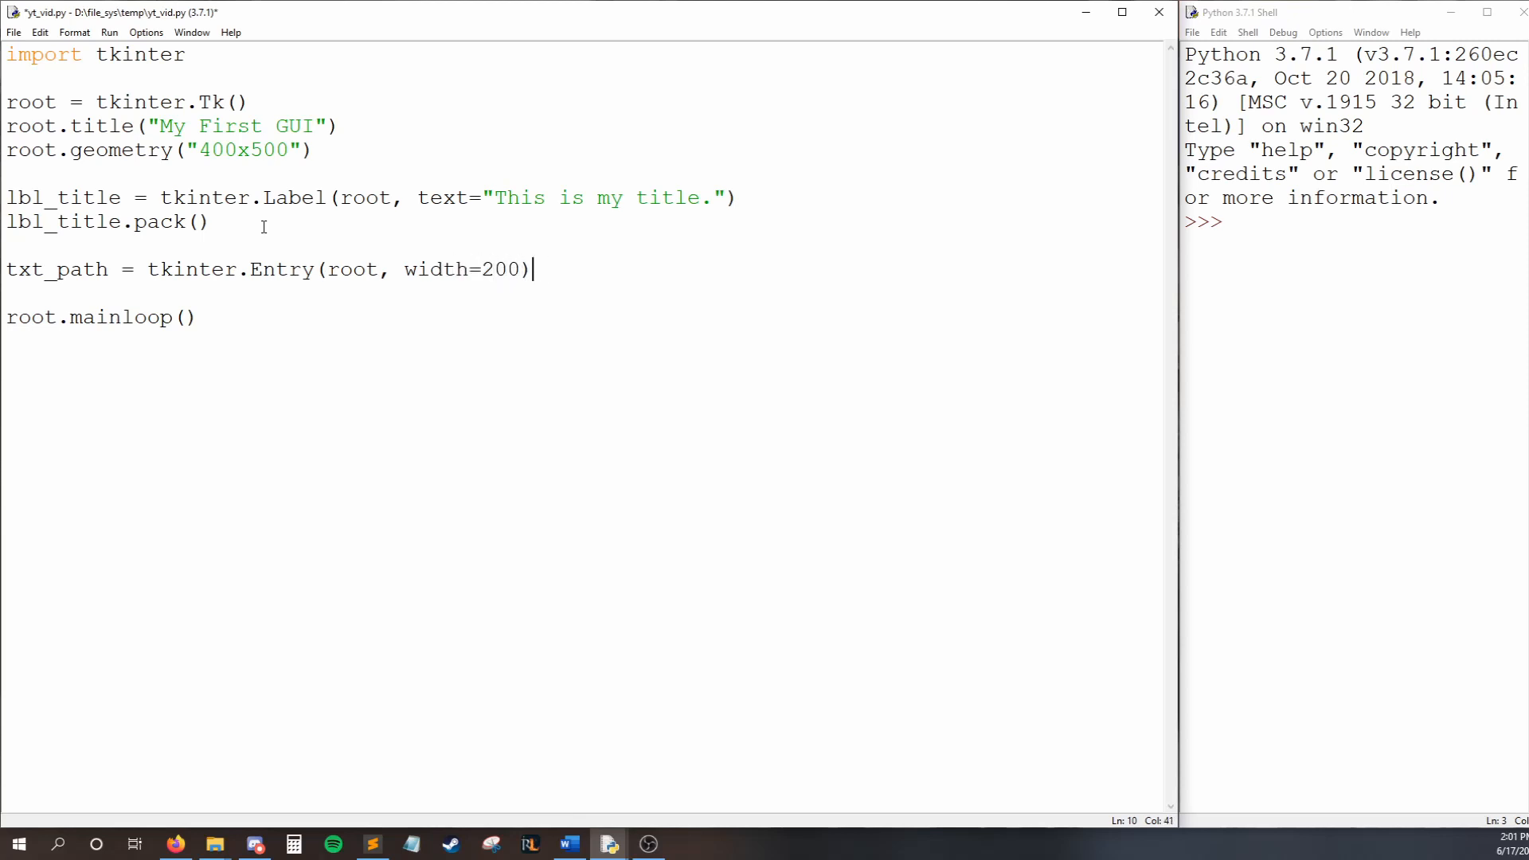
pyautogui.write('txt_p')
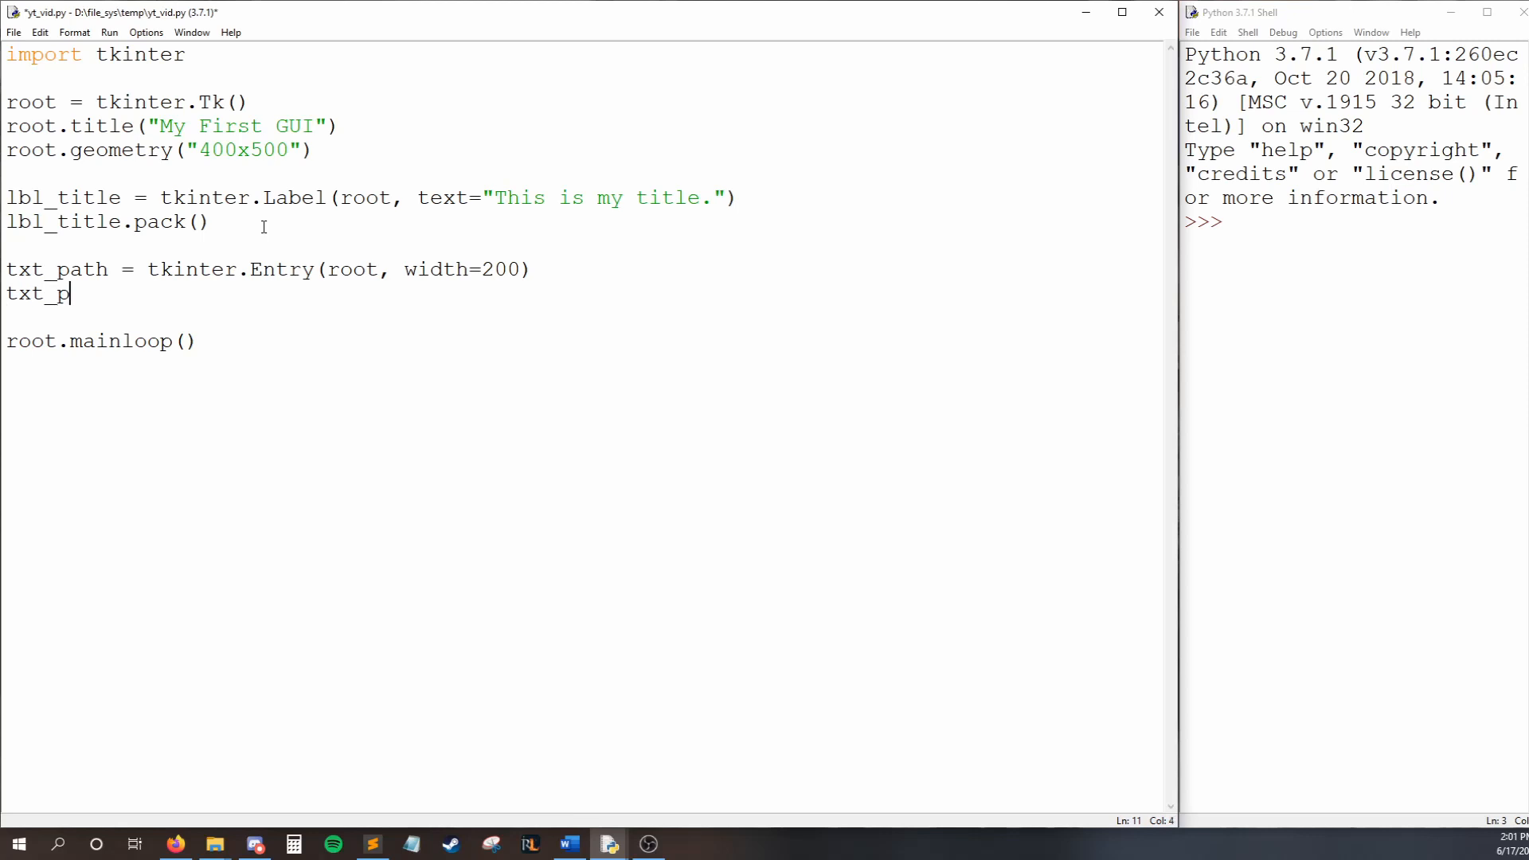
pyautogui.write('ath.pack()')
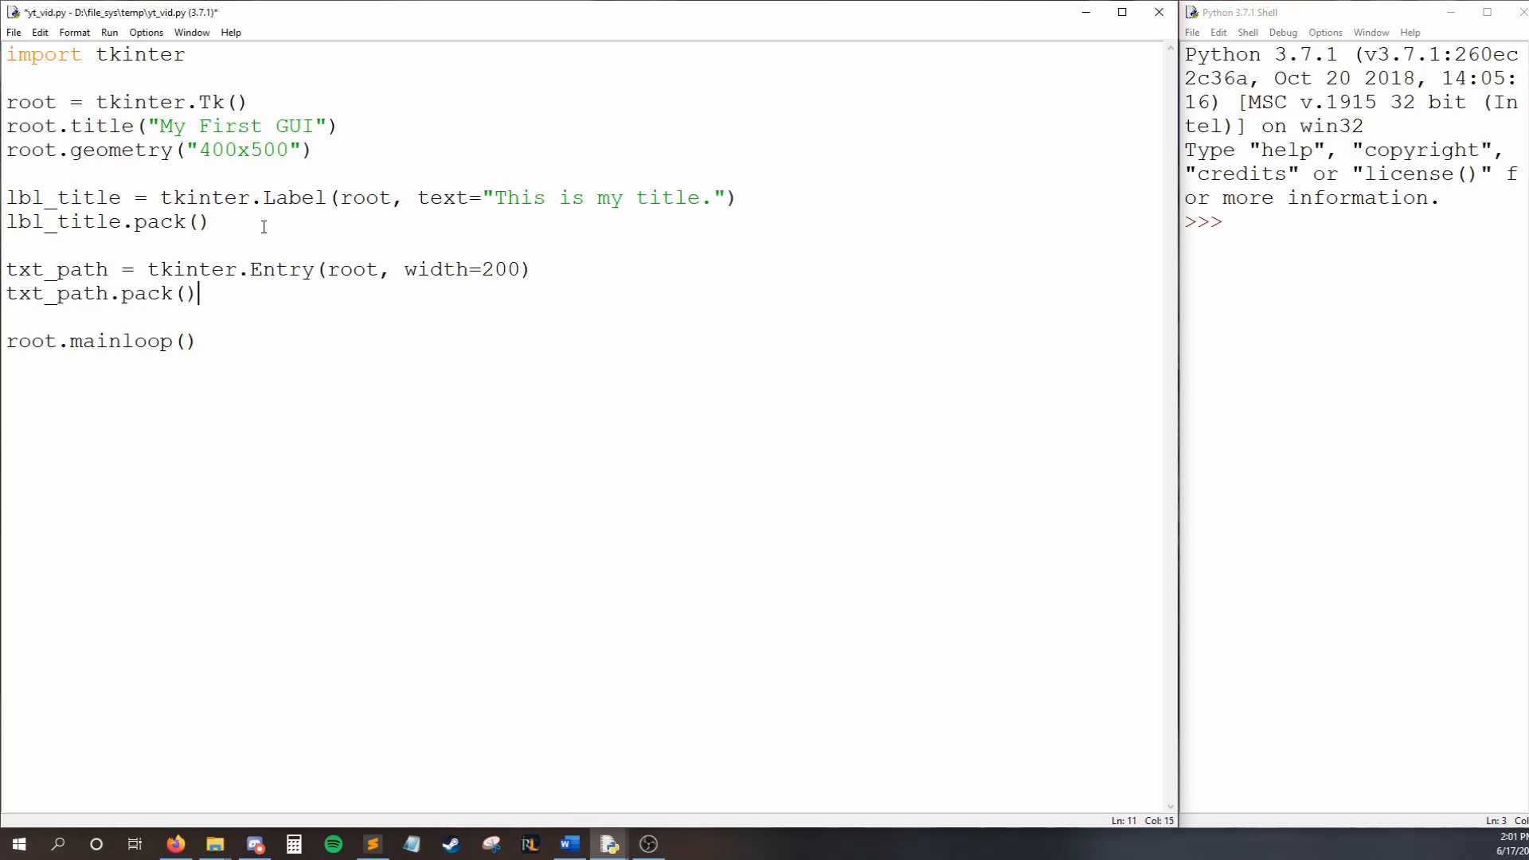
# - Start btn_get_path = tkinter.Button(root, text="Select file", ...) in the script
pyautogui.write('btn_get')
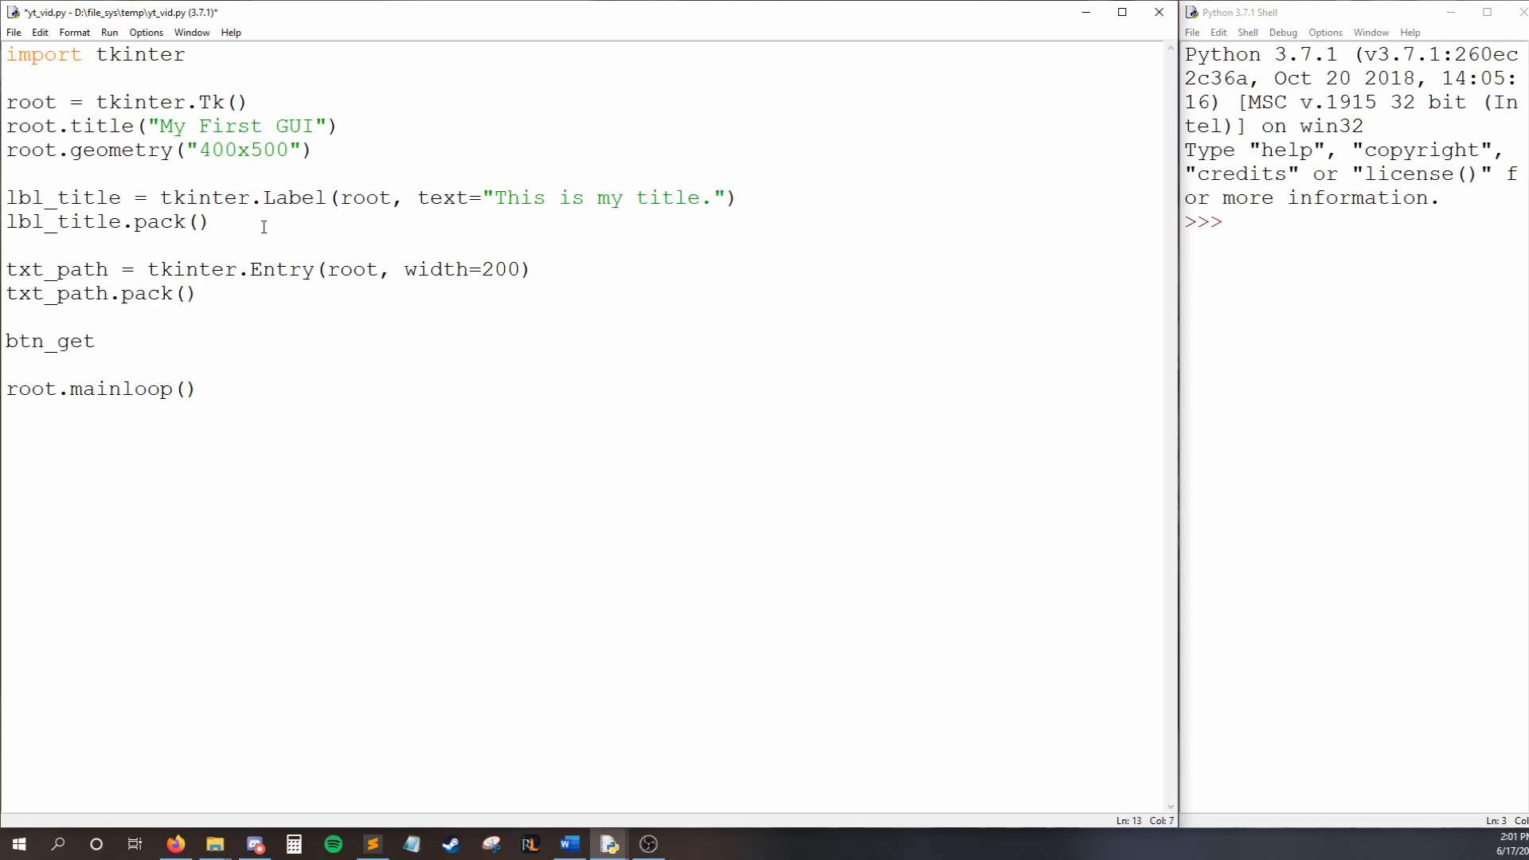
pyautogui.write('_path =')
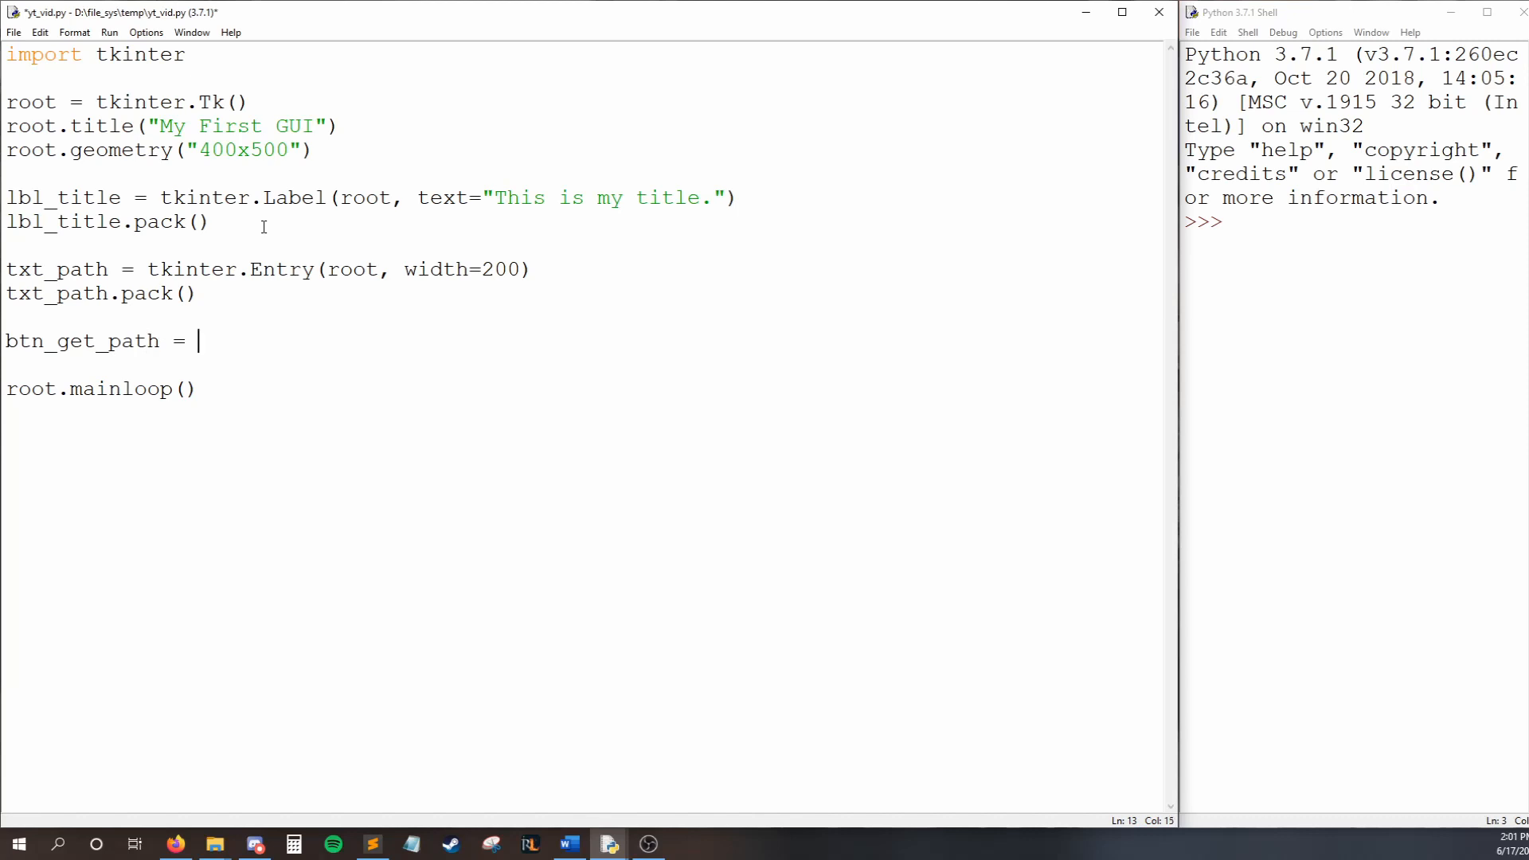
pyautogui.write('tkinter.Button(')
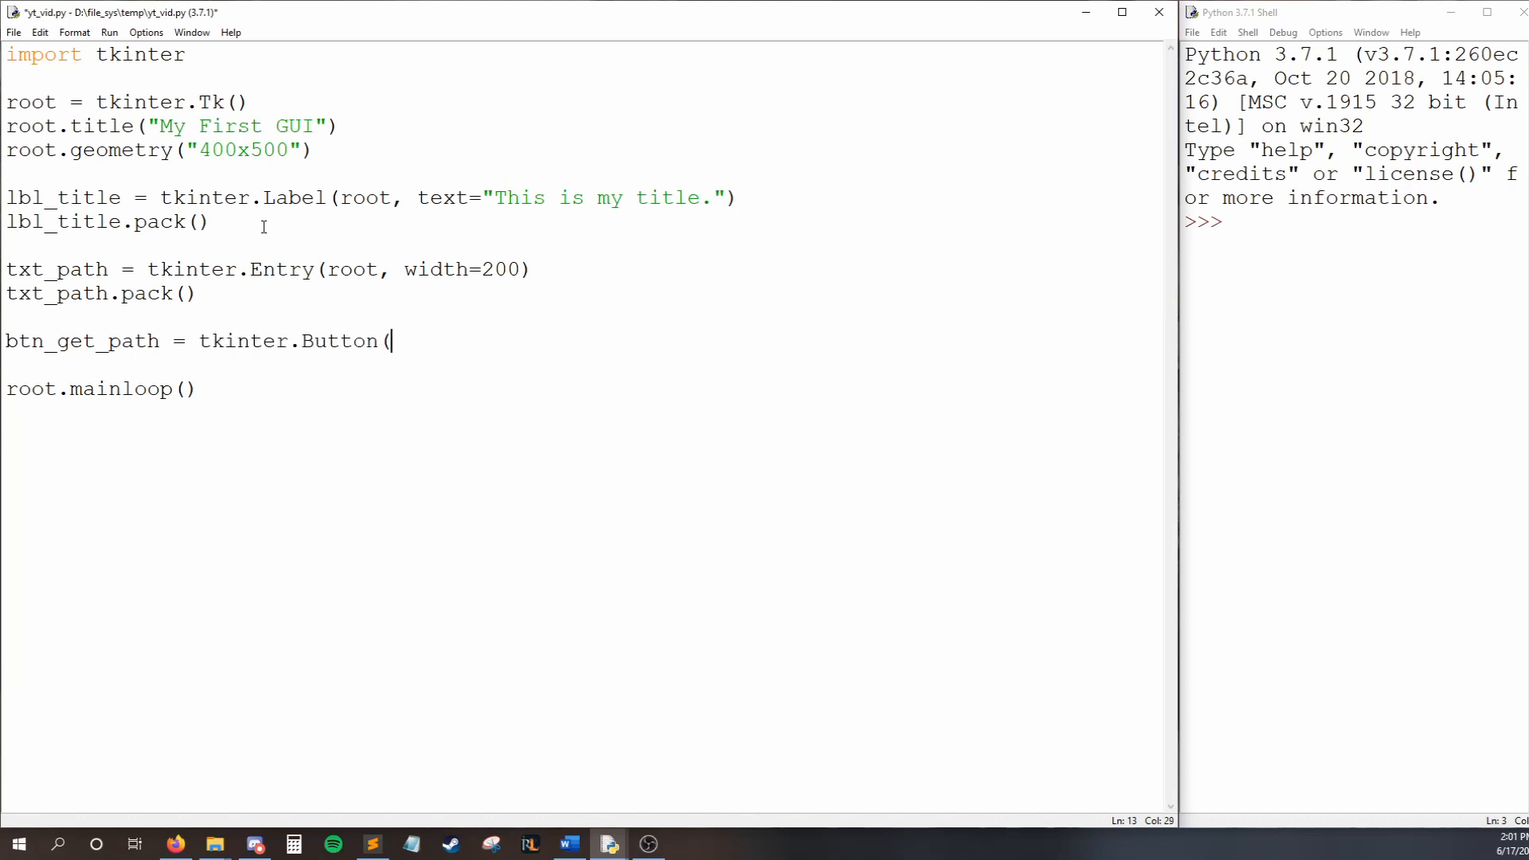
pyautogui.write('root,')
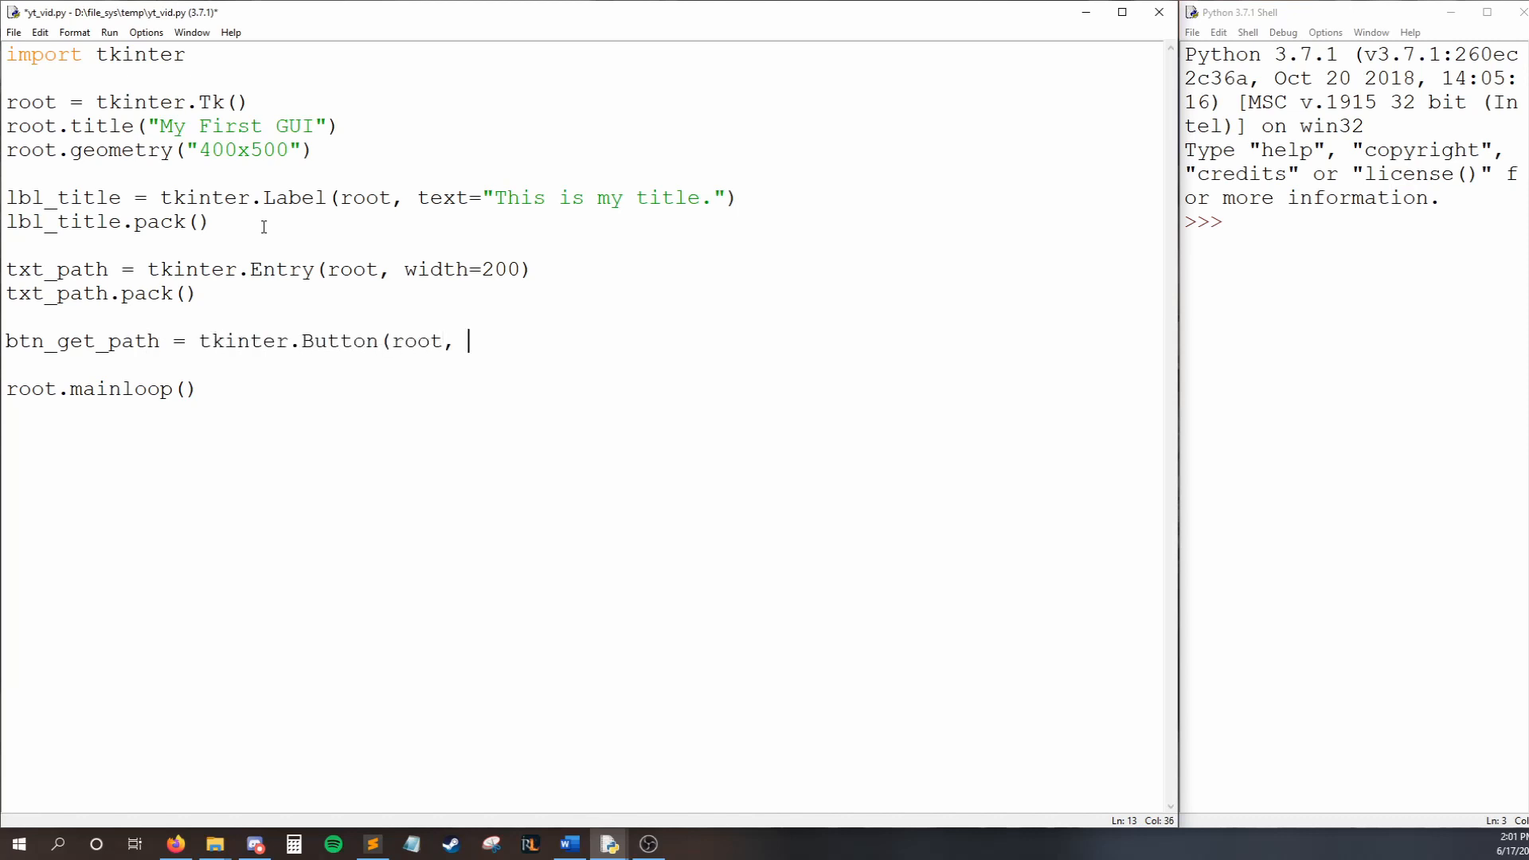
pyautogui.write('text')
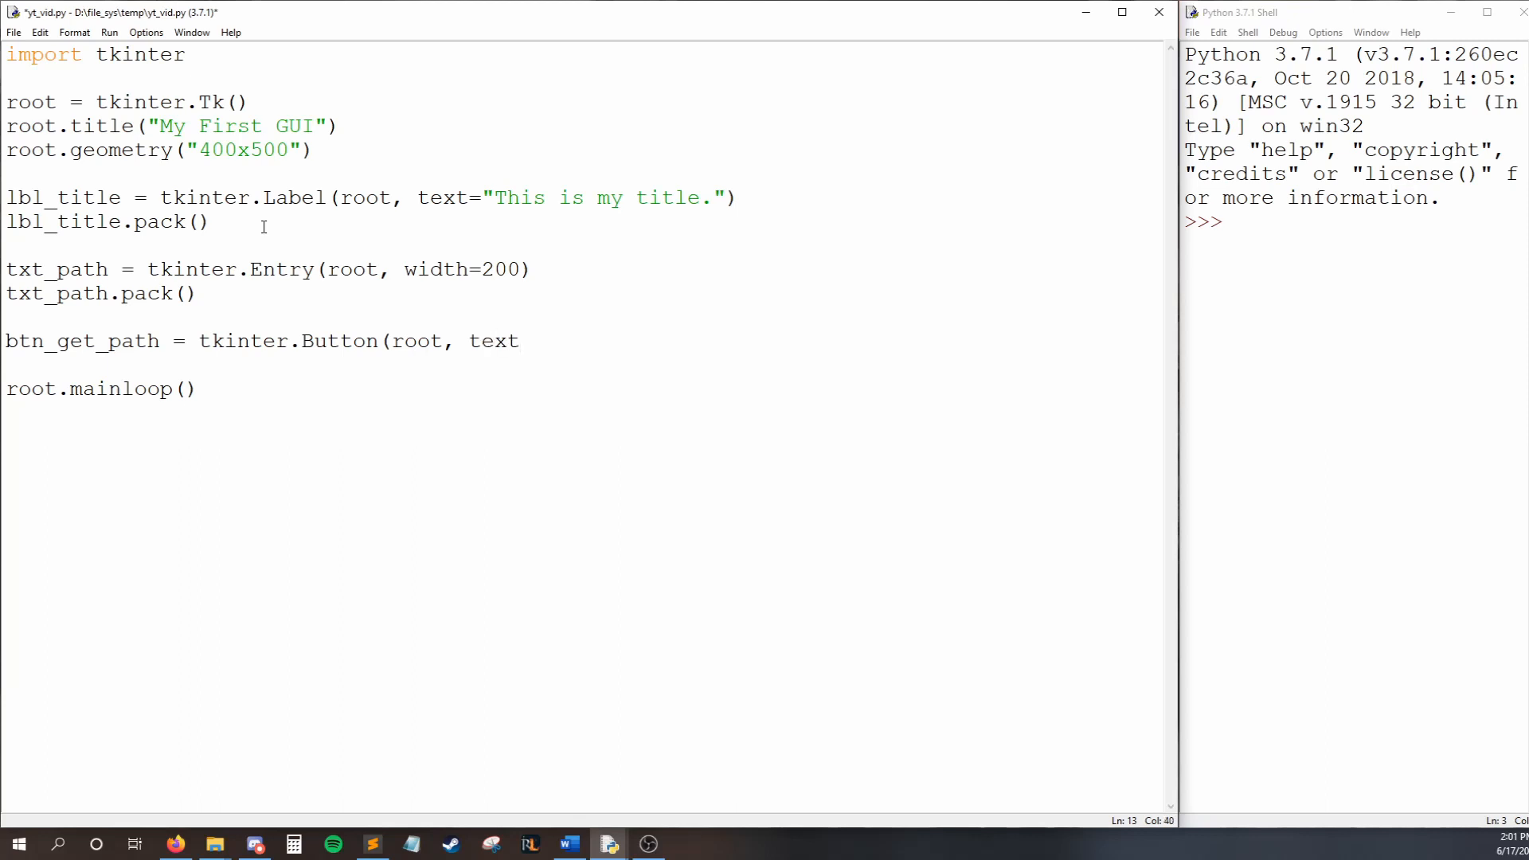
pyautogui.write('="Select f')
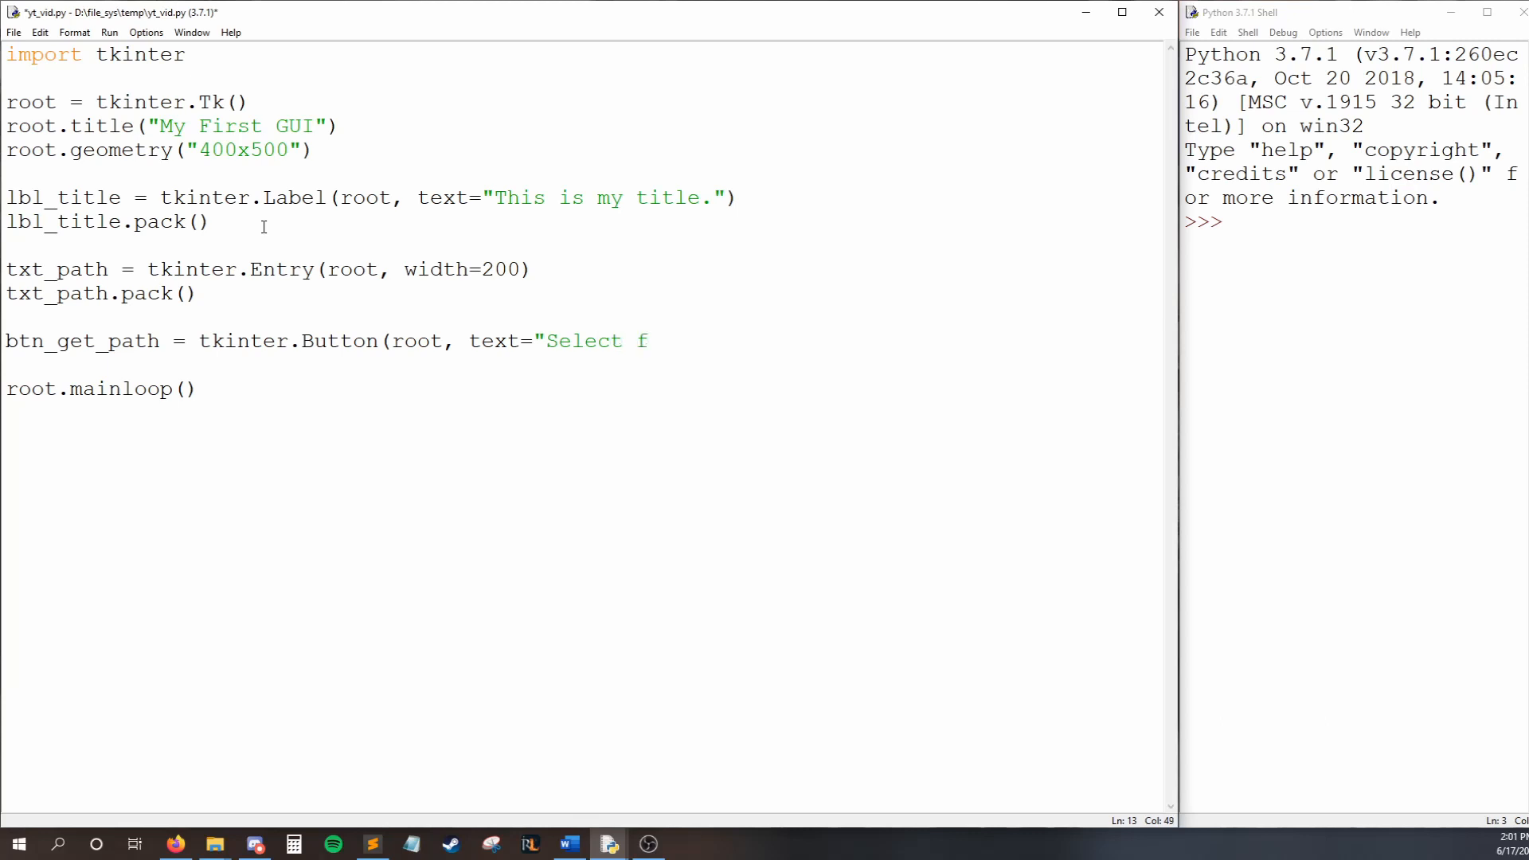
pyautogui.write('ile",')
pyautogui.write('command =')
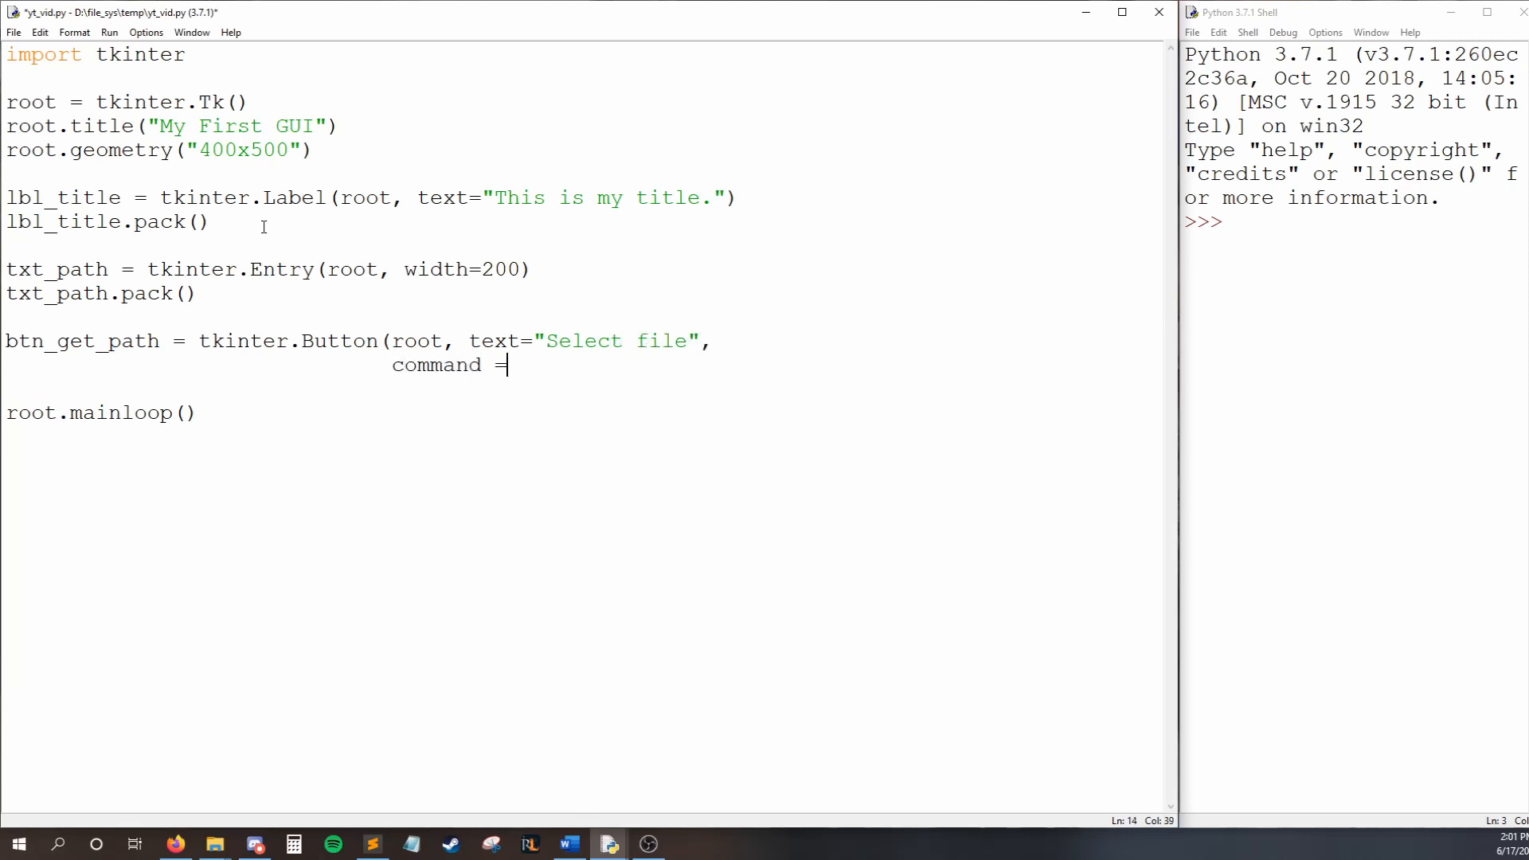
# - Add command=lambda: set_path(txt_path) on a new line, then write btn_get_path.pack()
pyautogui.press('BackSpace')
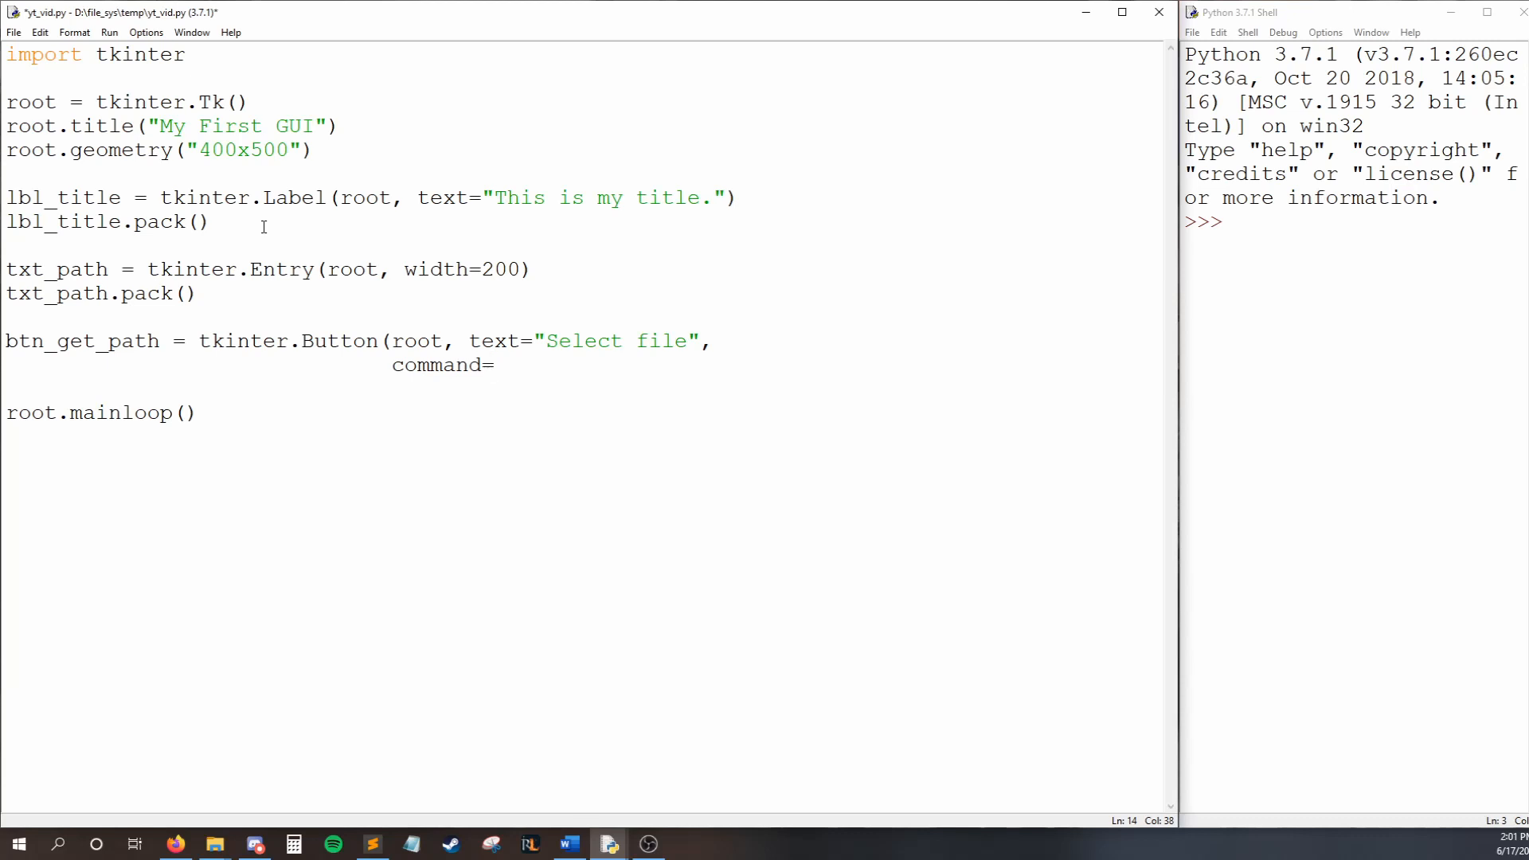
pyautogui.write('lam')
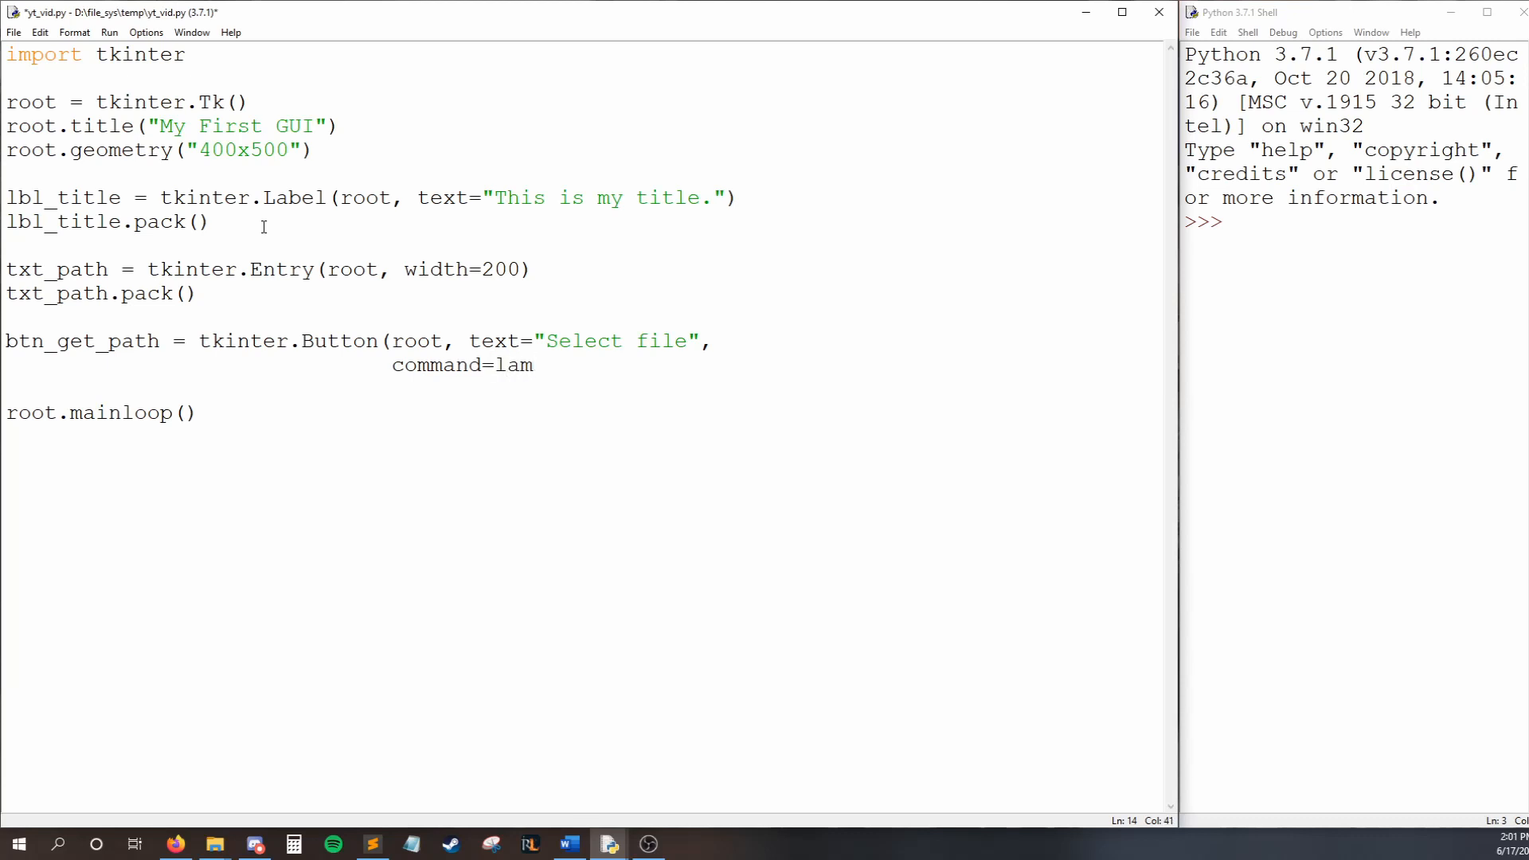
pyautogui.write('bda:')
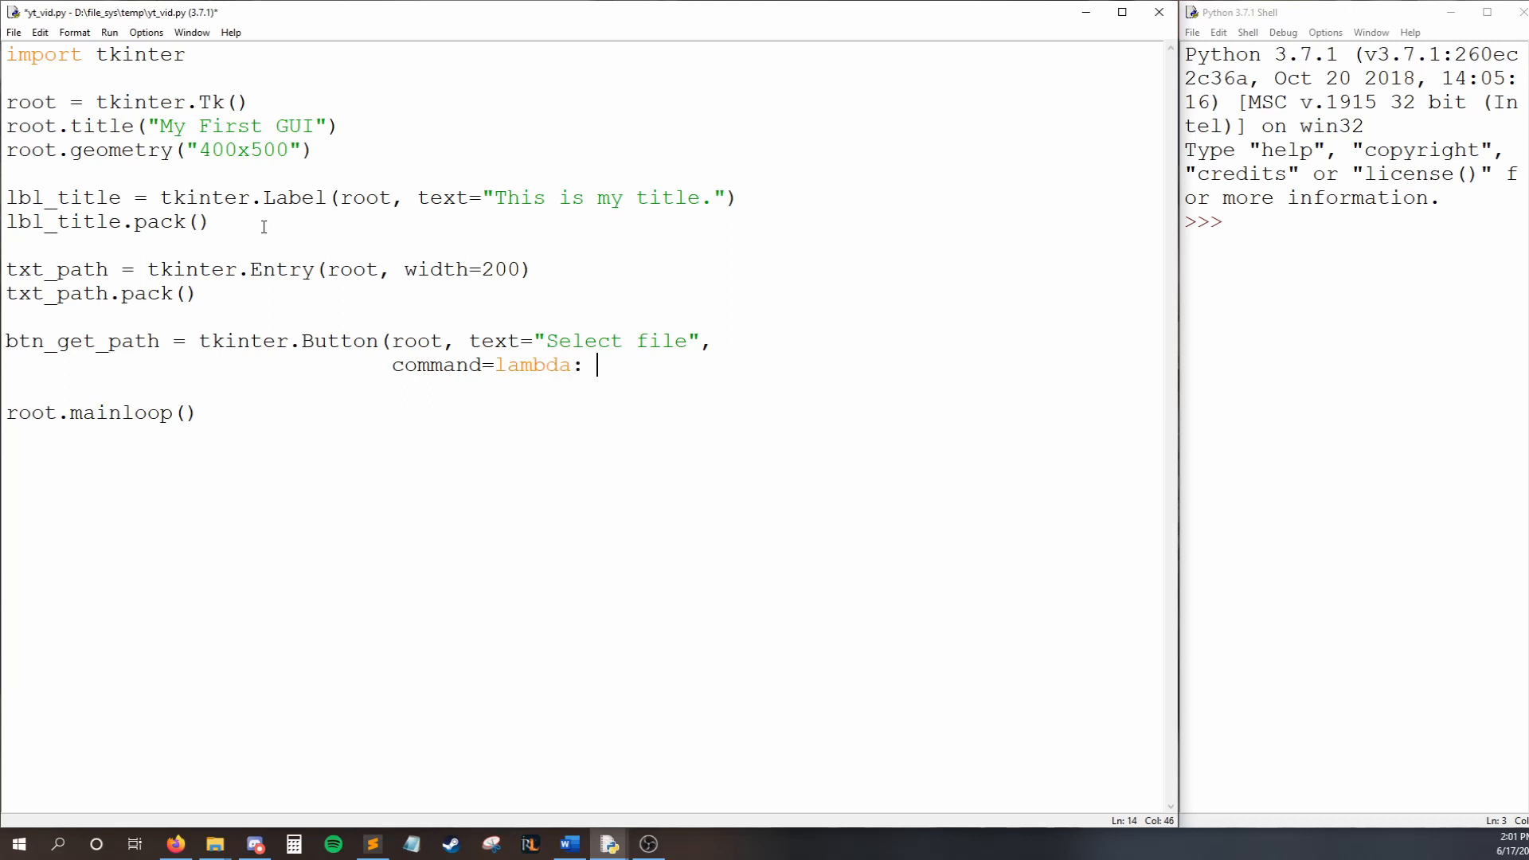
pyautogui.write('set_')
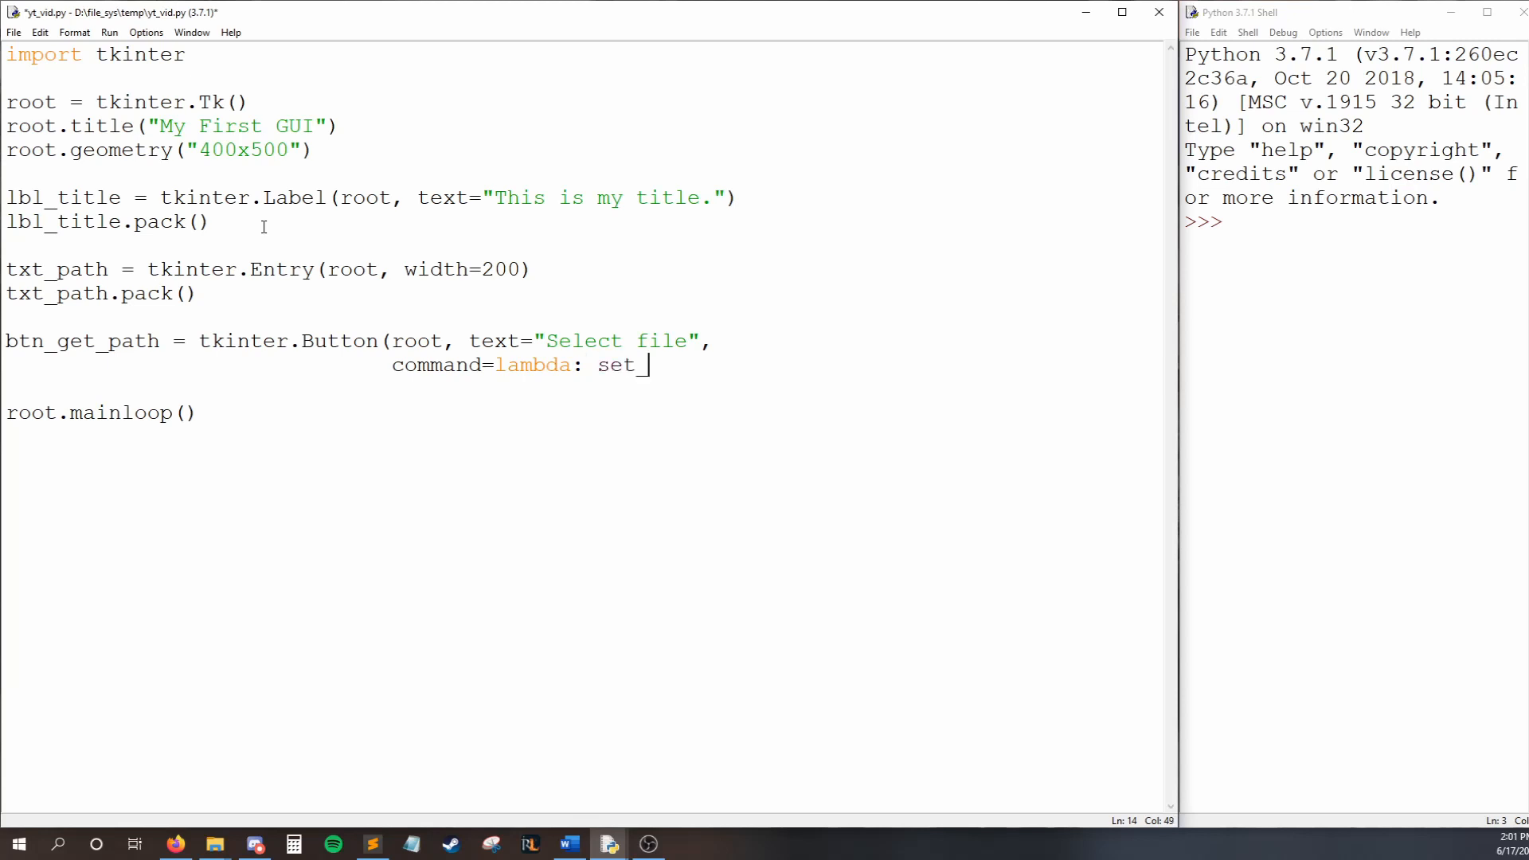
pyautogui.write('path())')
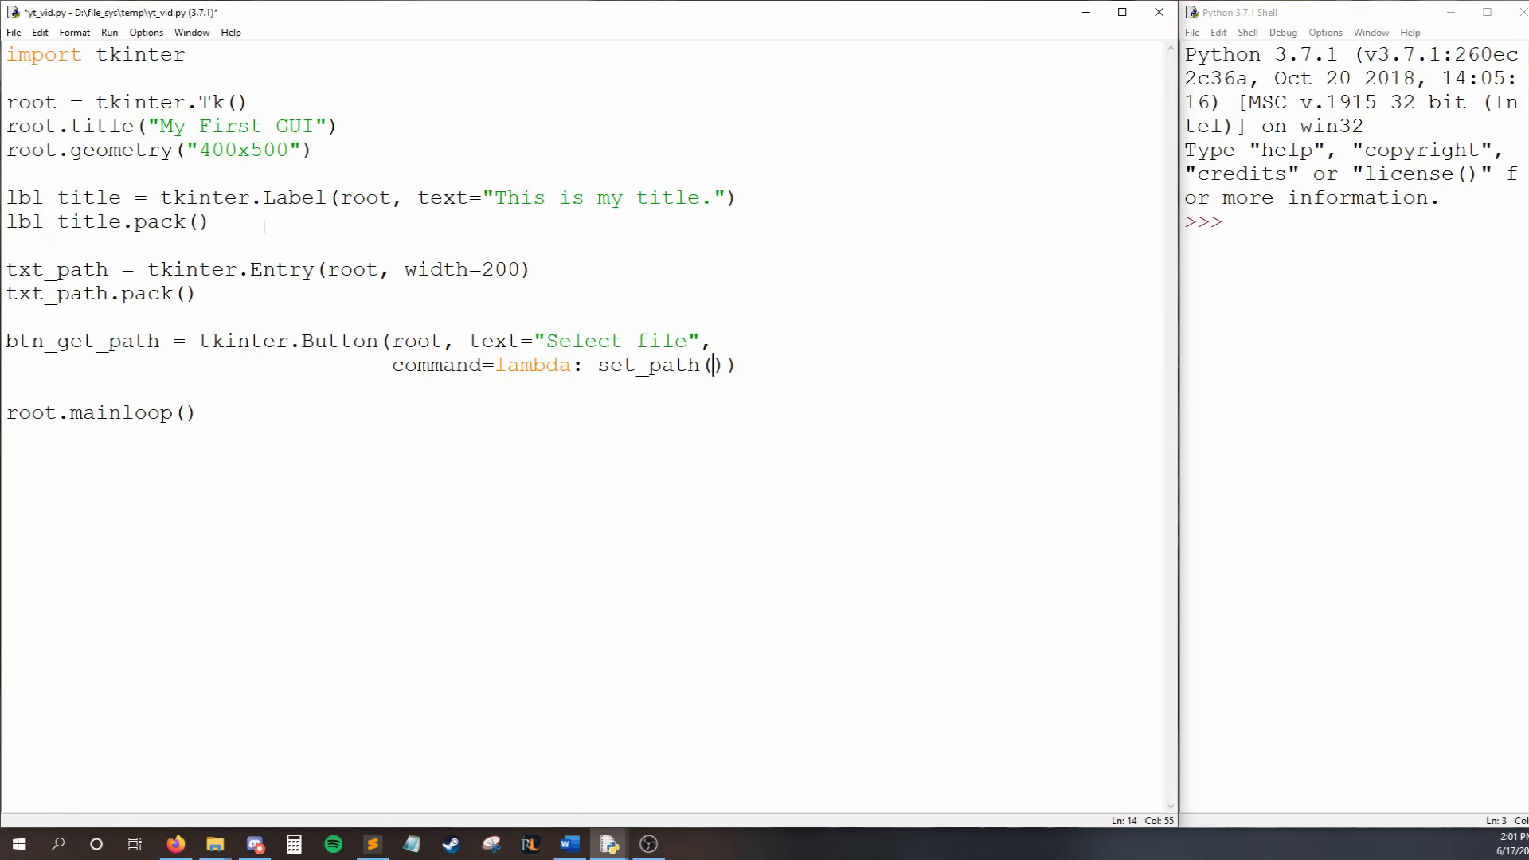
pyautogui.write('txt_')
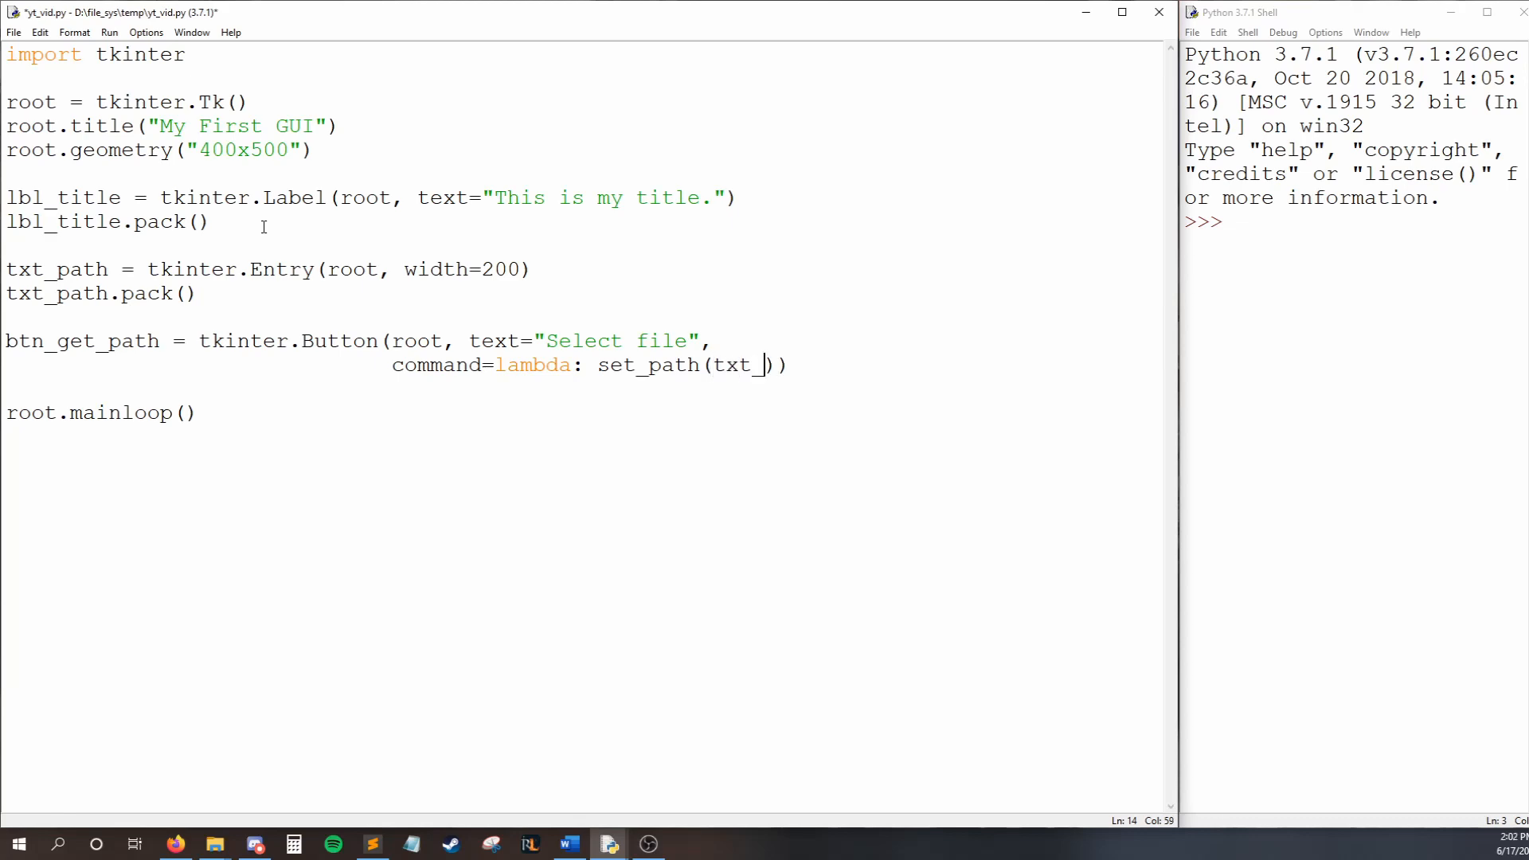
pyautogui.write('path')
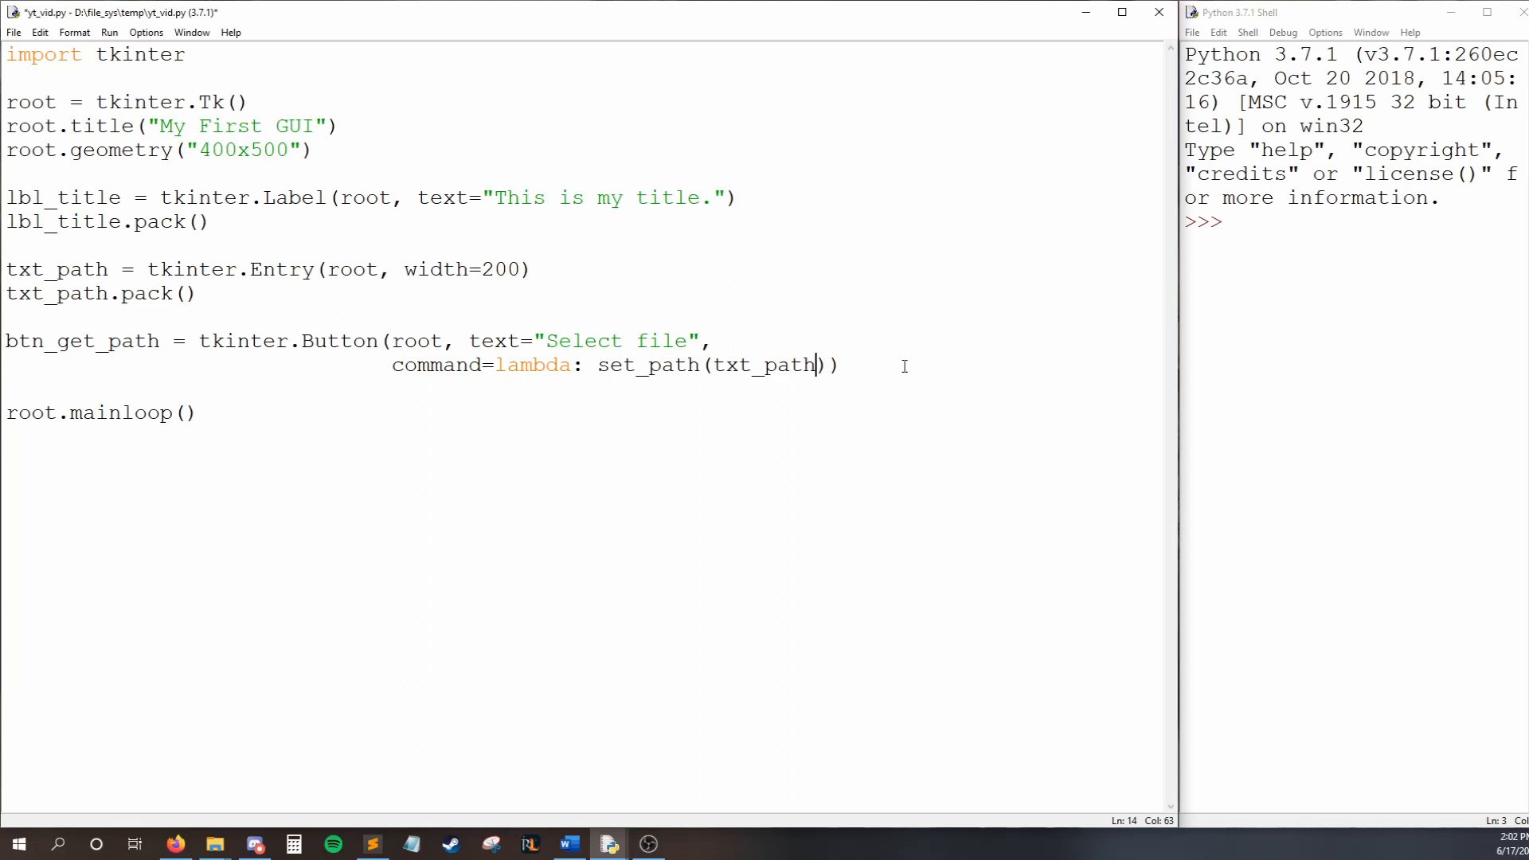
pyautogui.doubleClick(644, 365)
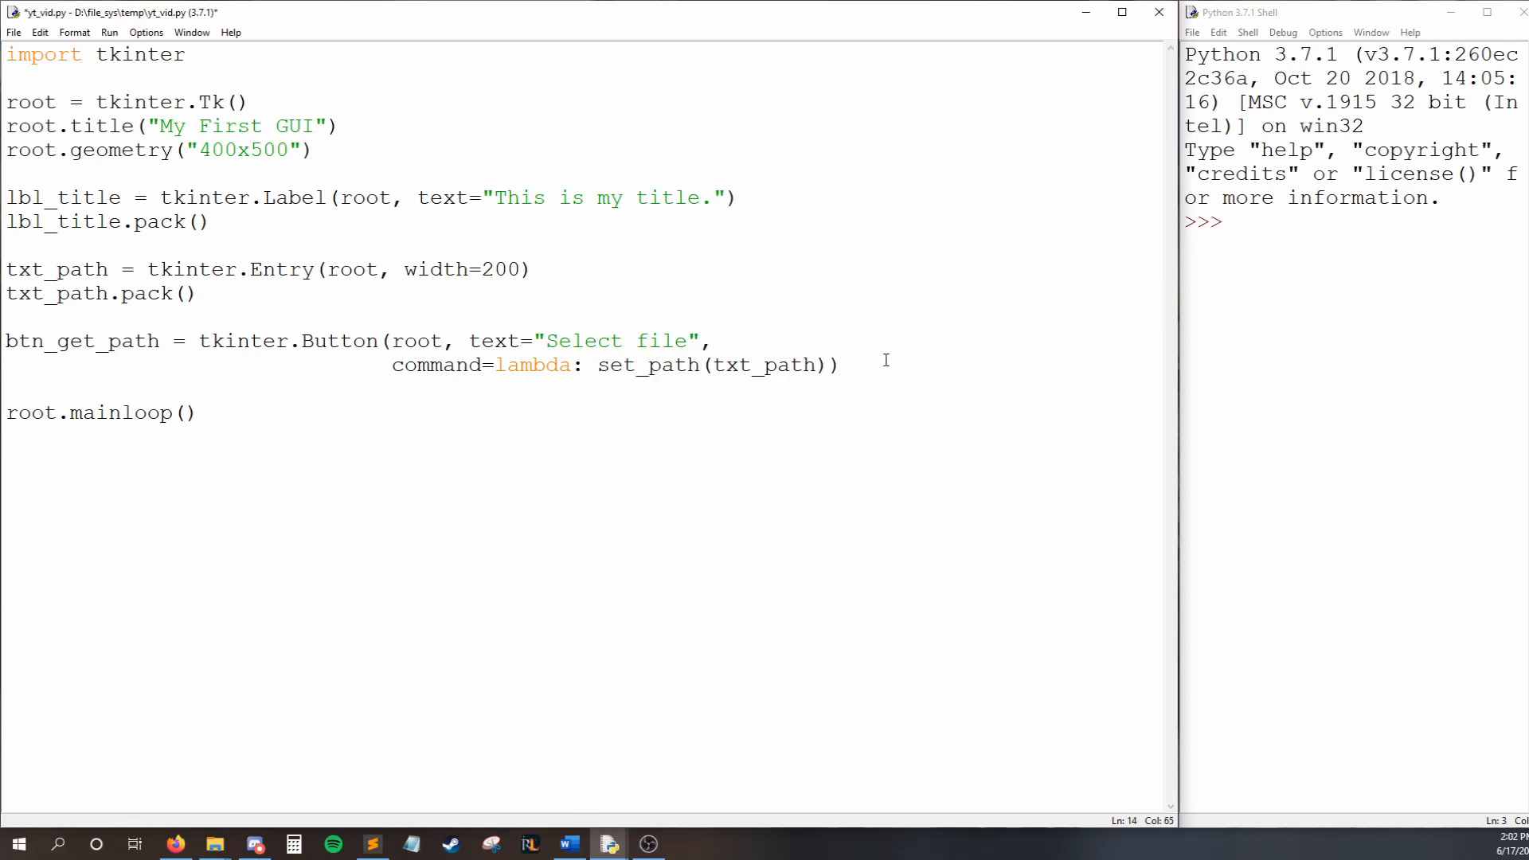
pyautogui.write('btn_ge')
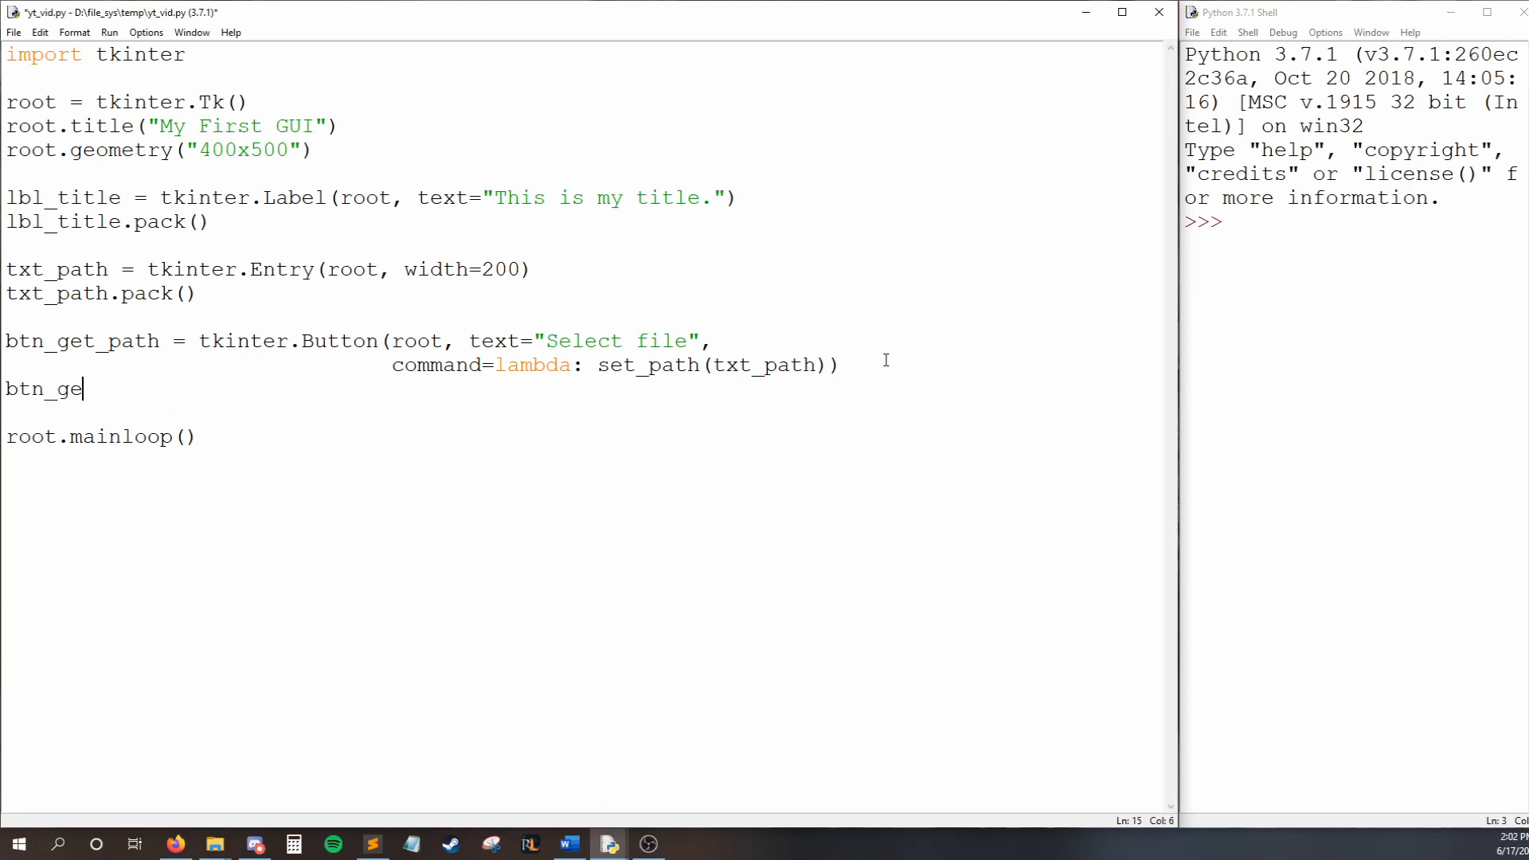
pyautogui.write('t_path.pack(')
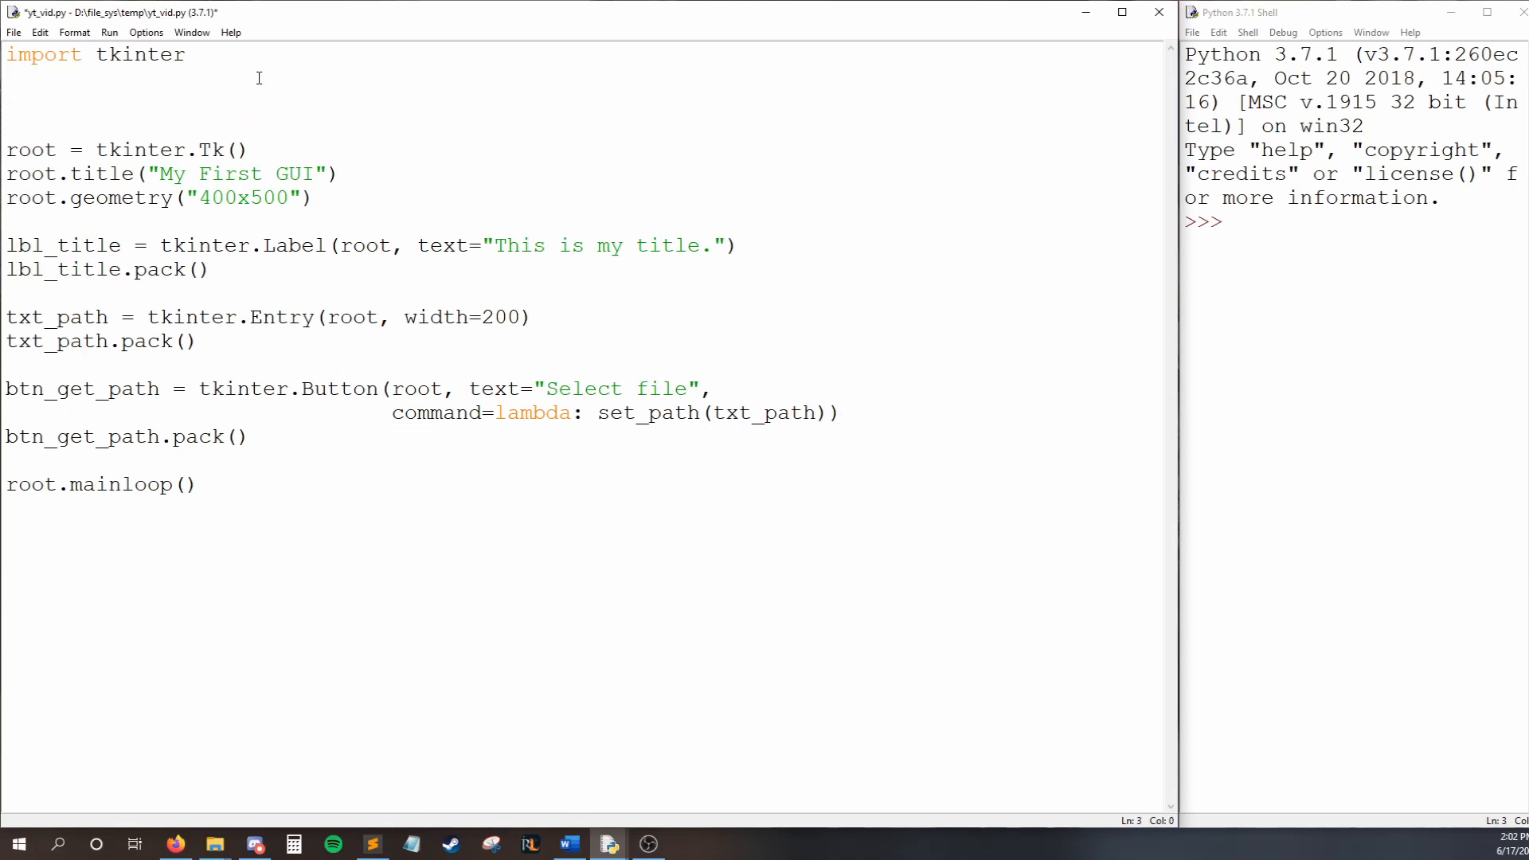
# - Write the function header def set_path(entry_field): below the import
pyautogui.write('def')
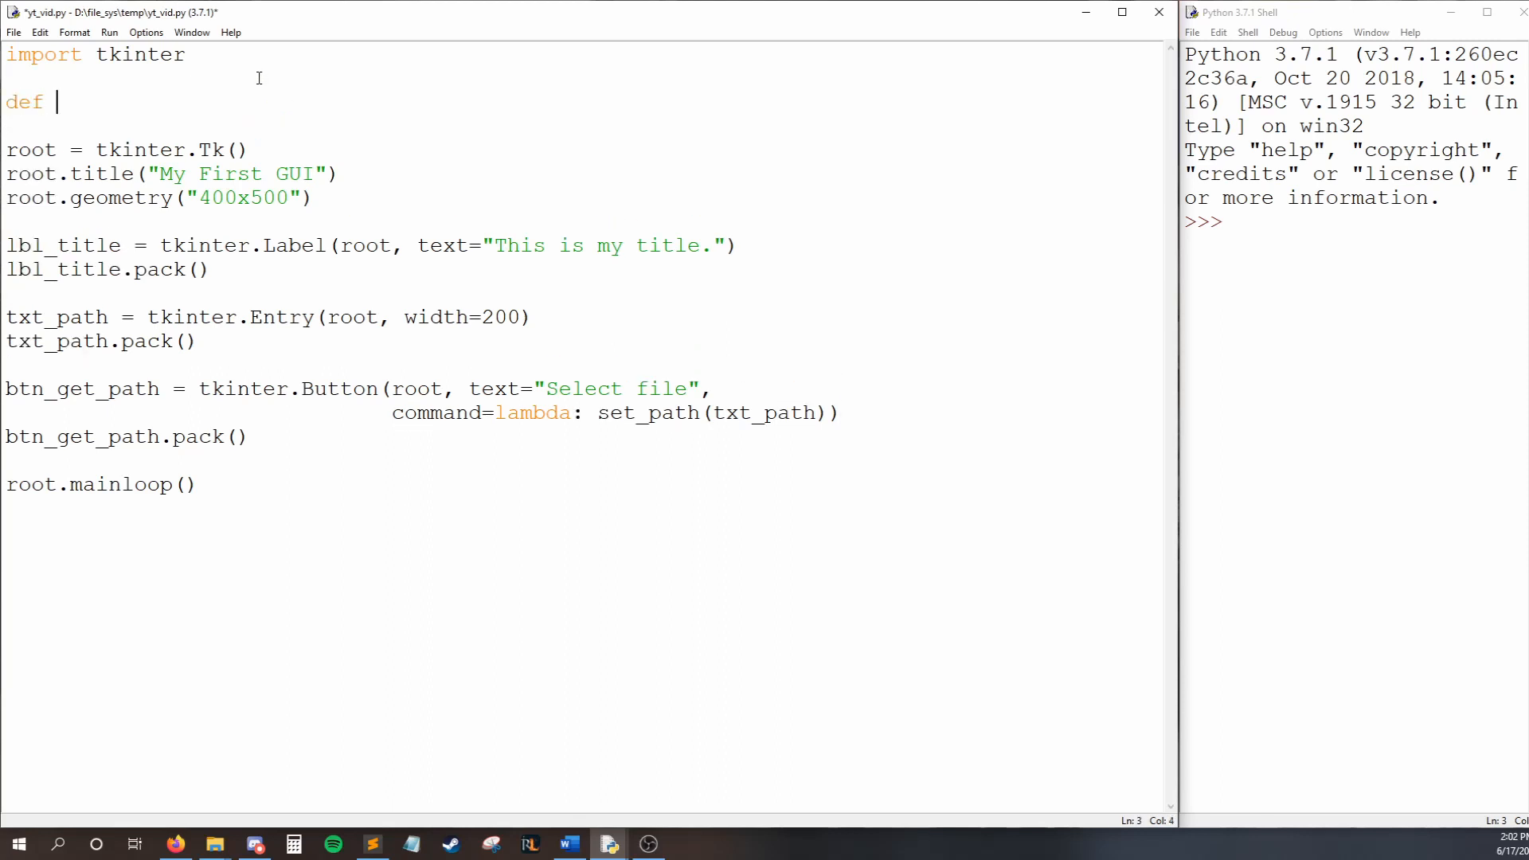
pyautogui.write('set_path():')
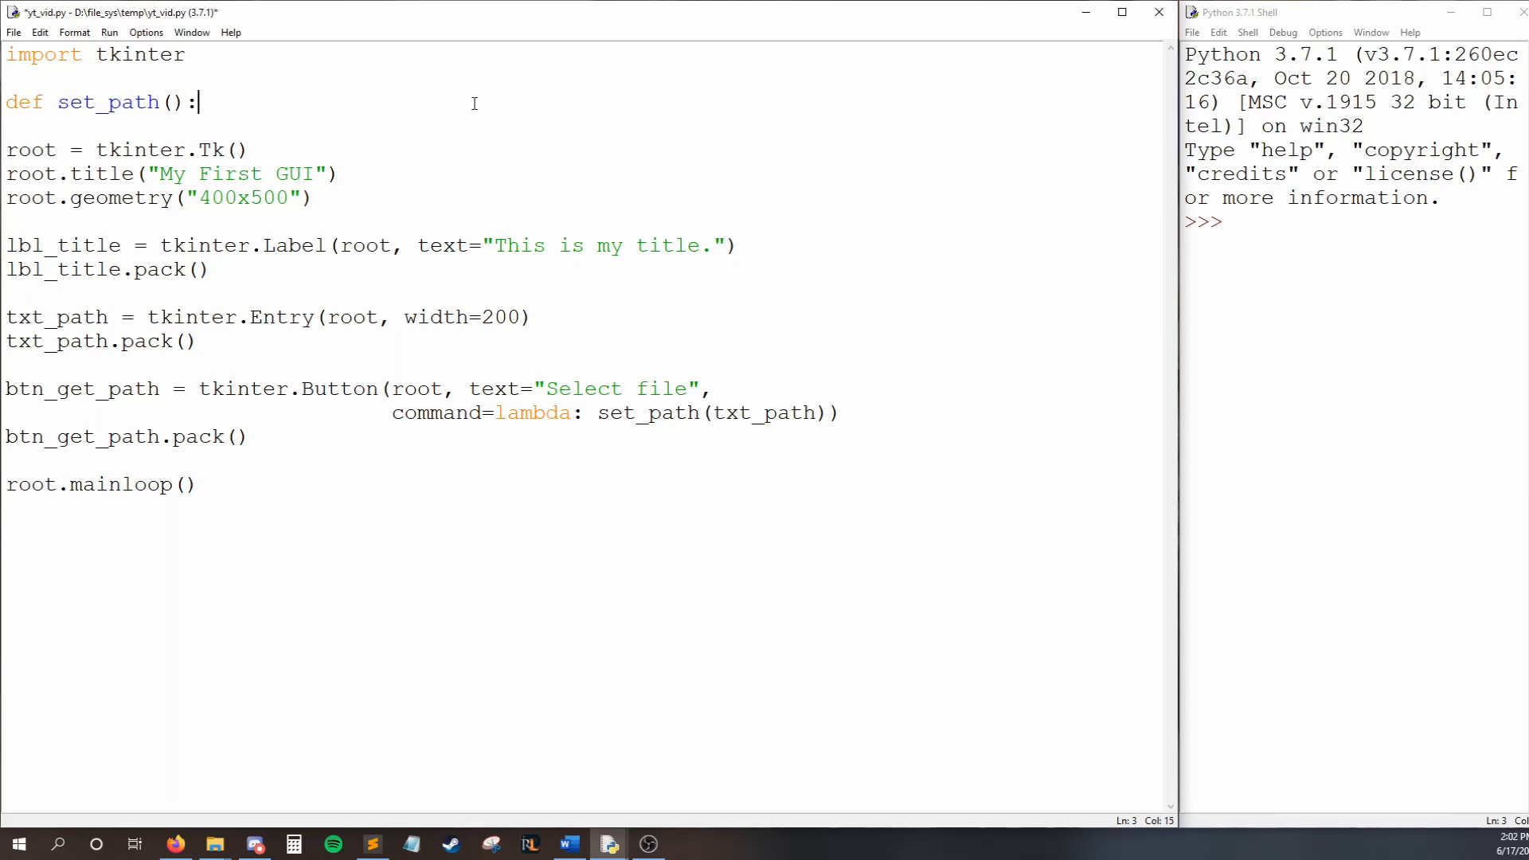
pyautogui.write('entry_')
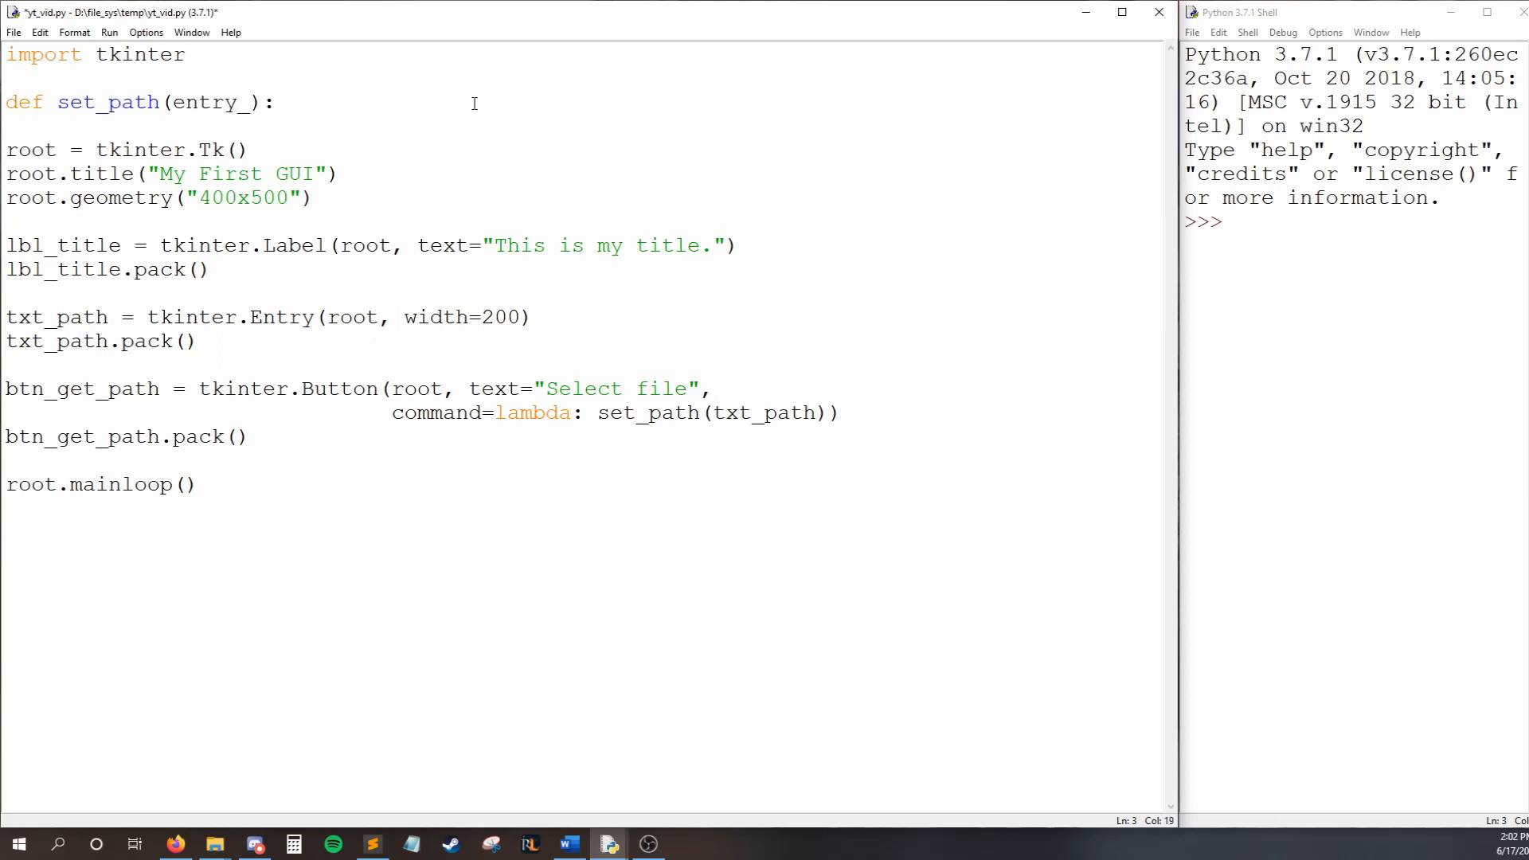
pyautogui.write('field')
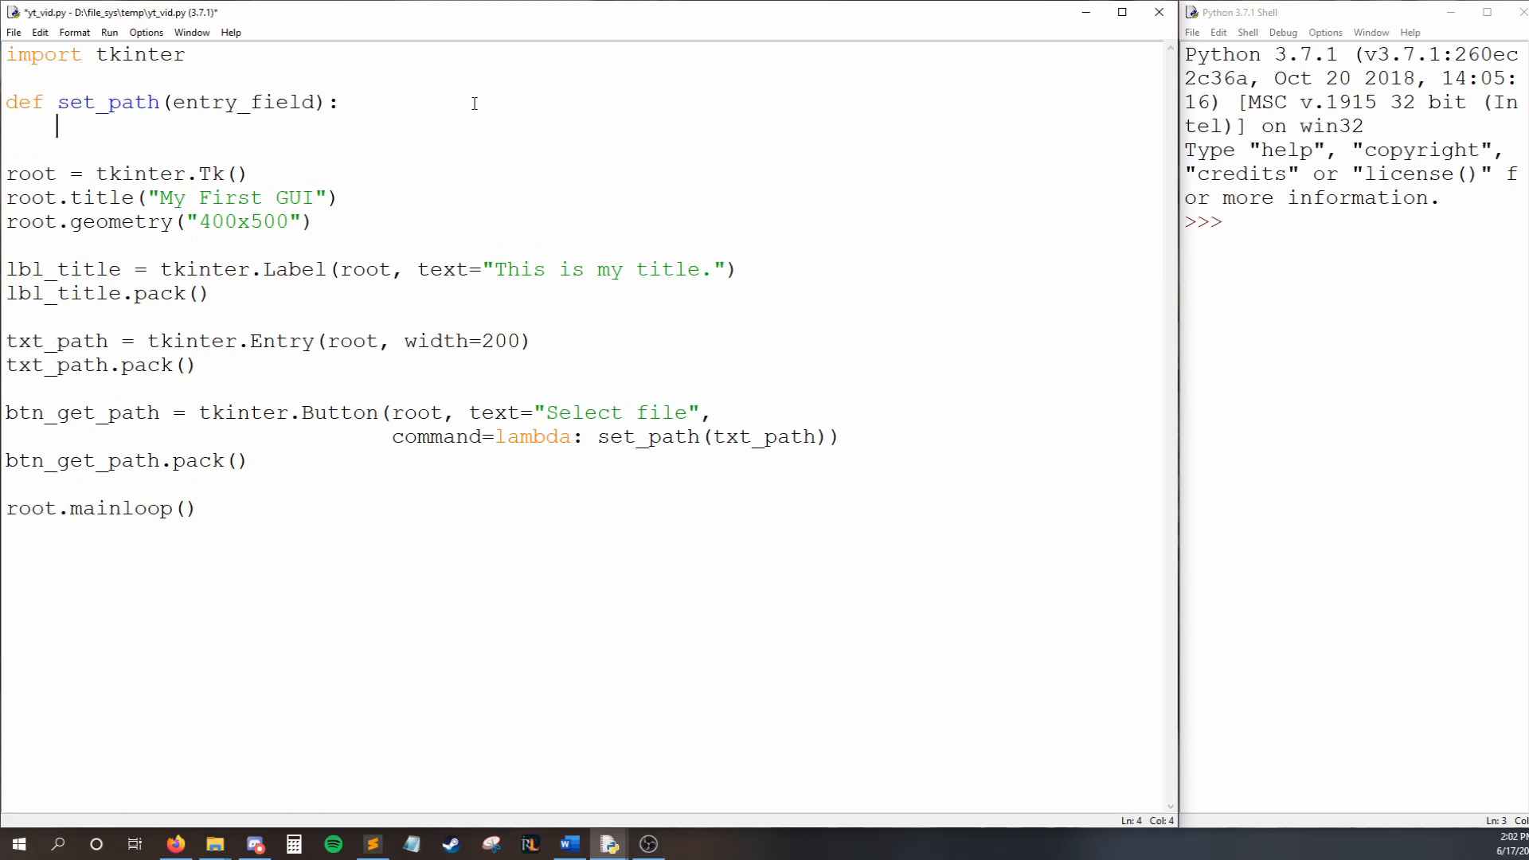
# - Add the body path = filedialog.askopenfilename(), prefixing filedialog with tkinter
pyautogui.write('path')
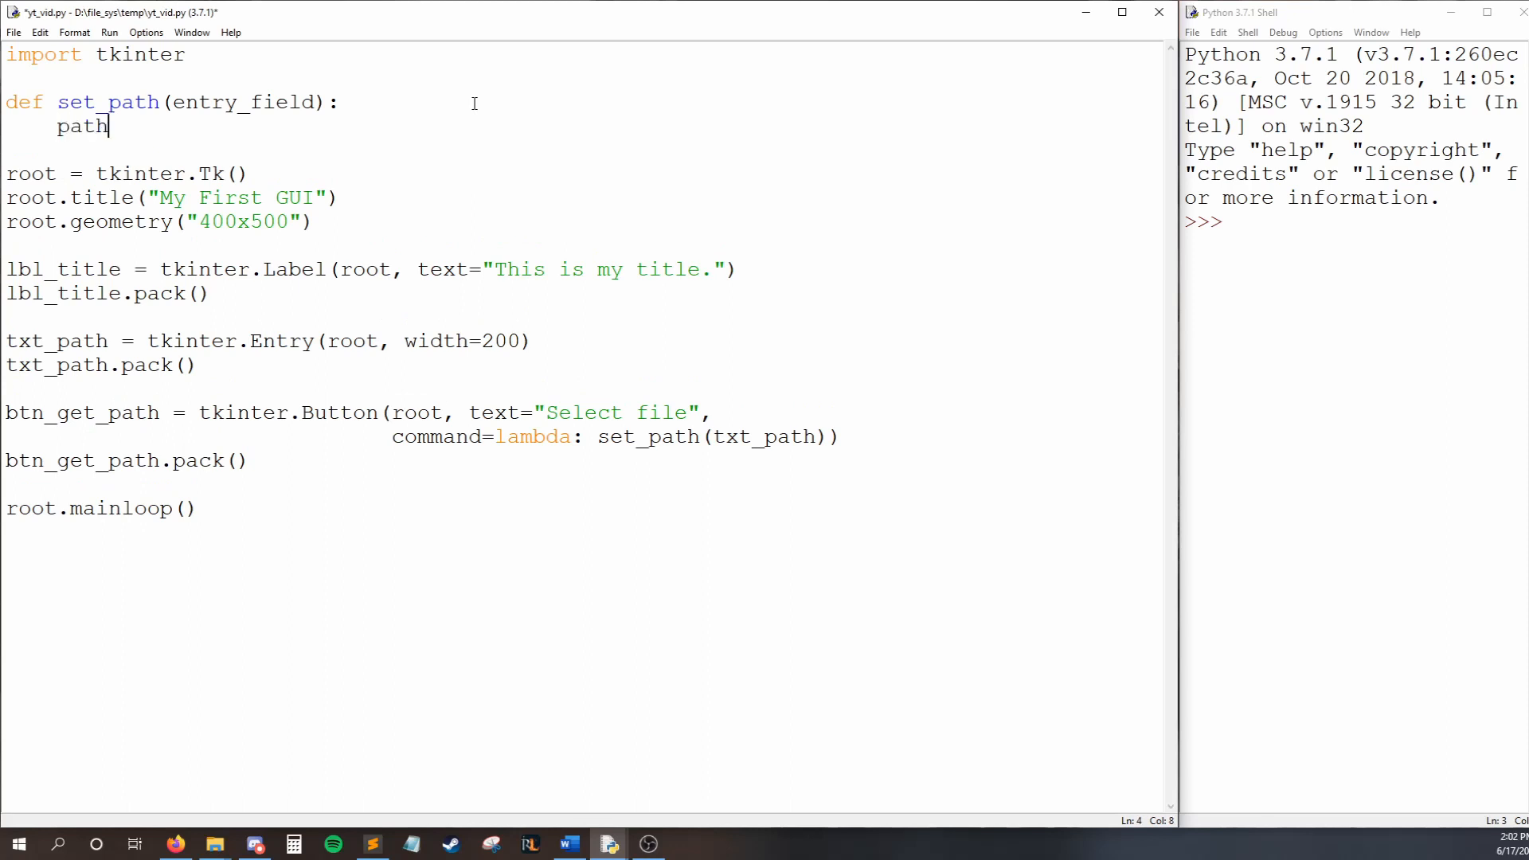
pyautogui.write('=')
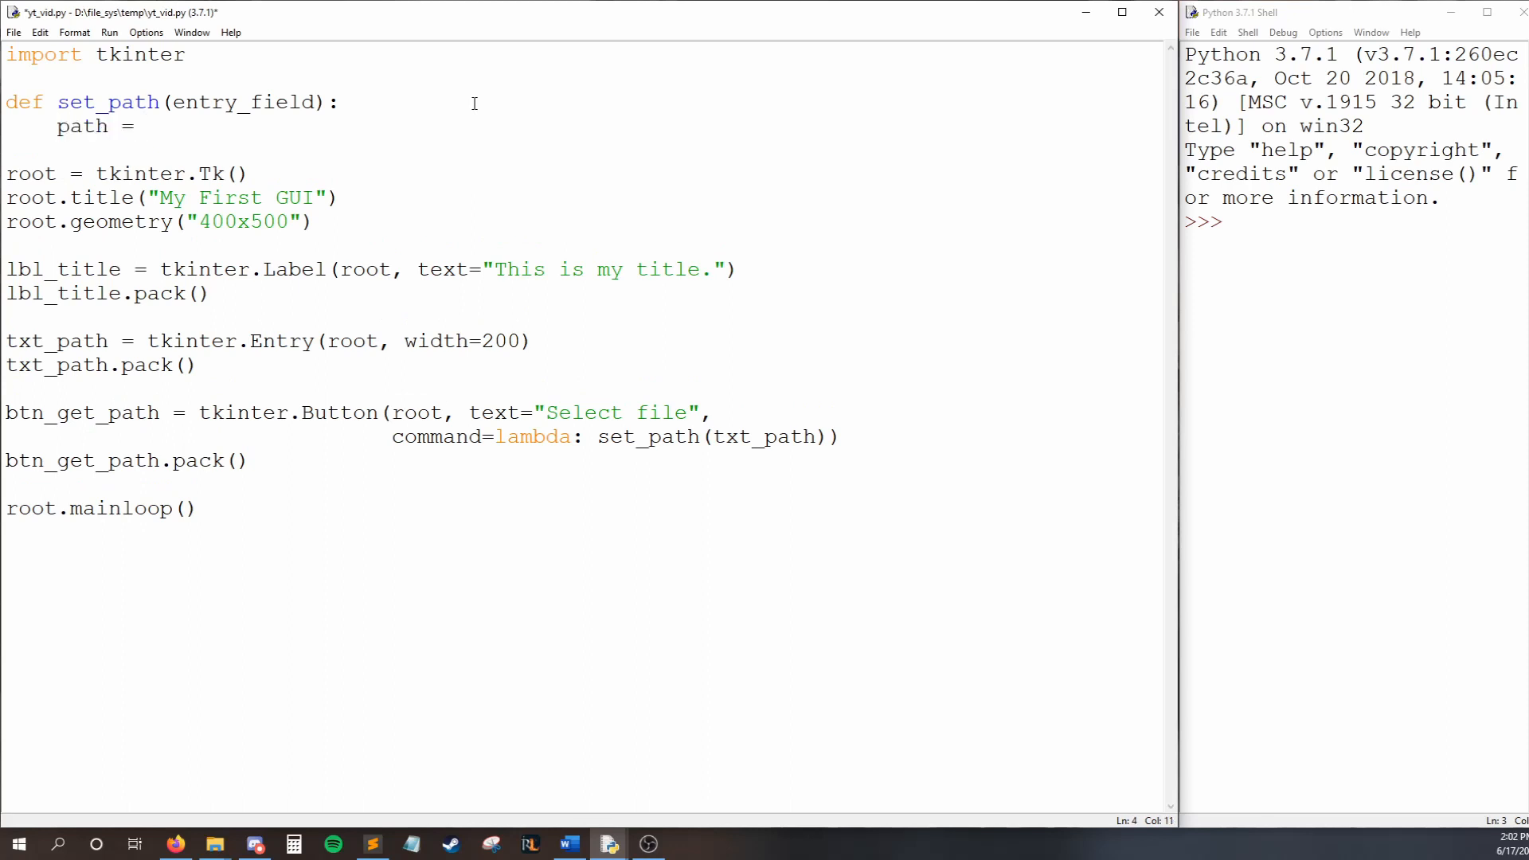
pyautogui.write('file')
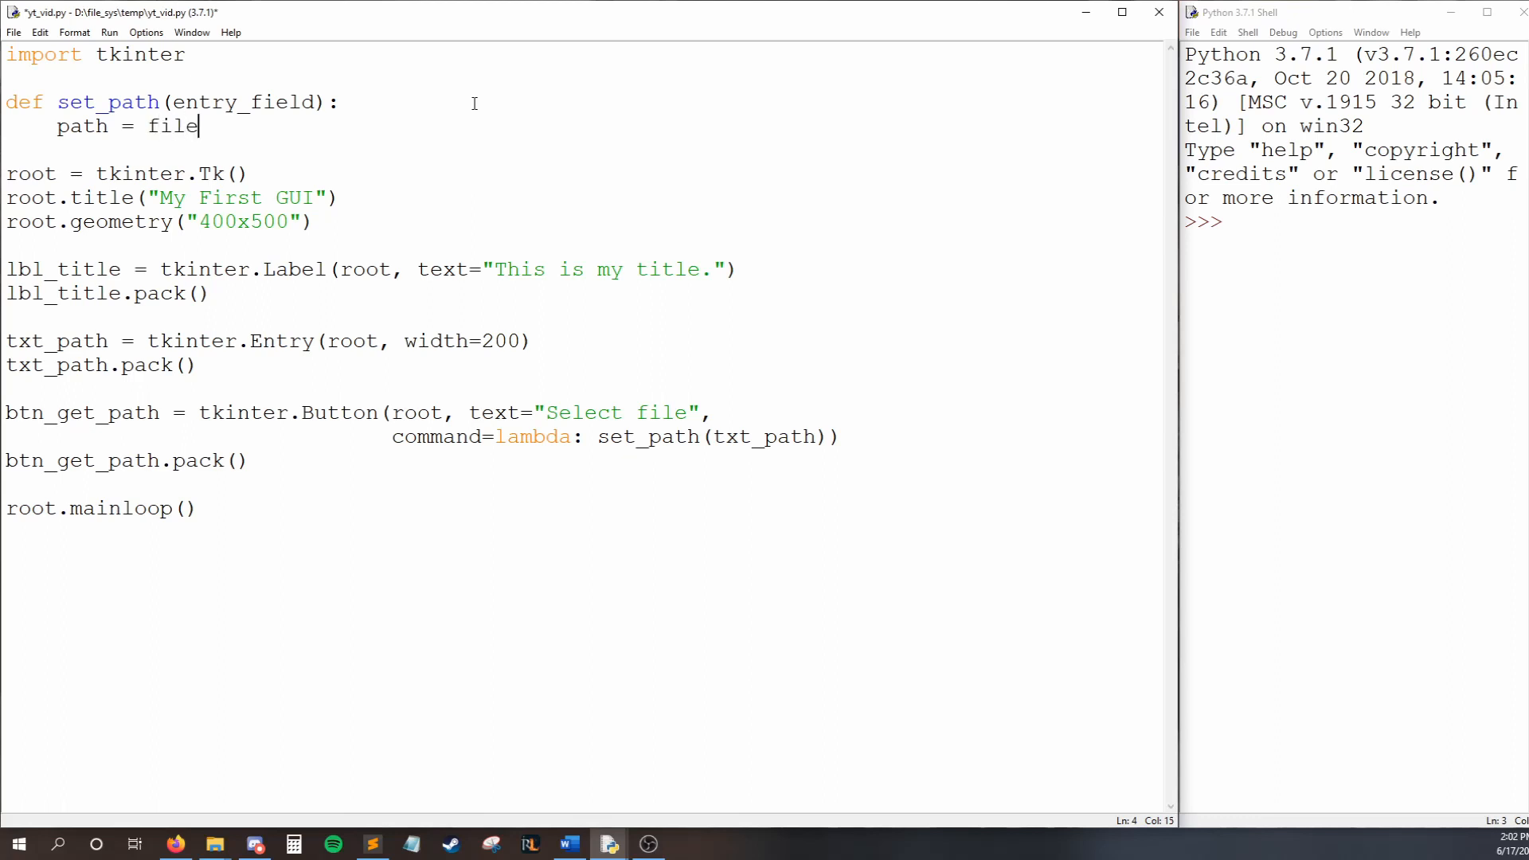
pyautogui.write('dialog.a')
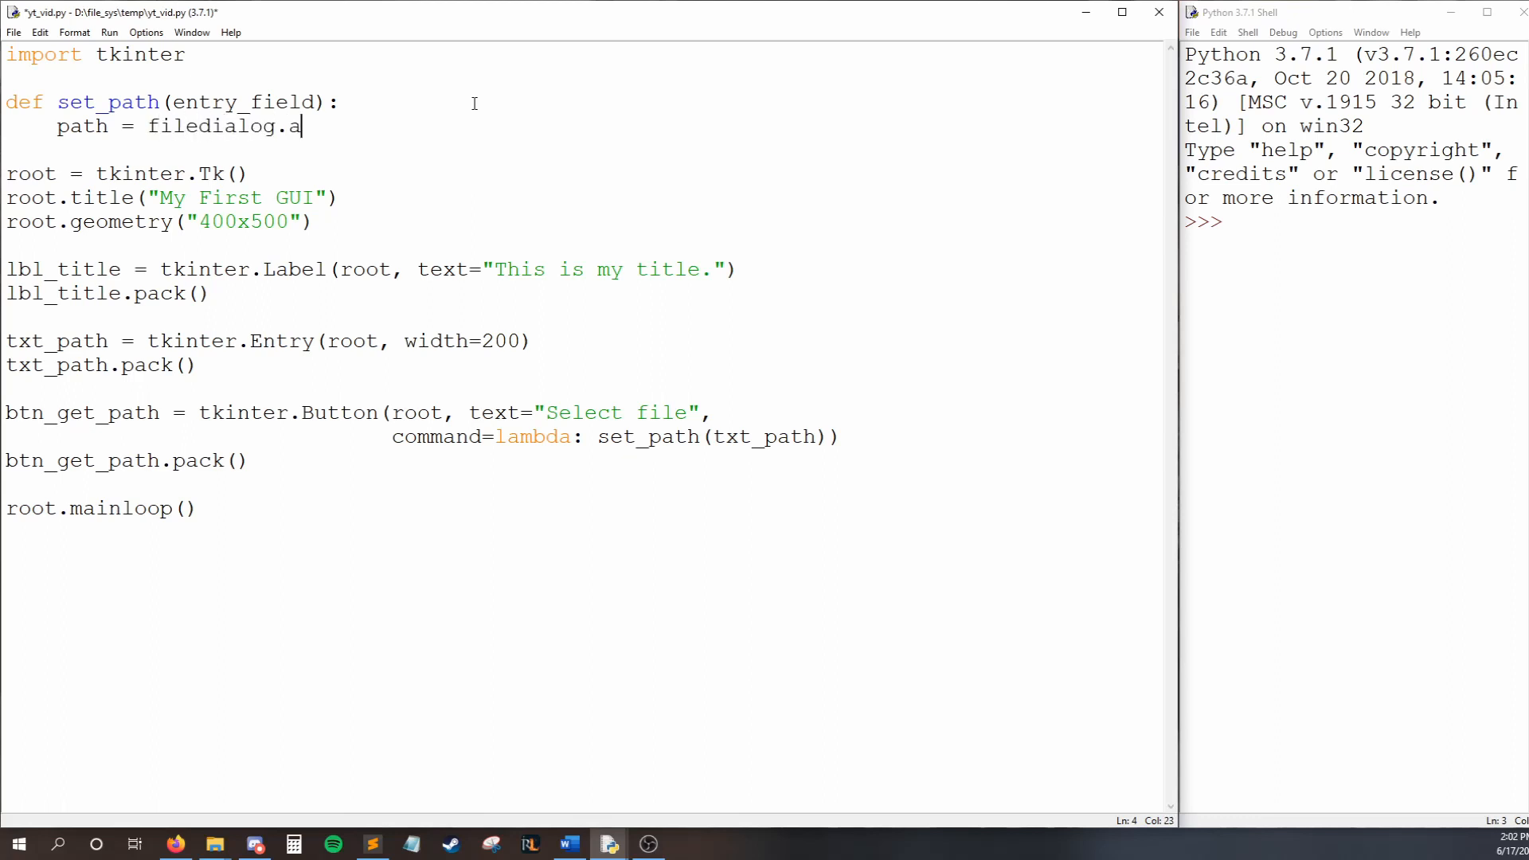
pyautogui.write('skopenfilename')
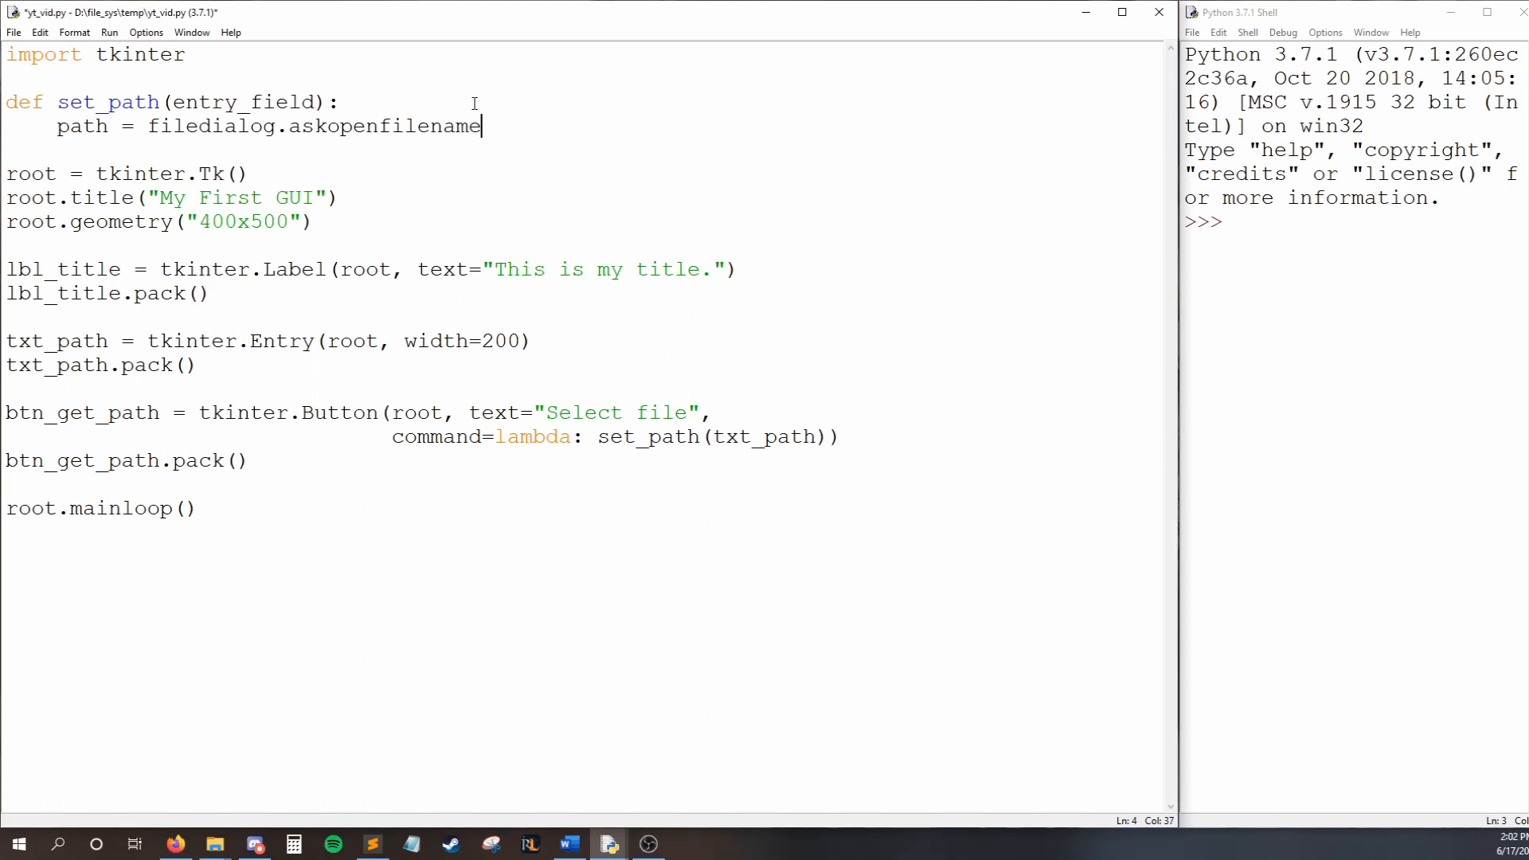
pyautogui.write('()')
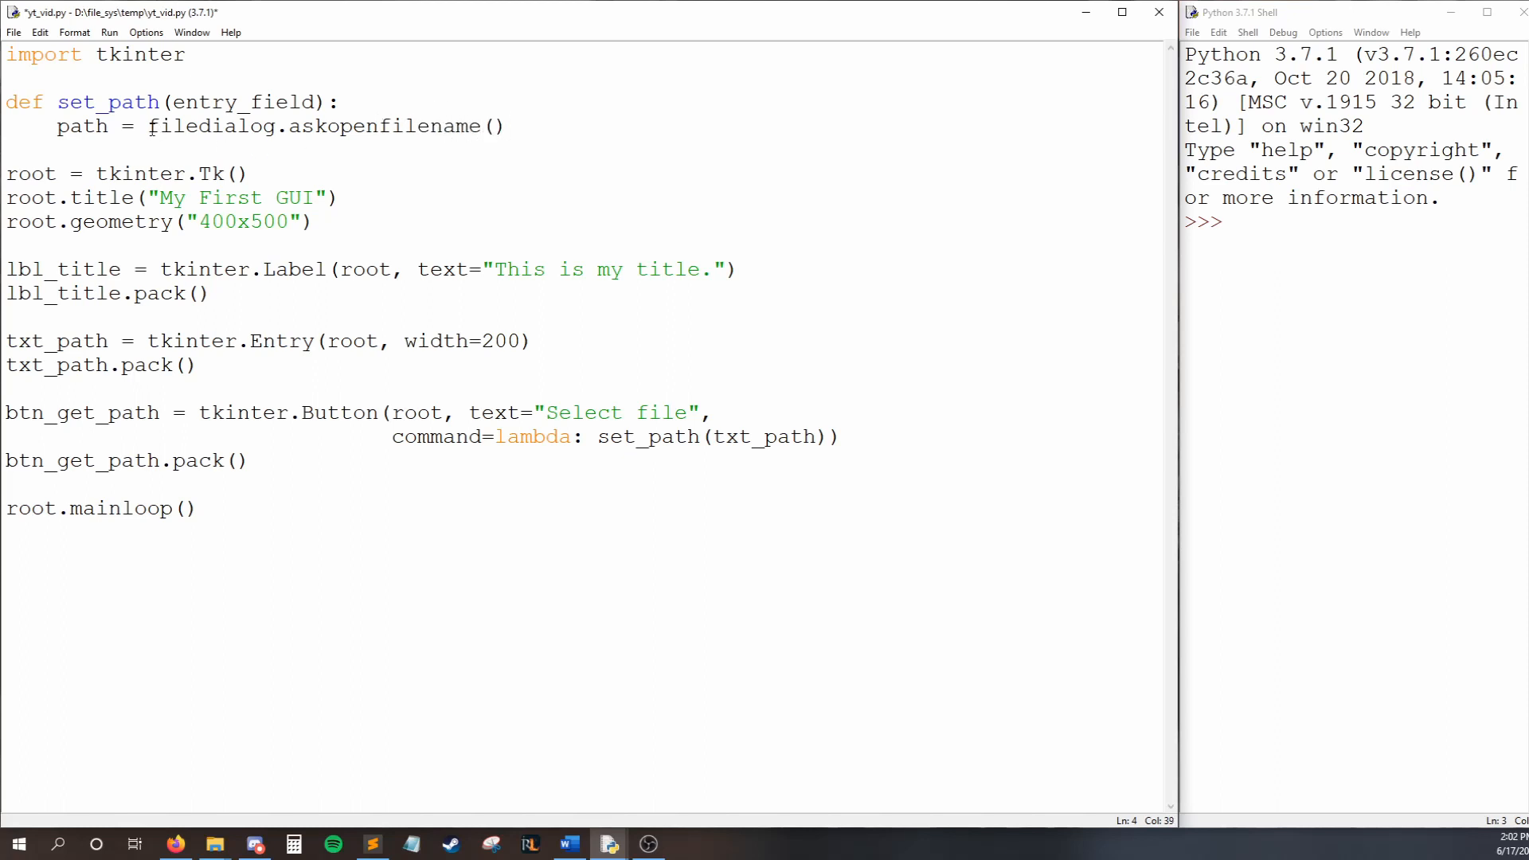
pyautogui.doubleClick(210, 126)
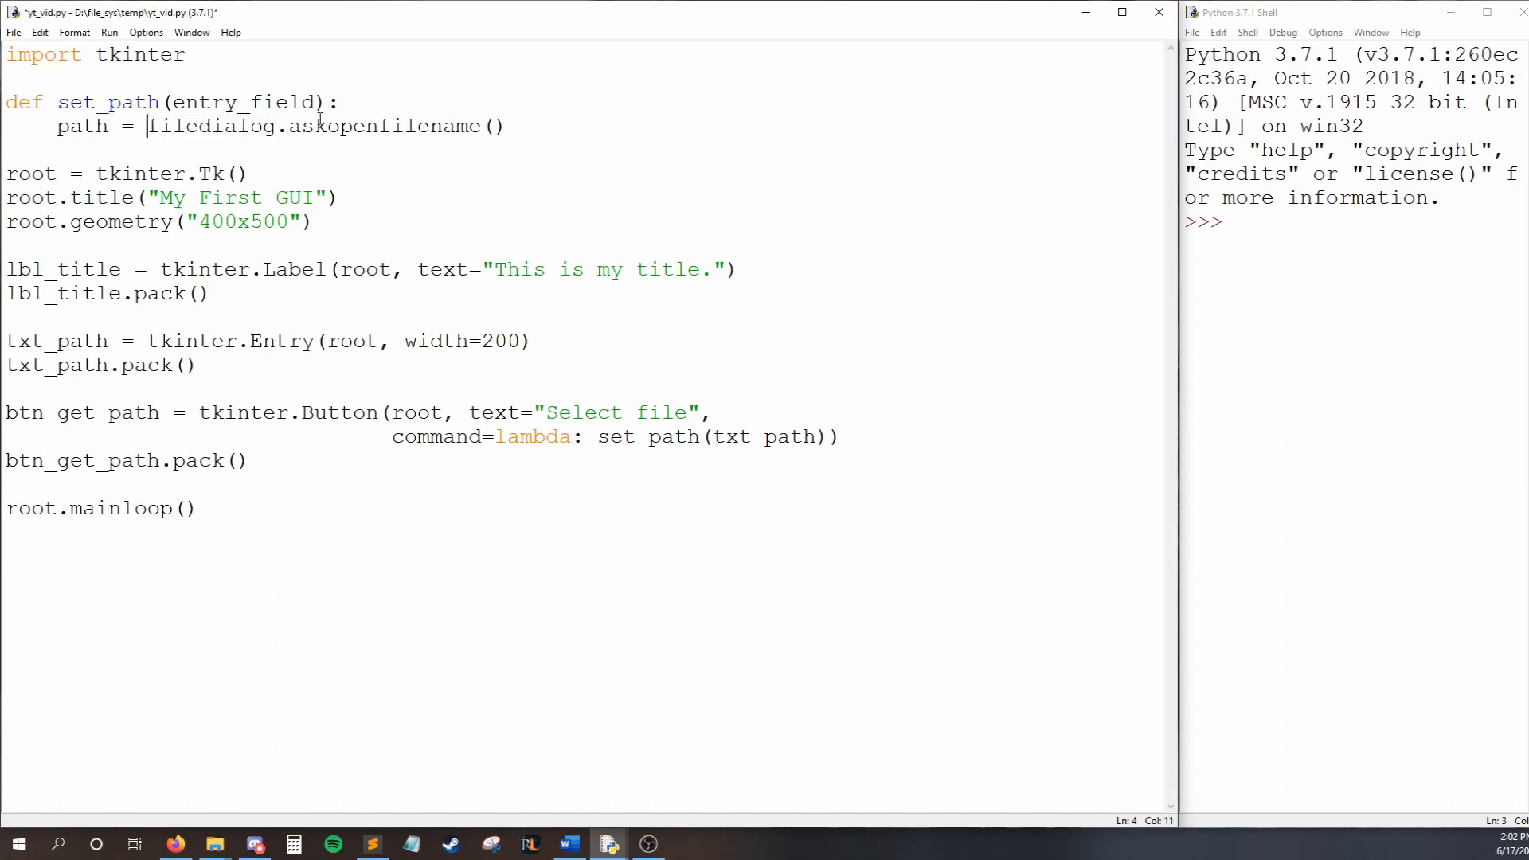
pyautogui.write('tkinter.')
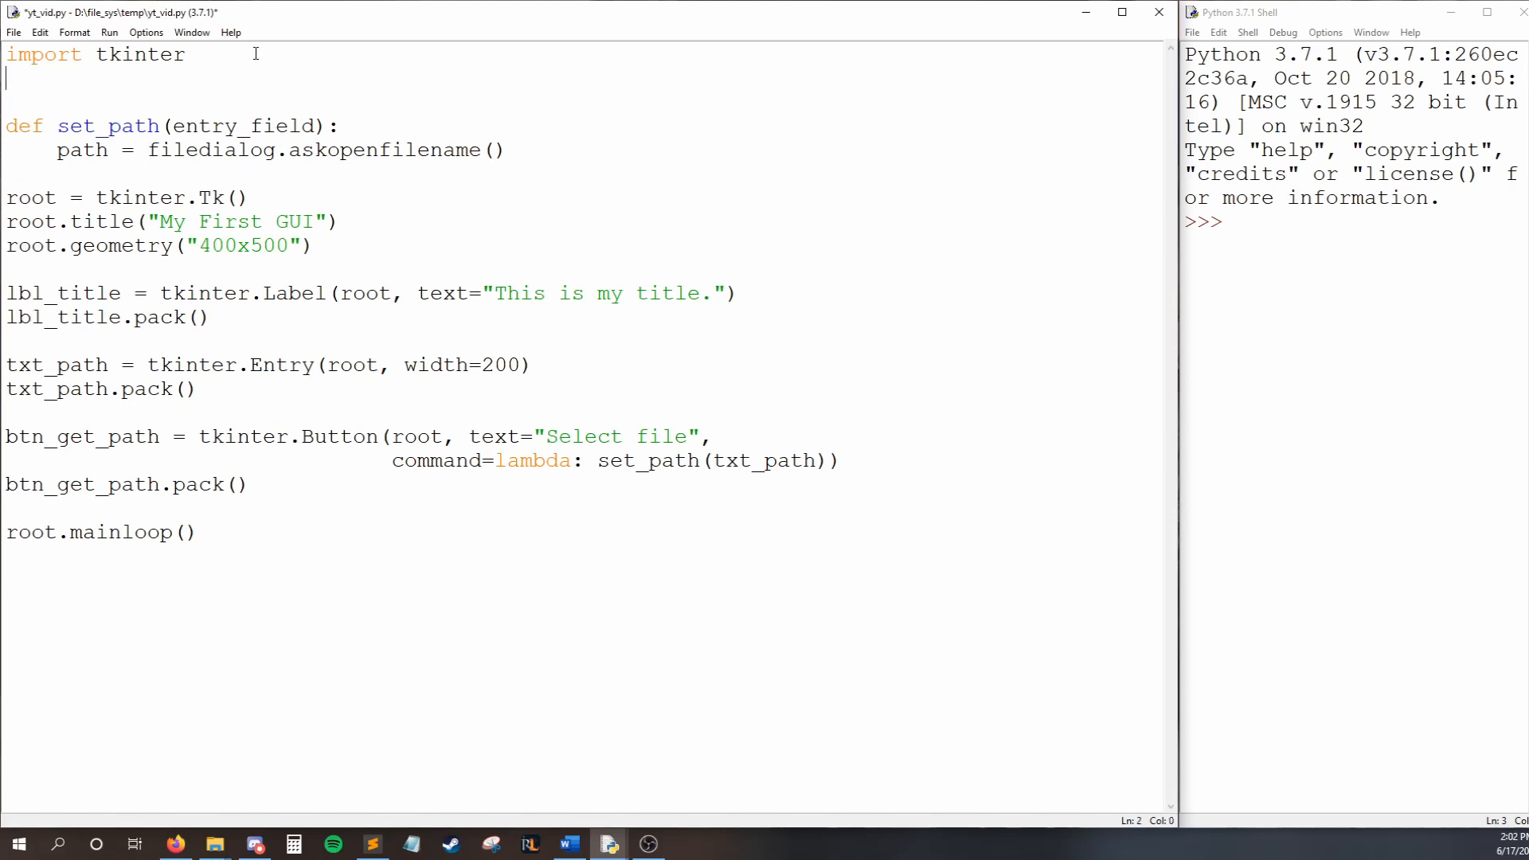
# - Type 'from tkinter import filedialog' on line 2 of the script
pyautogui.write('from tkinter')
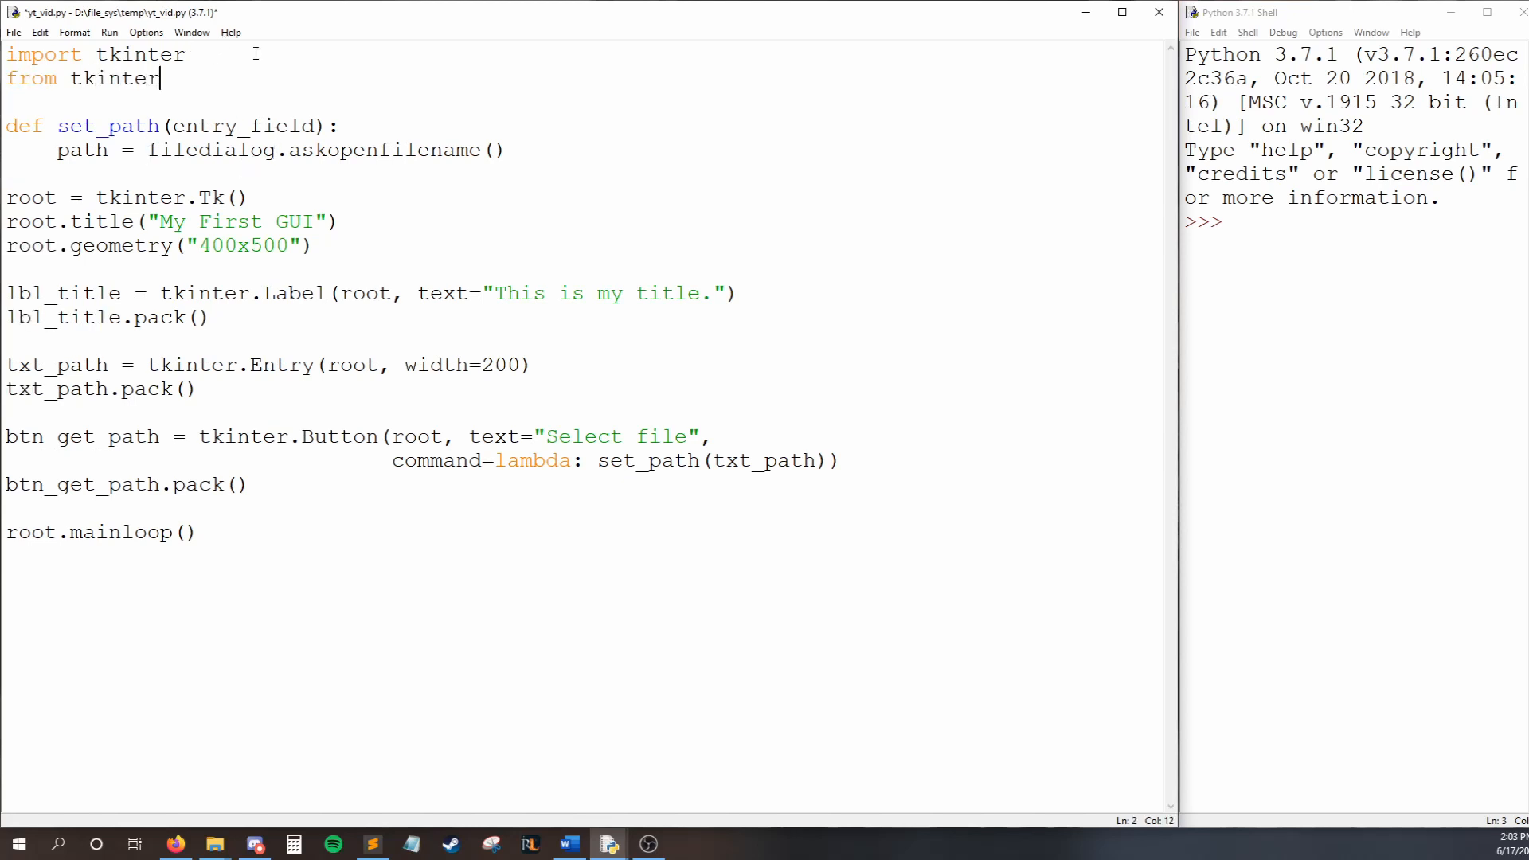
pyautogui.write('import file')
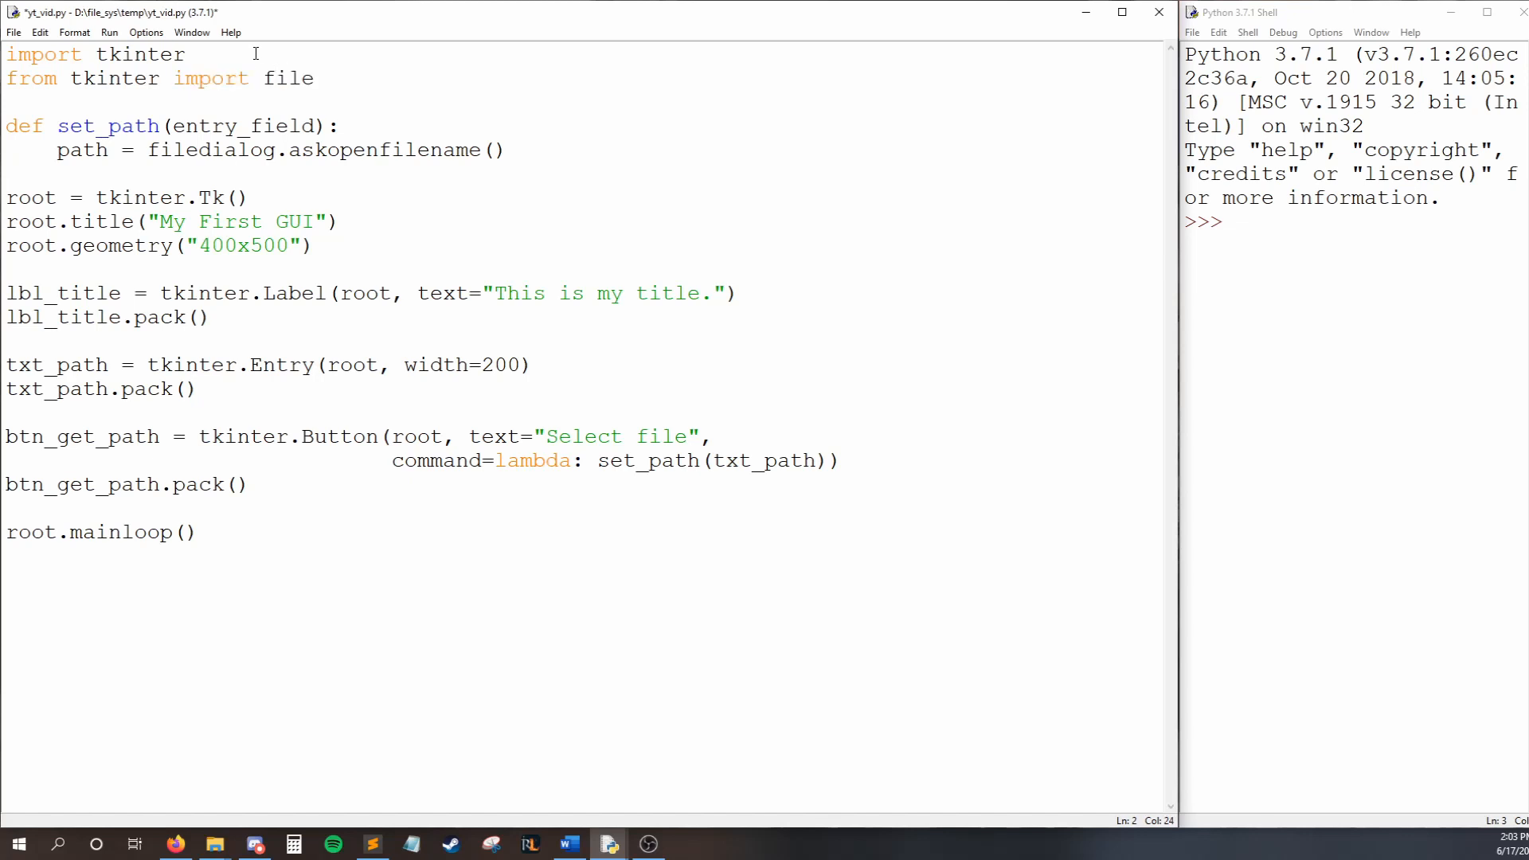
pyautogui.write('dialog')
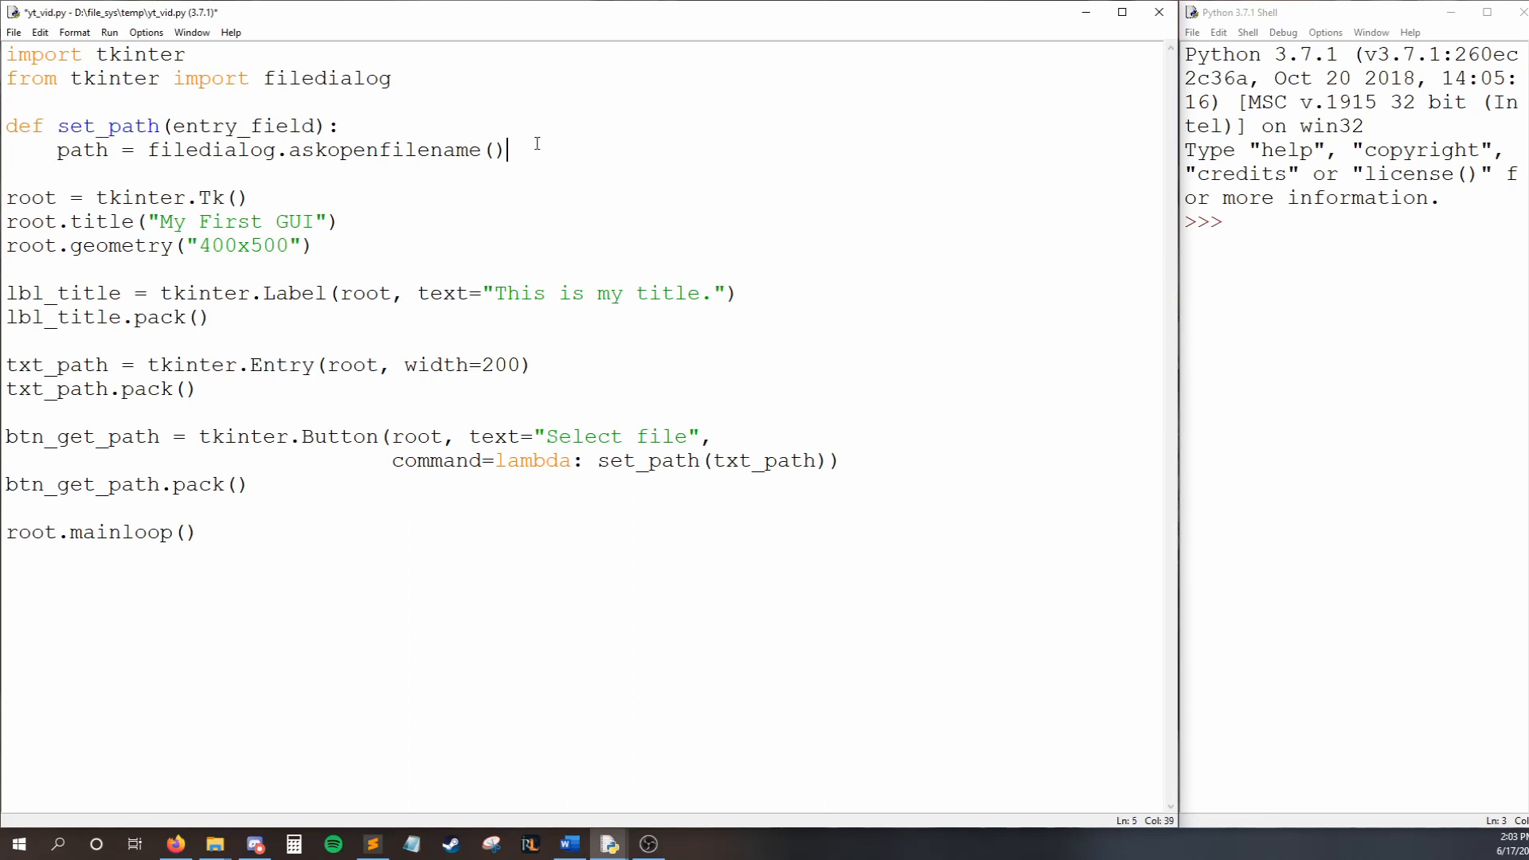
# - Add entry_field.delete(0, tkinter.END) to set_path, highlighting tkinter.END to explain it
pyautogui.write('e')
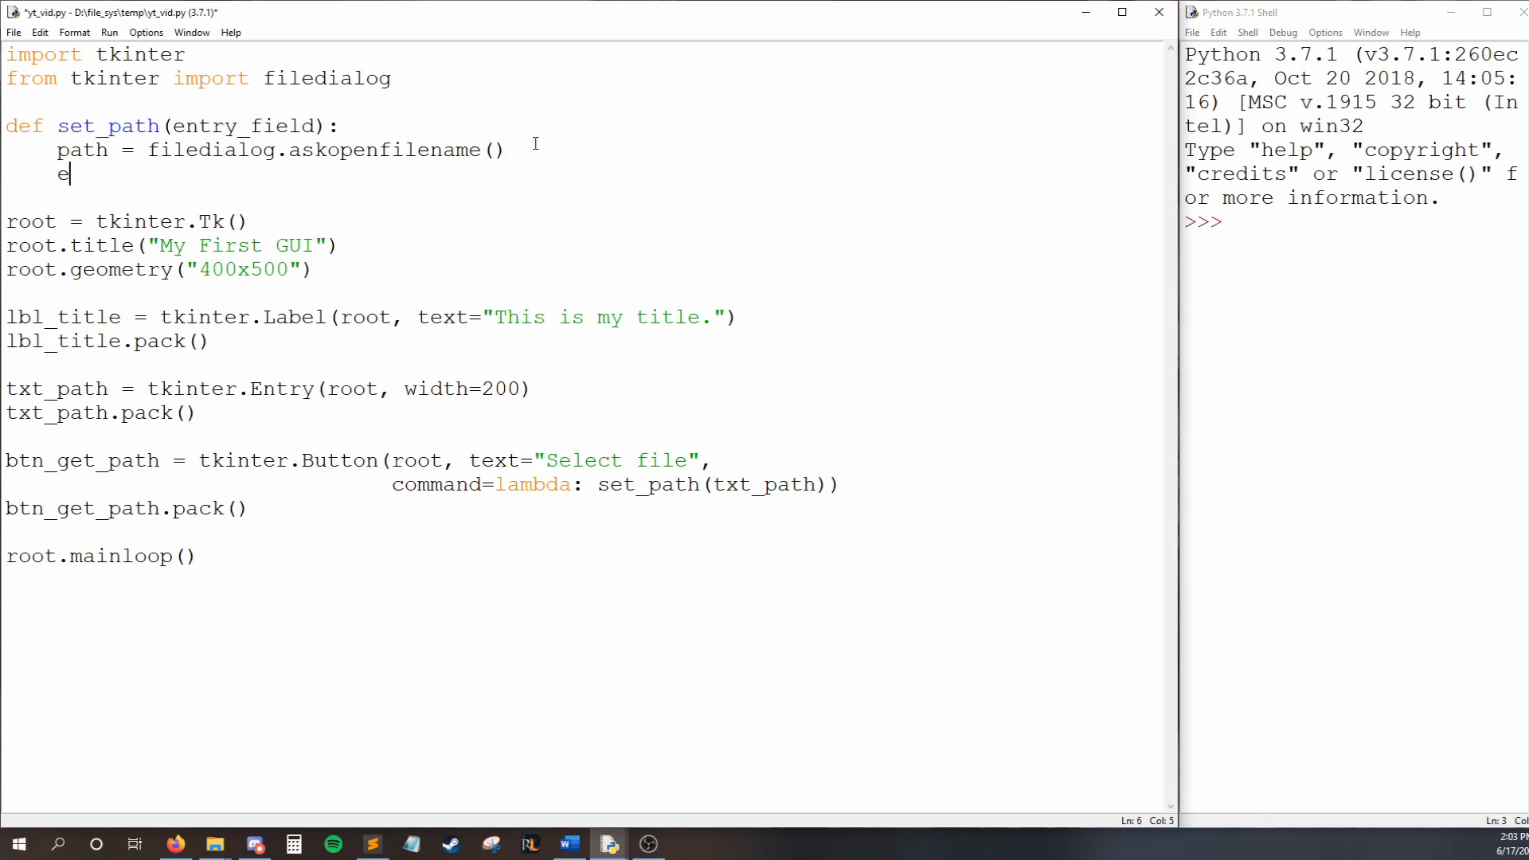
pyautogui.write('ntry_field.')
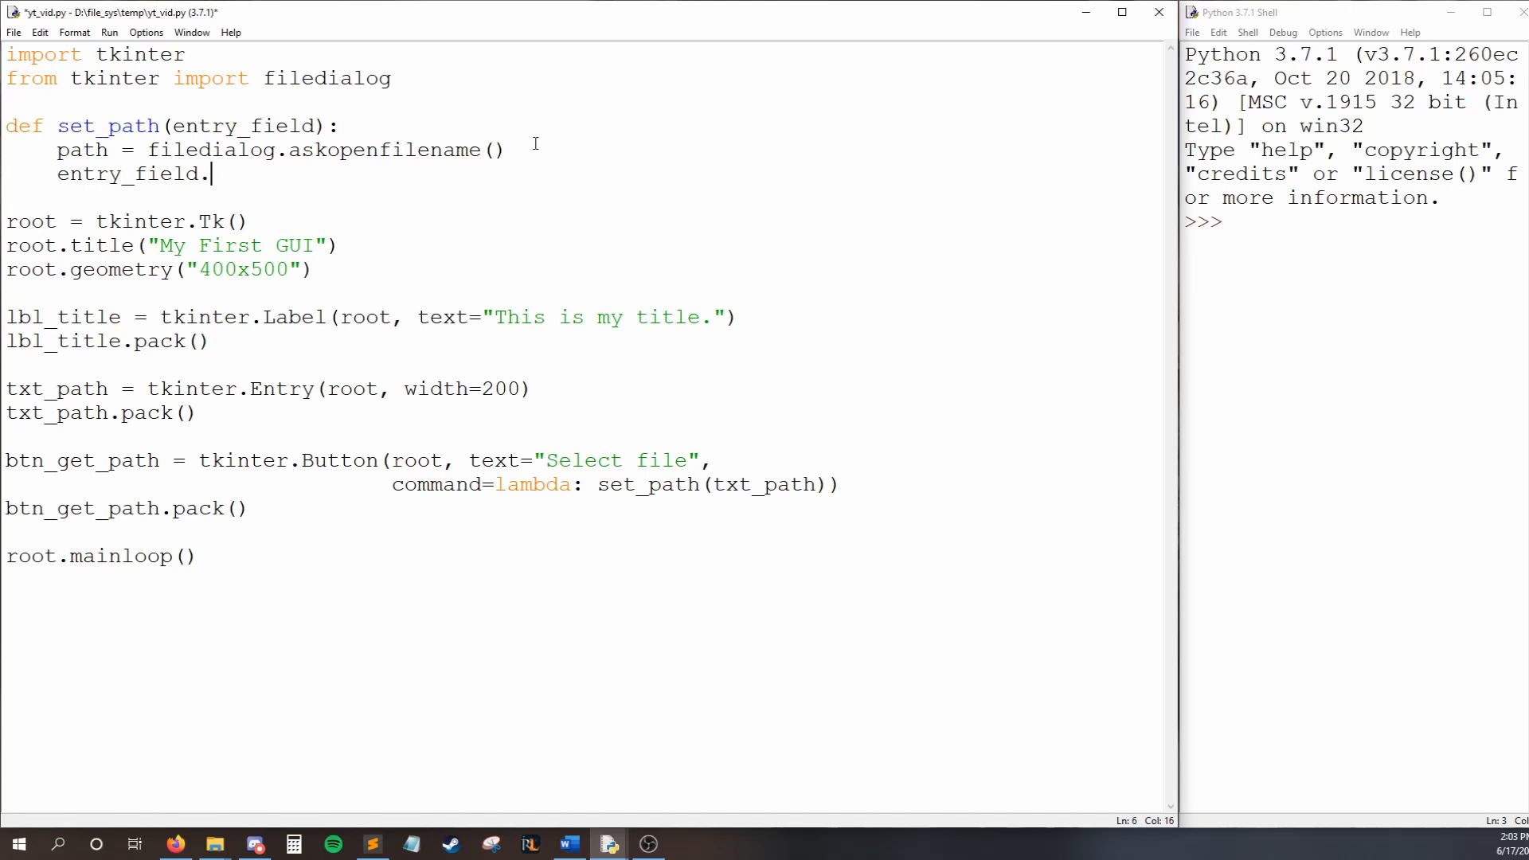
pyautogui.write('delete(')
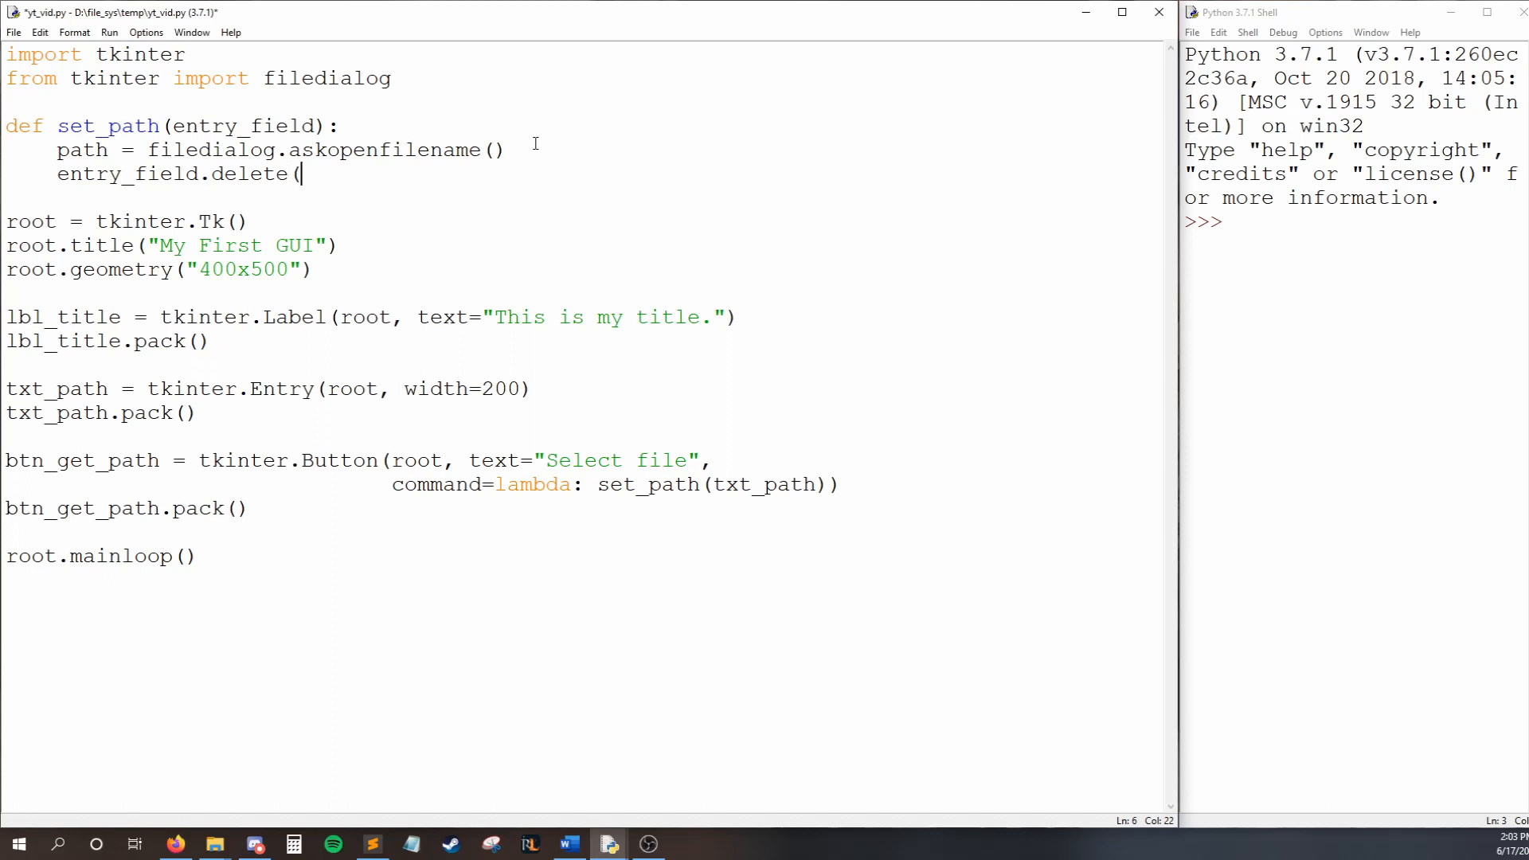
pyautogui.write(')')
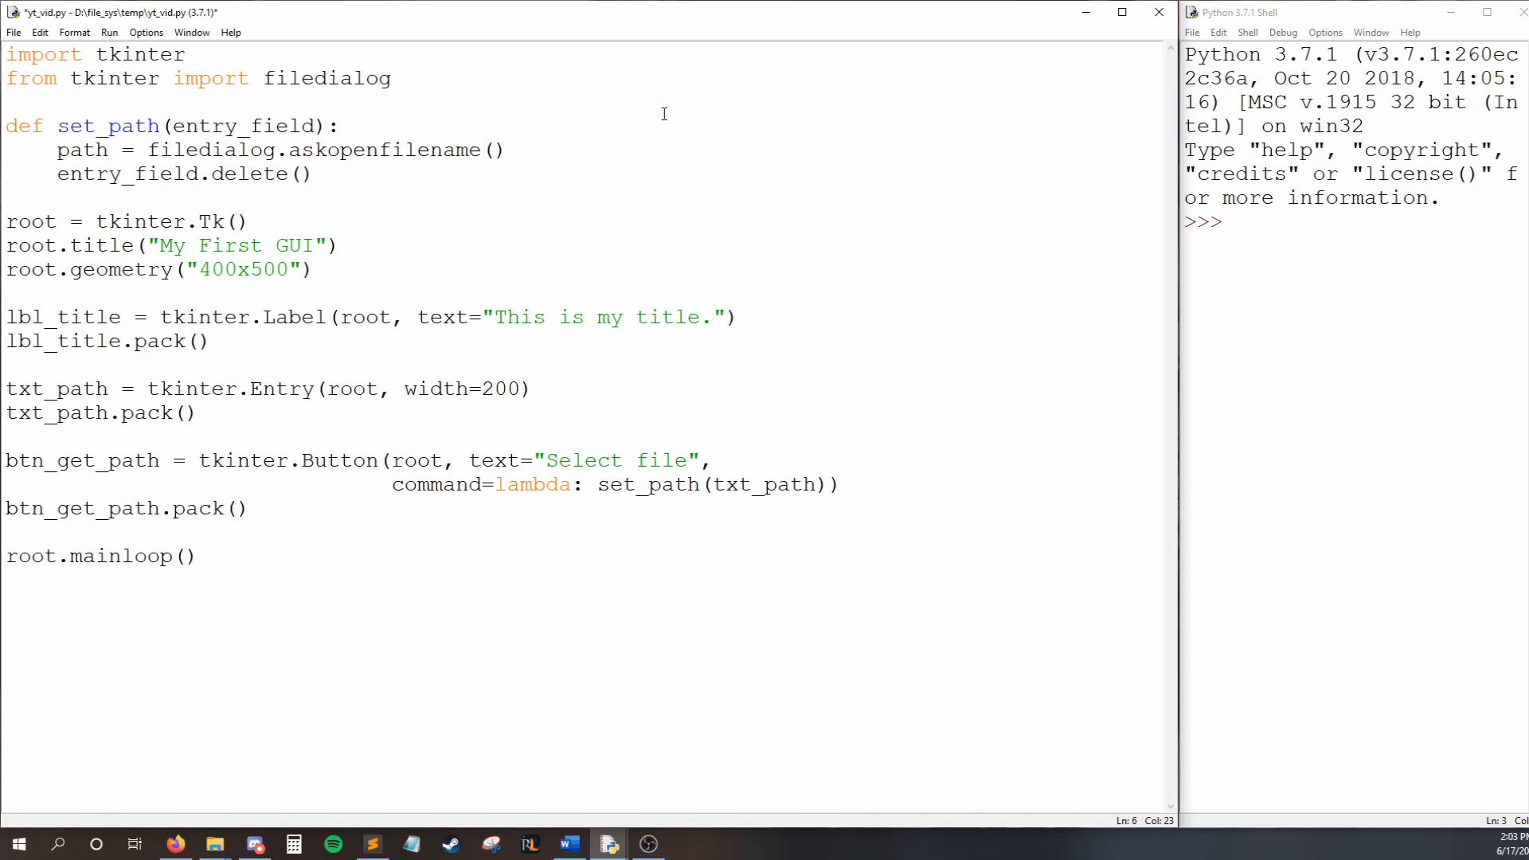
pyautogui.write('0,')
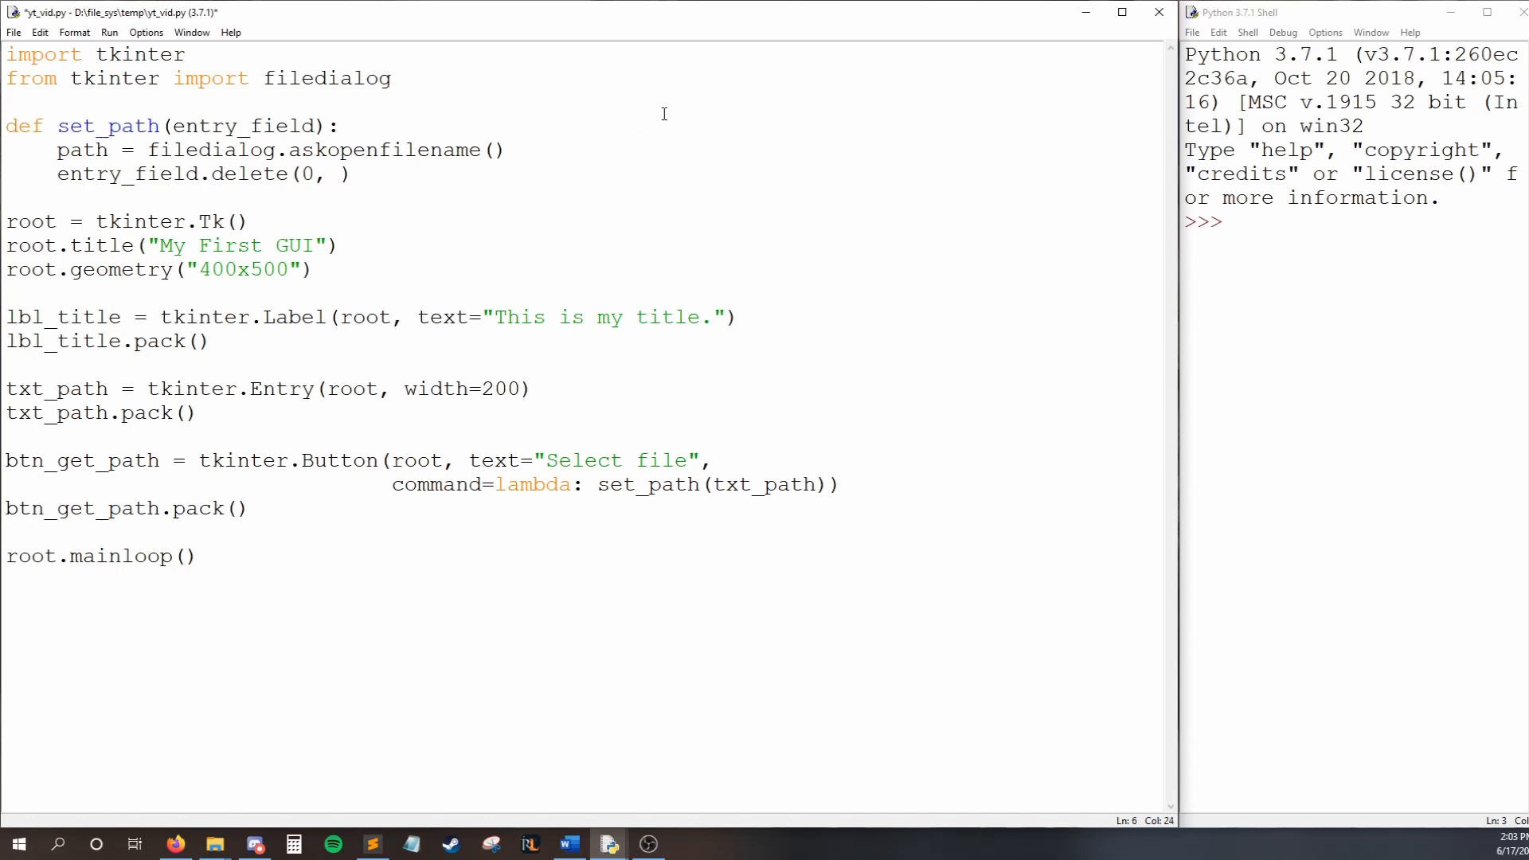
pyautogui.write('tkinter.END')
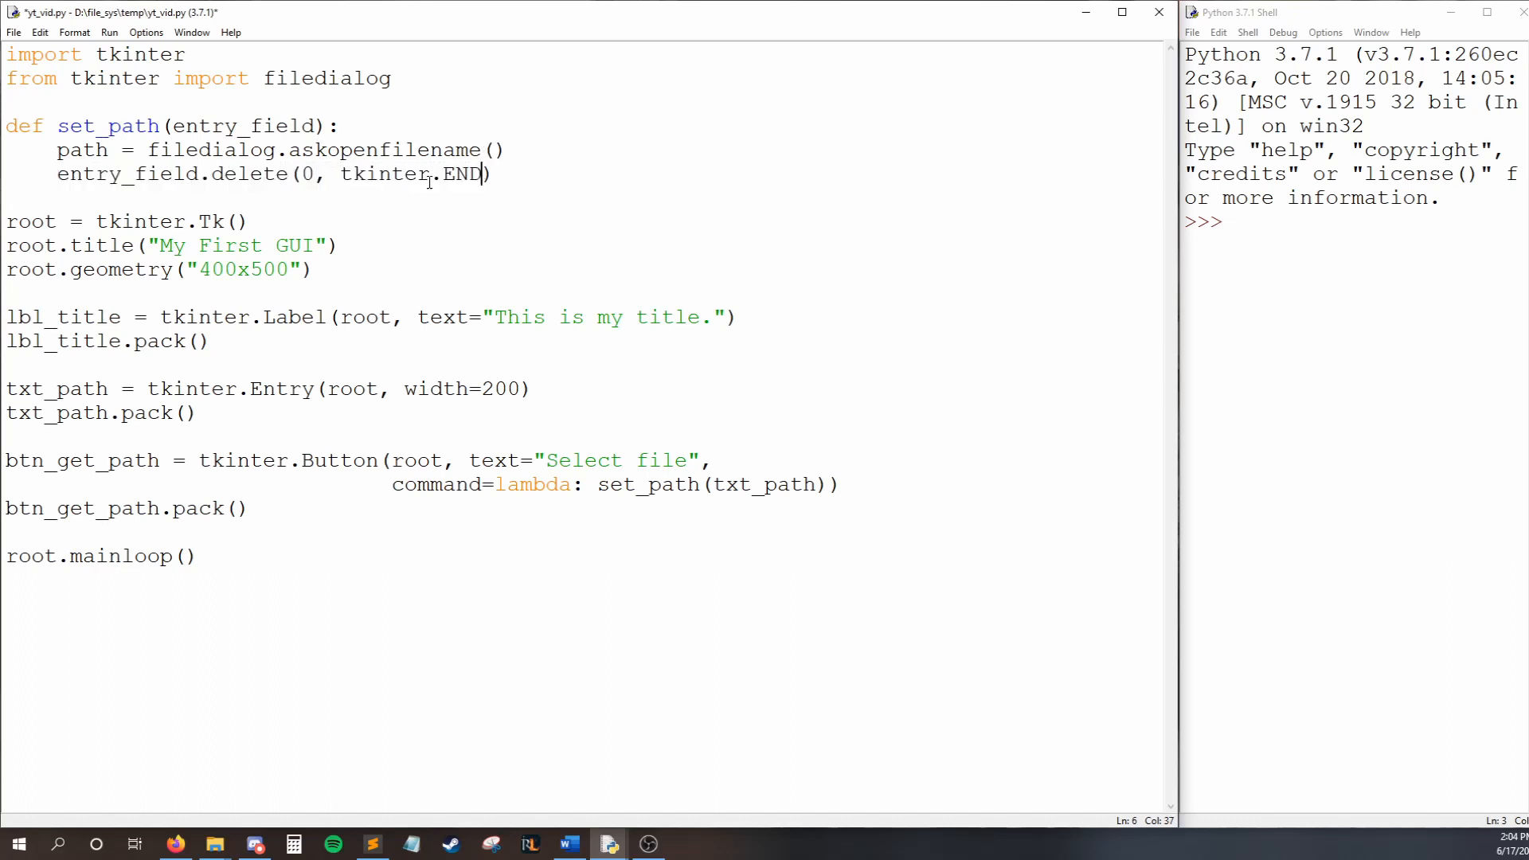
pyautogui.doubleClick(305, 174)
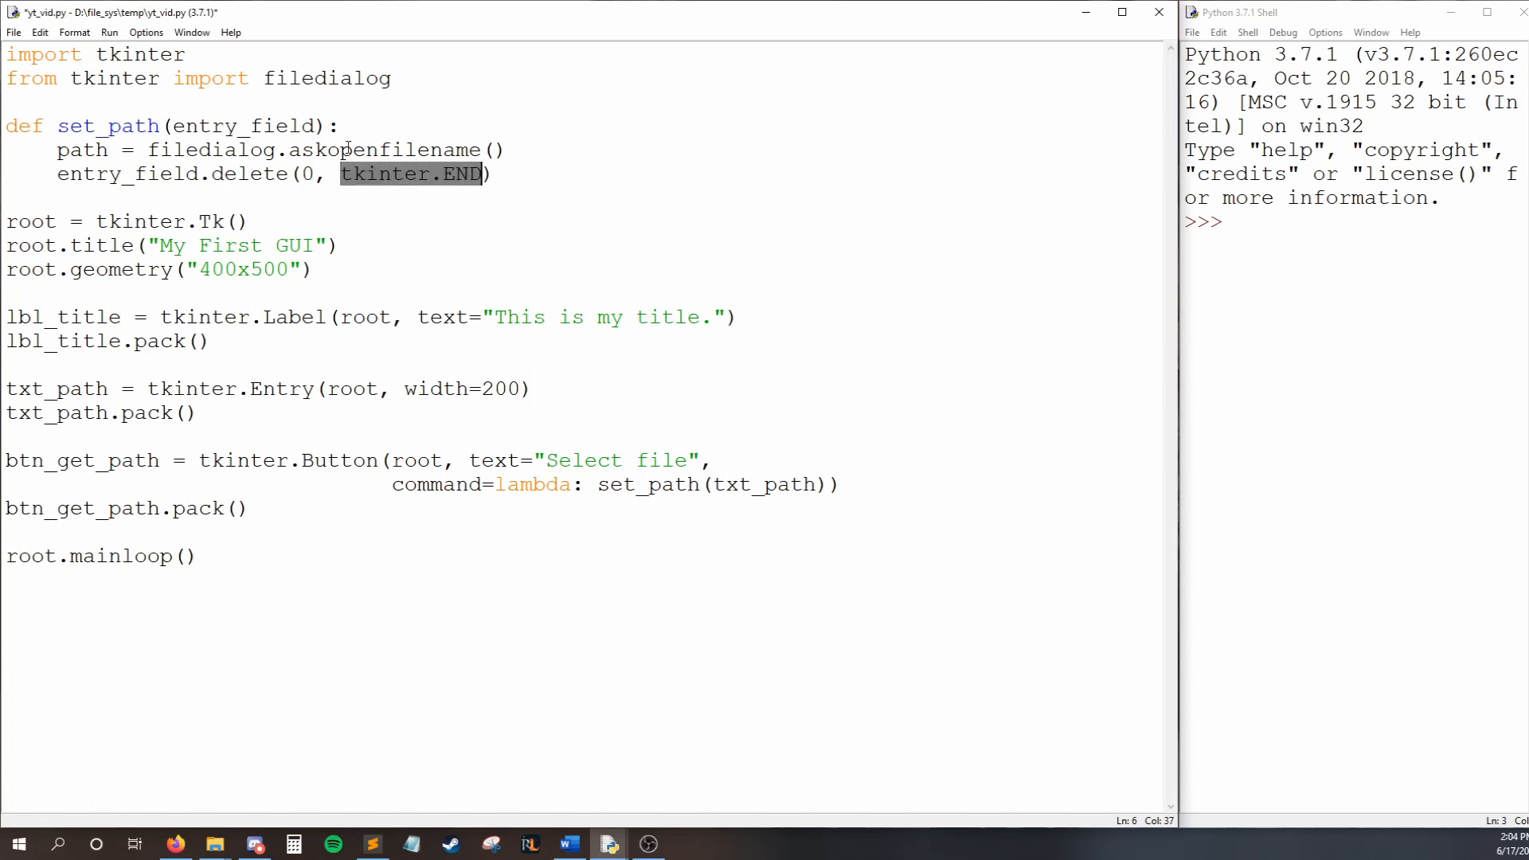
pyautogui.moveTo(453, 182)
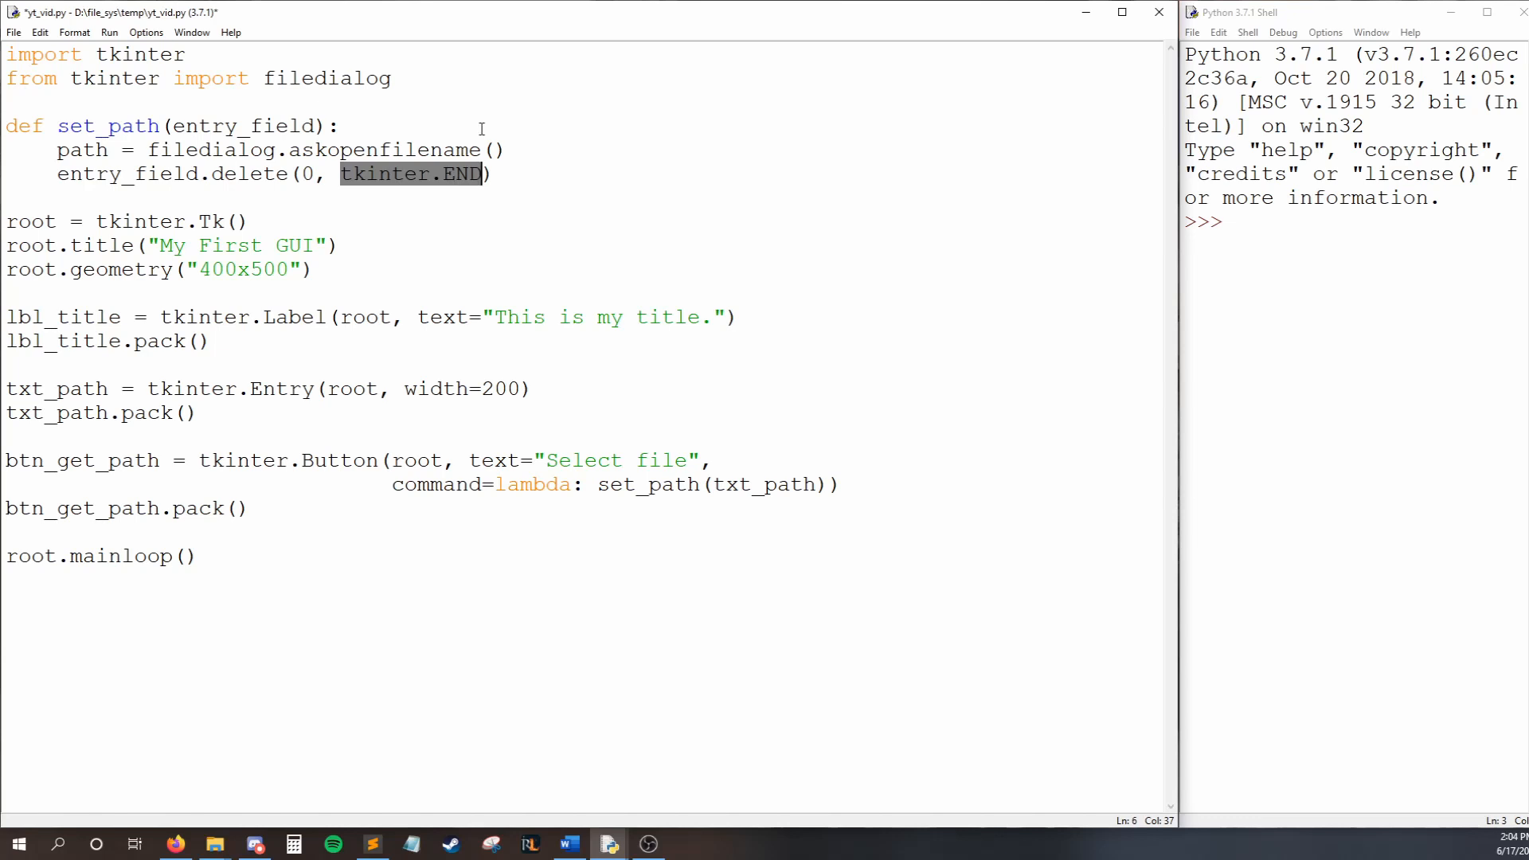
pyautogui.moveTo(210, 174)
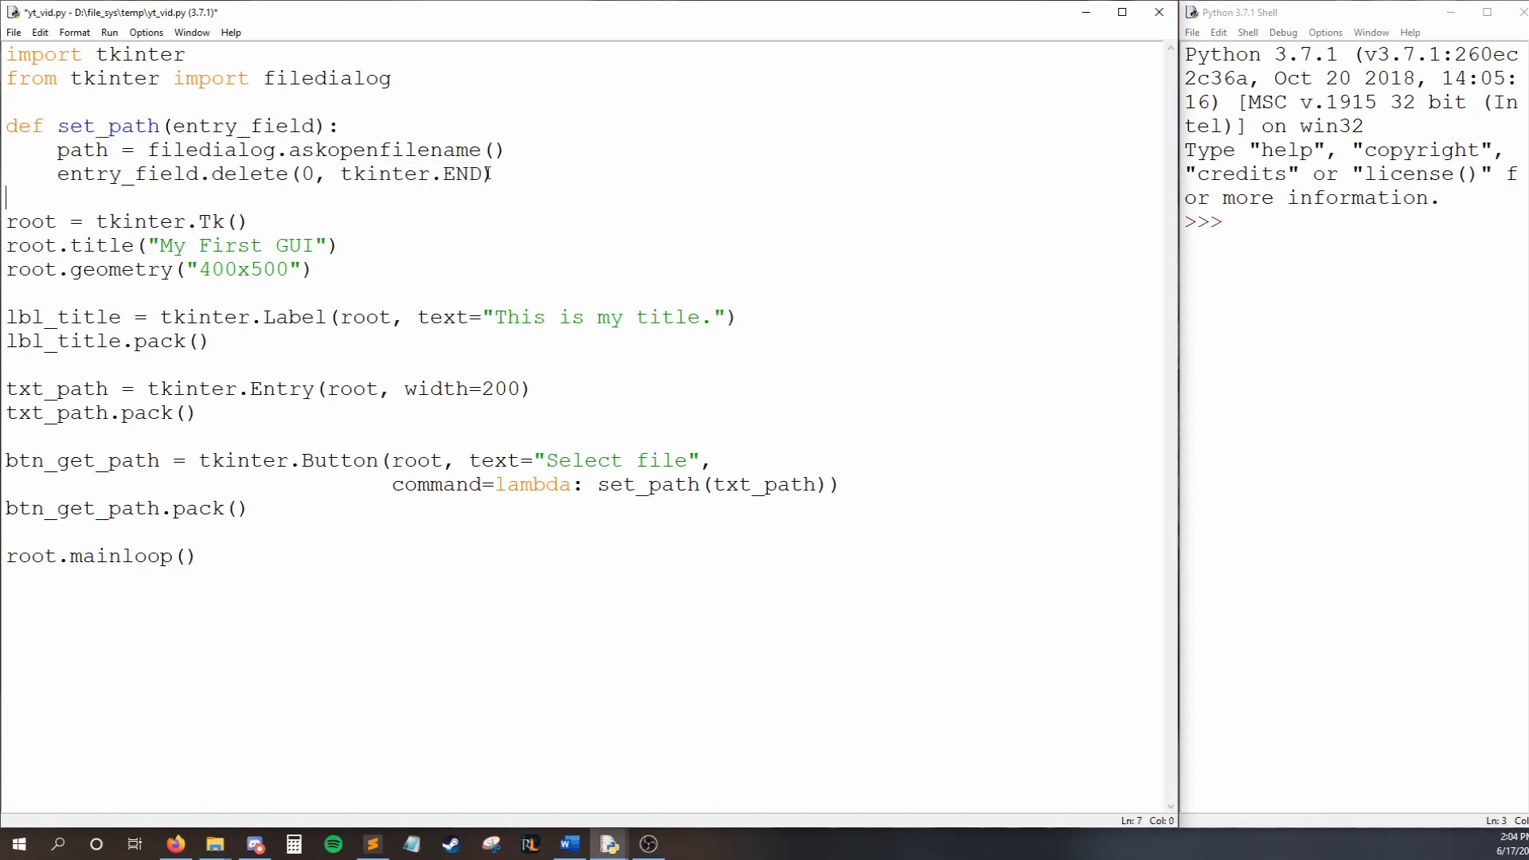
pyautogui.doubleClick(409, 174)
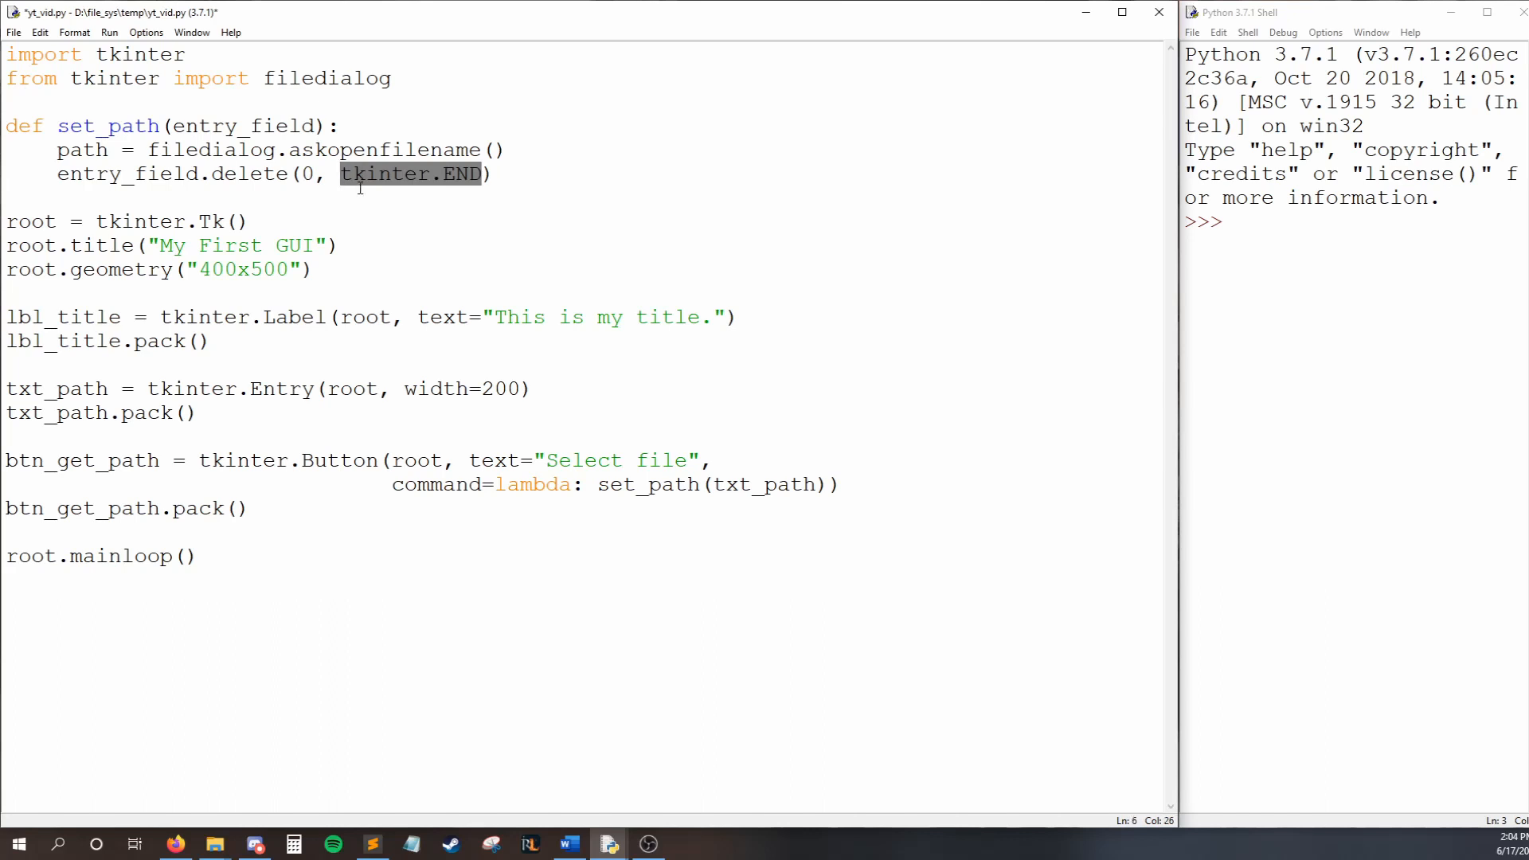
pyautogui.click(571, 138)
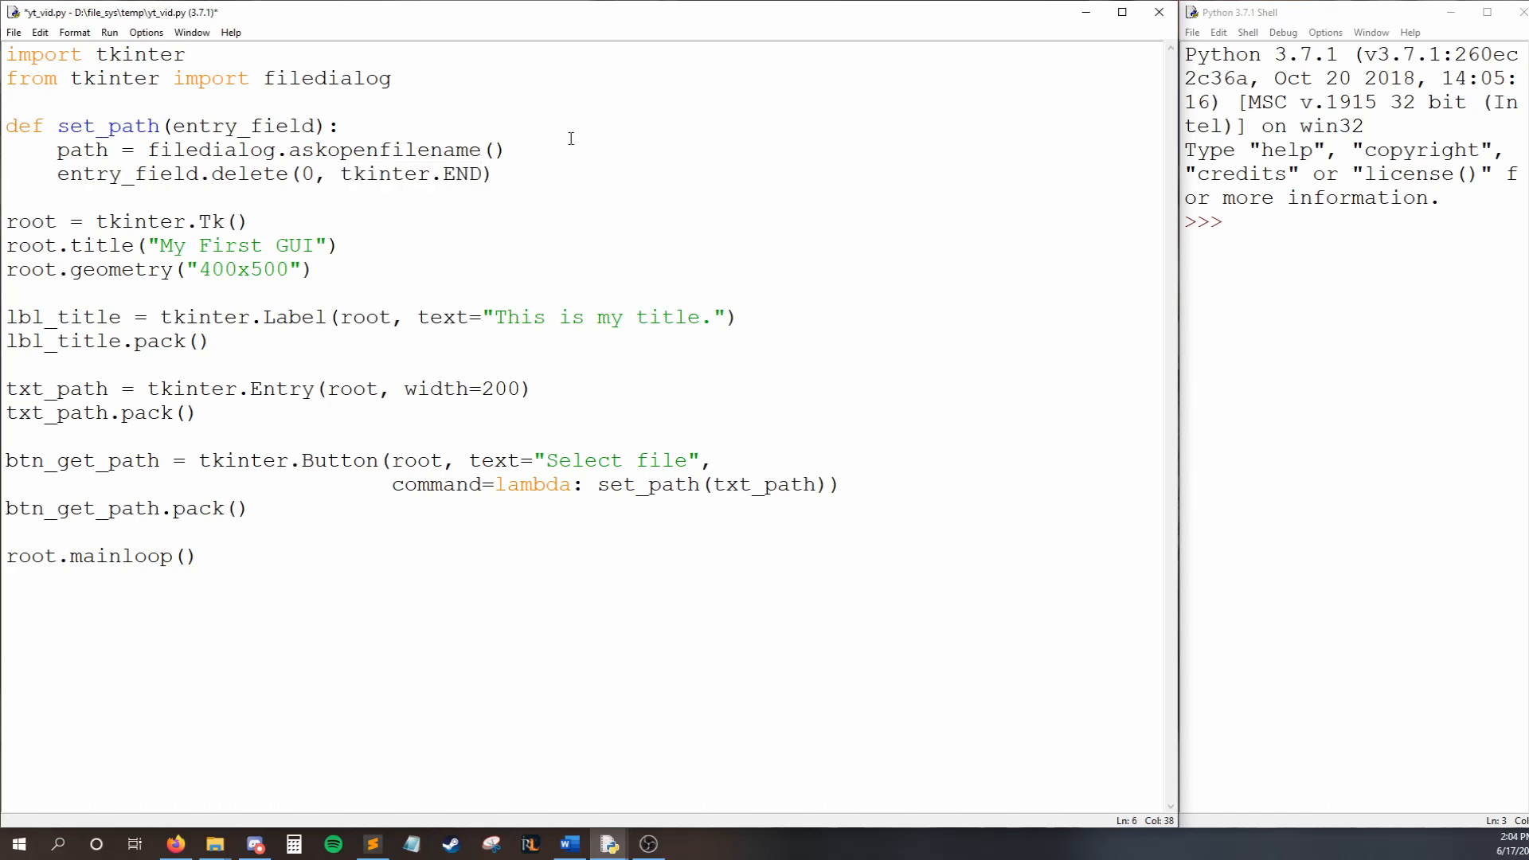
# - Add entry_field.insert(0, path) below the delete line and run the script with F5
pyautogui.write('entry_field.insert(')
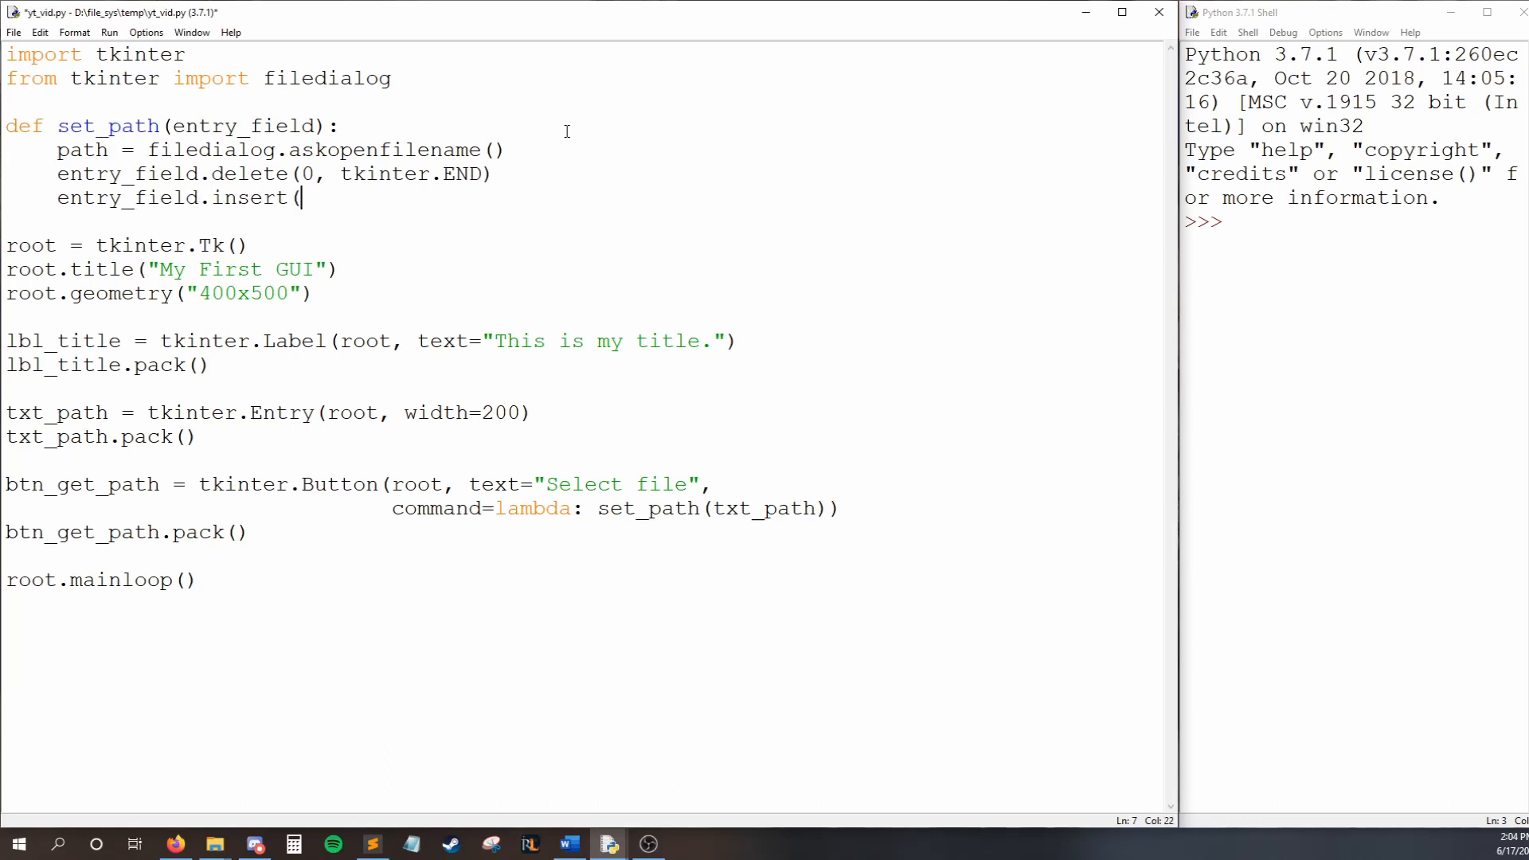
pyautogui.write('0,')
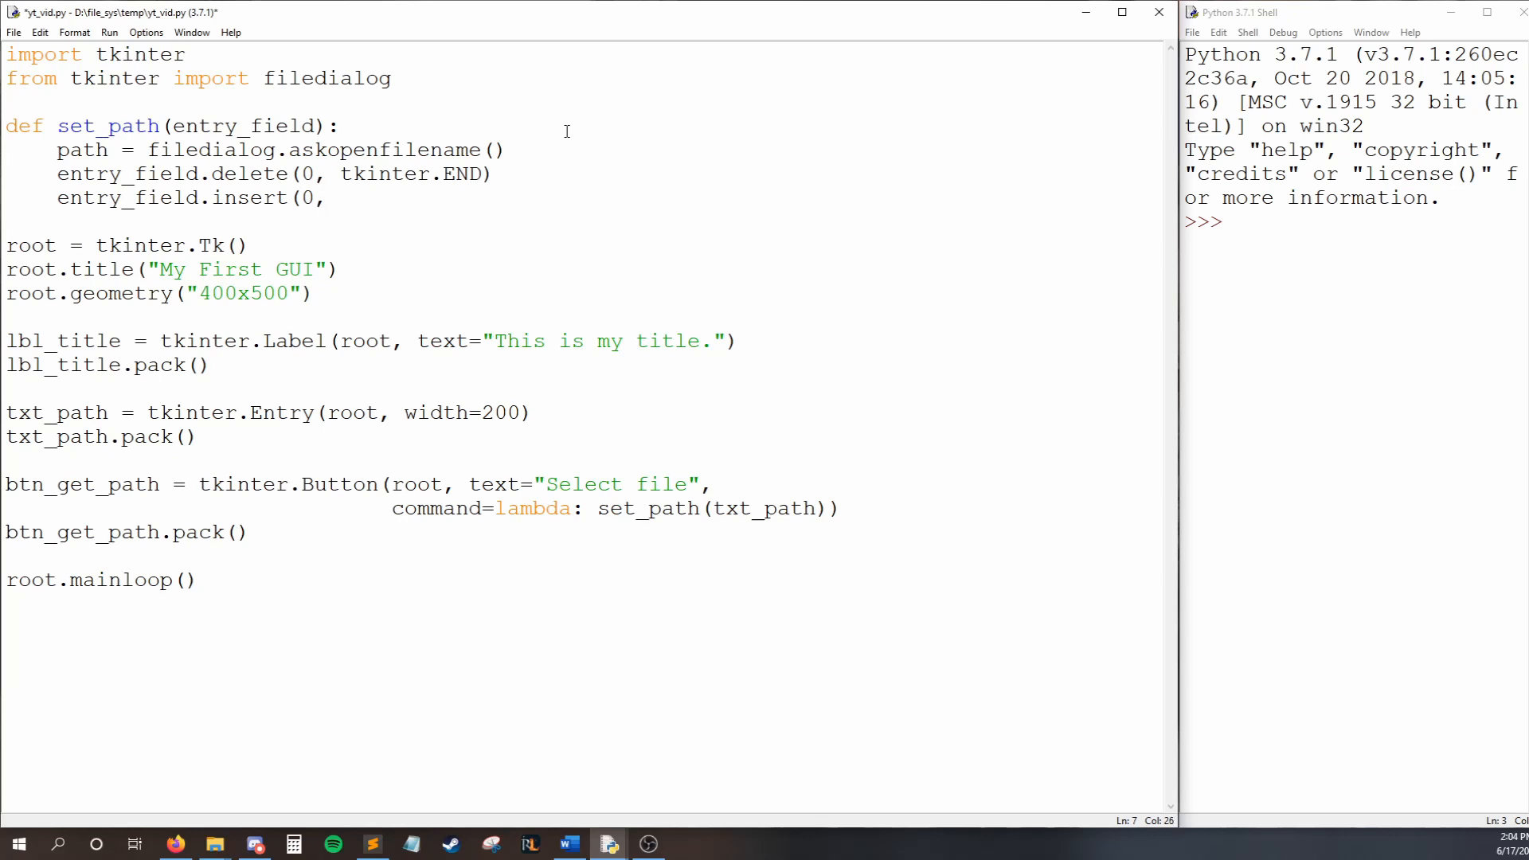
pyautogui.write('path)')
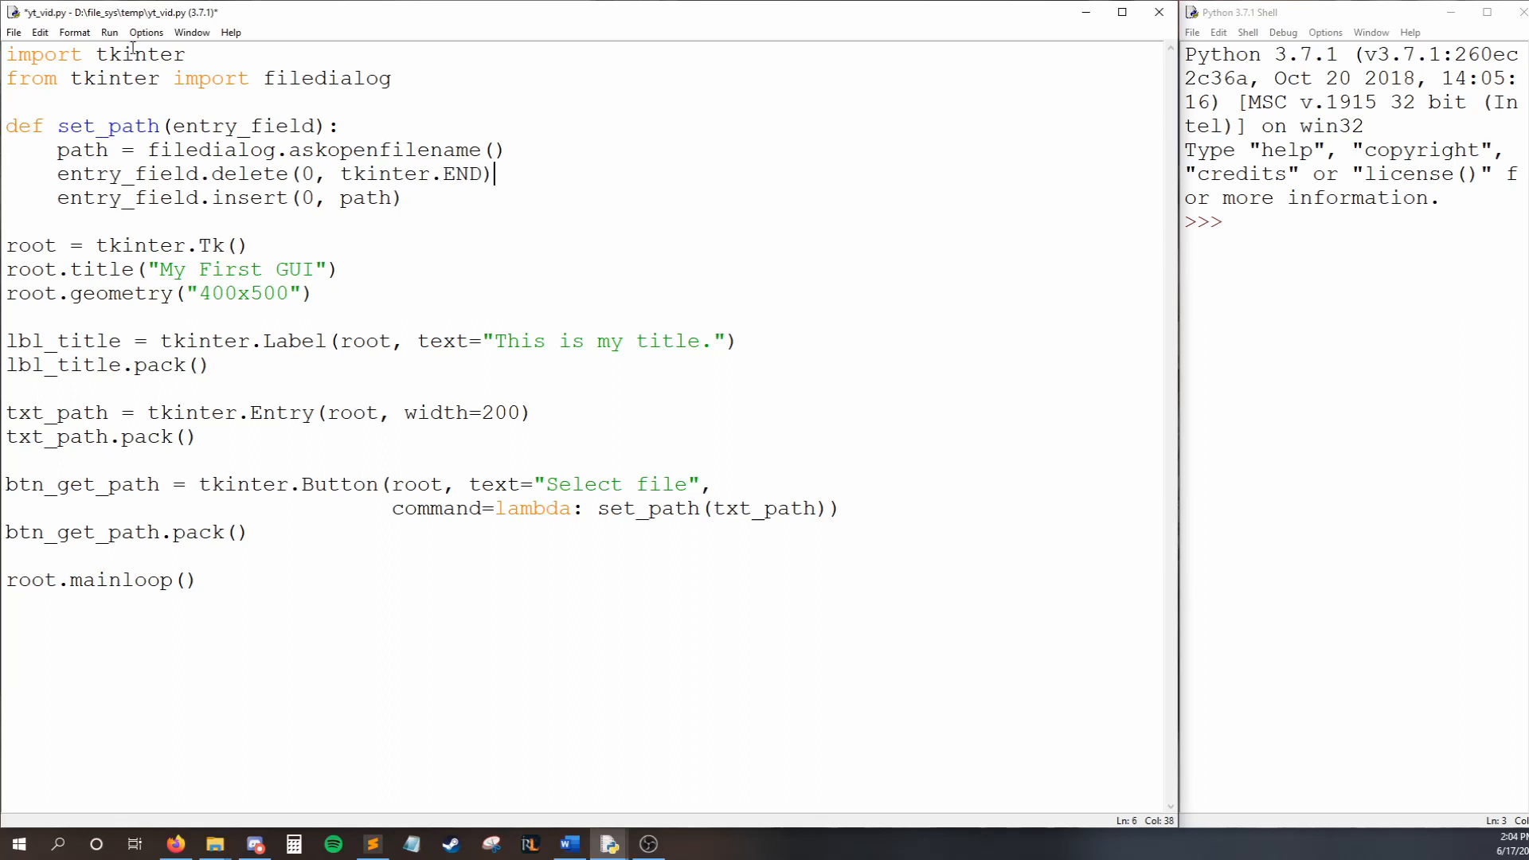
pyautogui.press('f5')
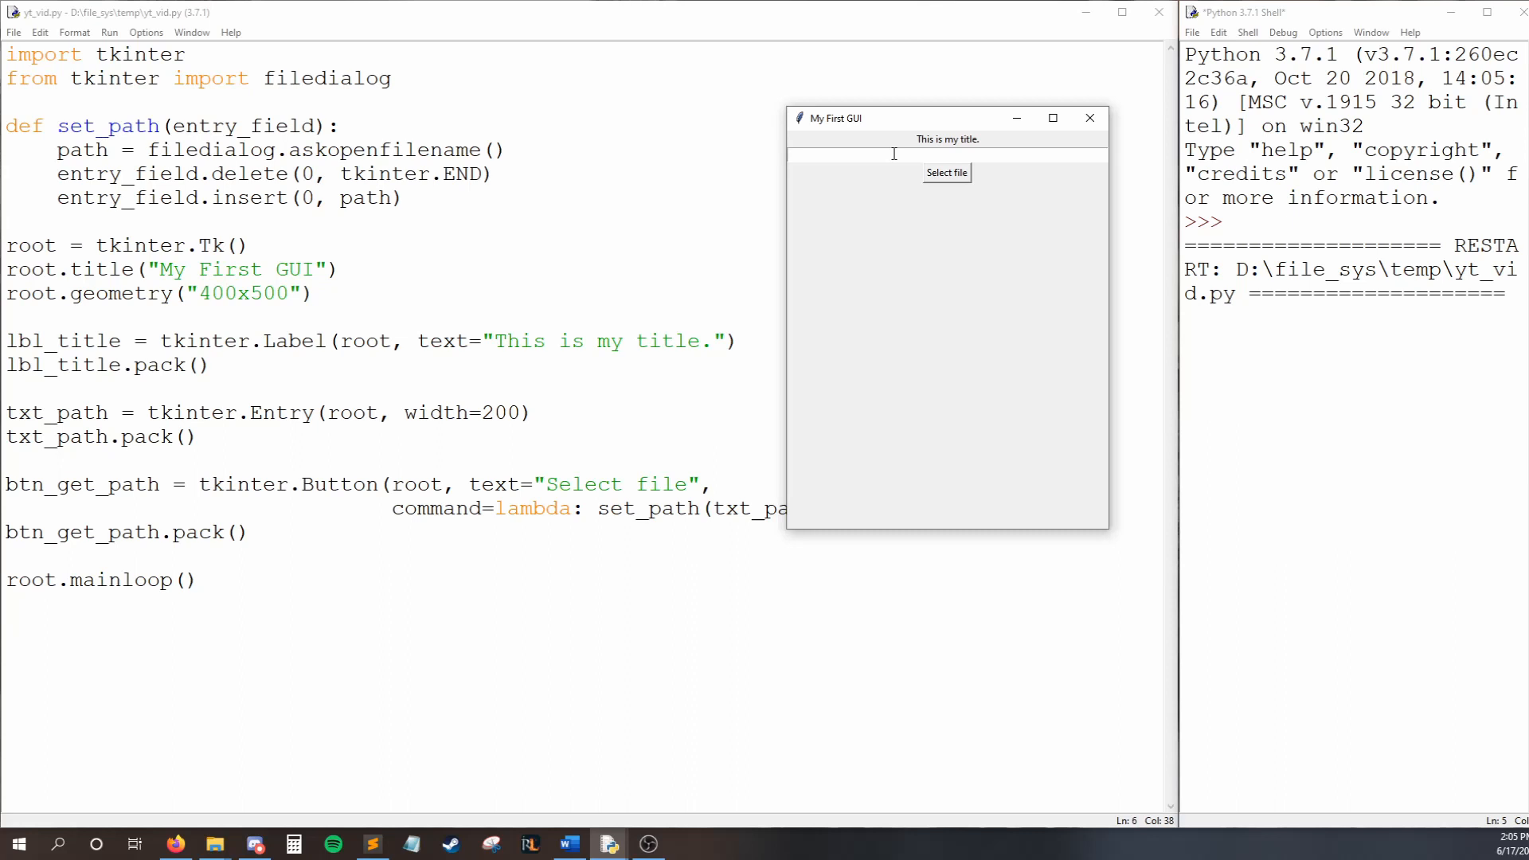
# - Type placeholder text, select file1, and confirm D:/file_sys/temp/file1.py replaces it
pyautogui.write('this should get deleted')
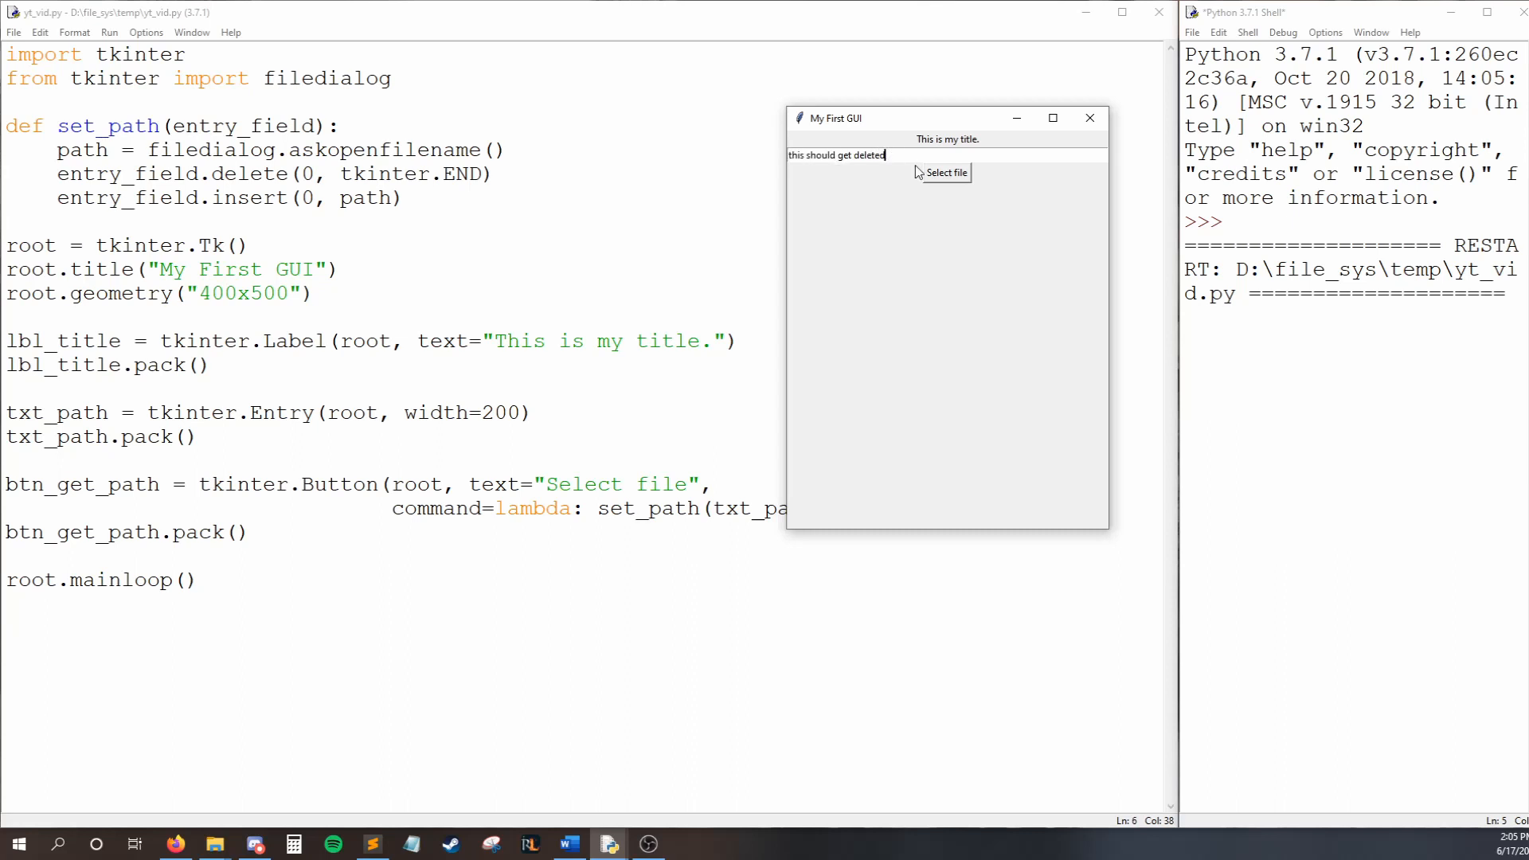
pyautogui.moveTo(966, 183)
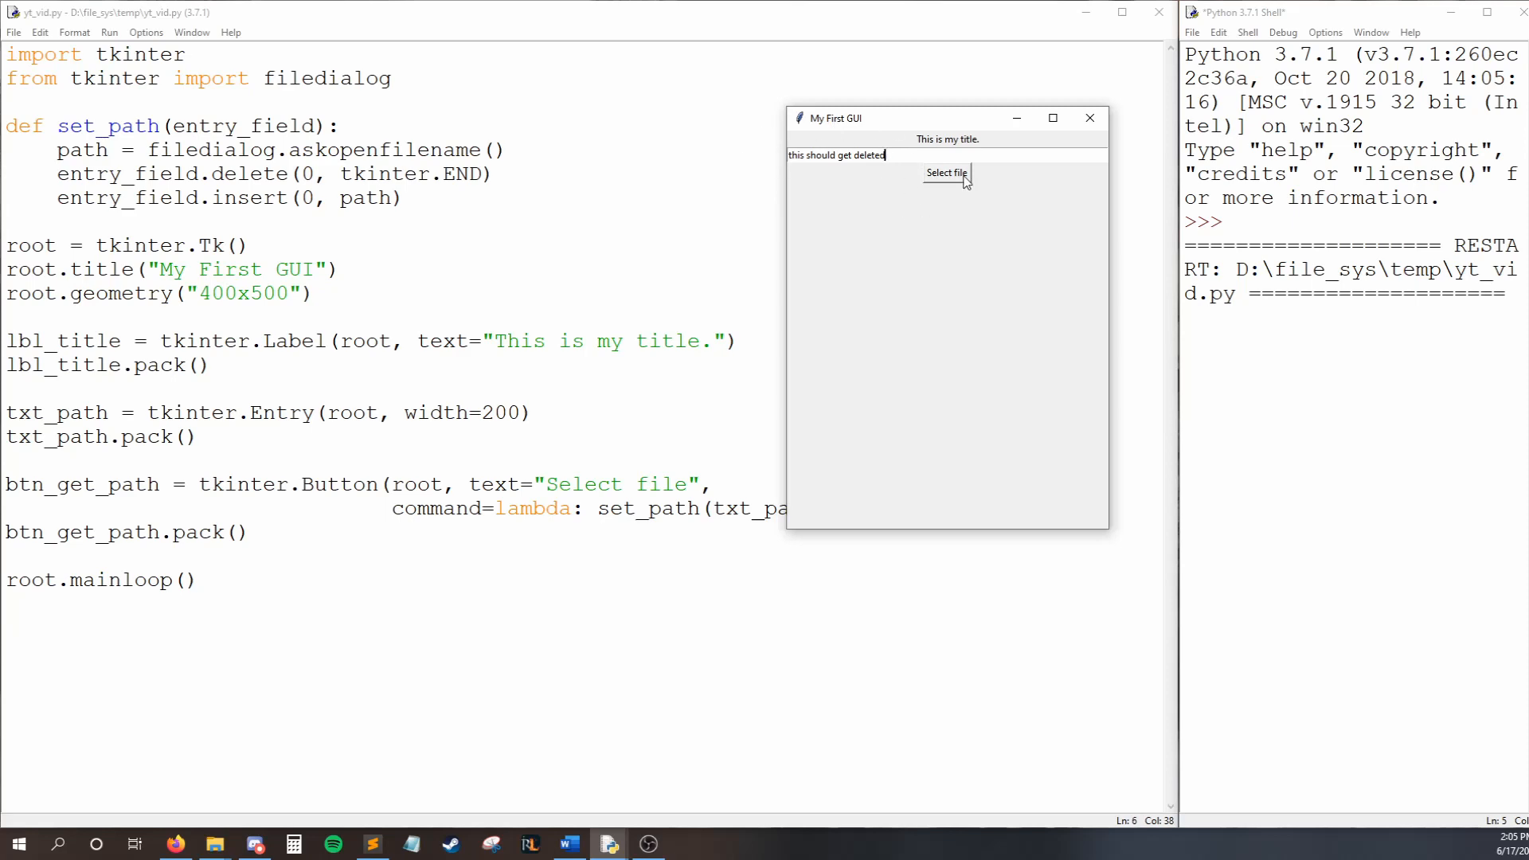
pyautogui.click(945, 173)
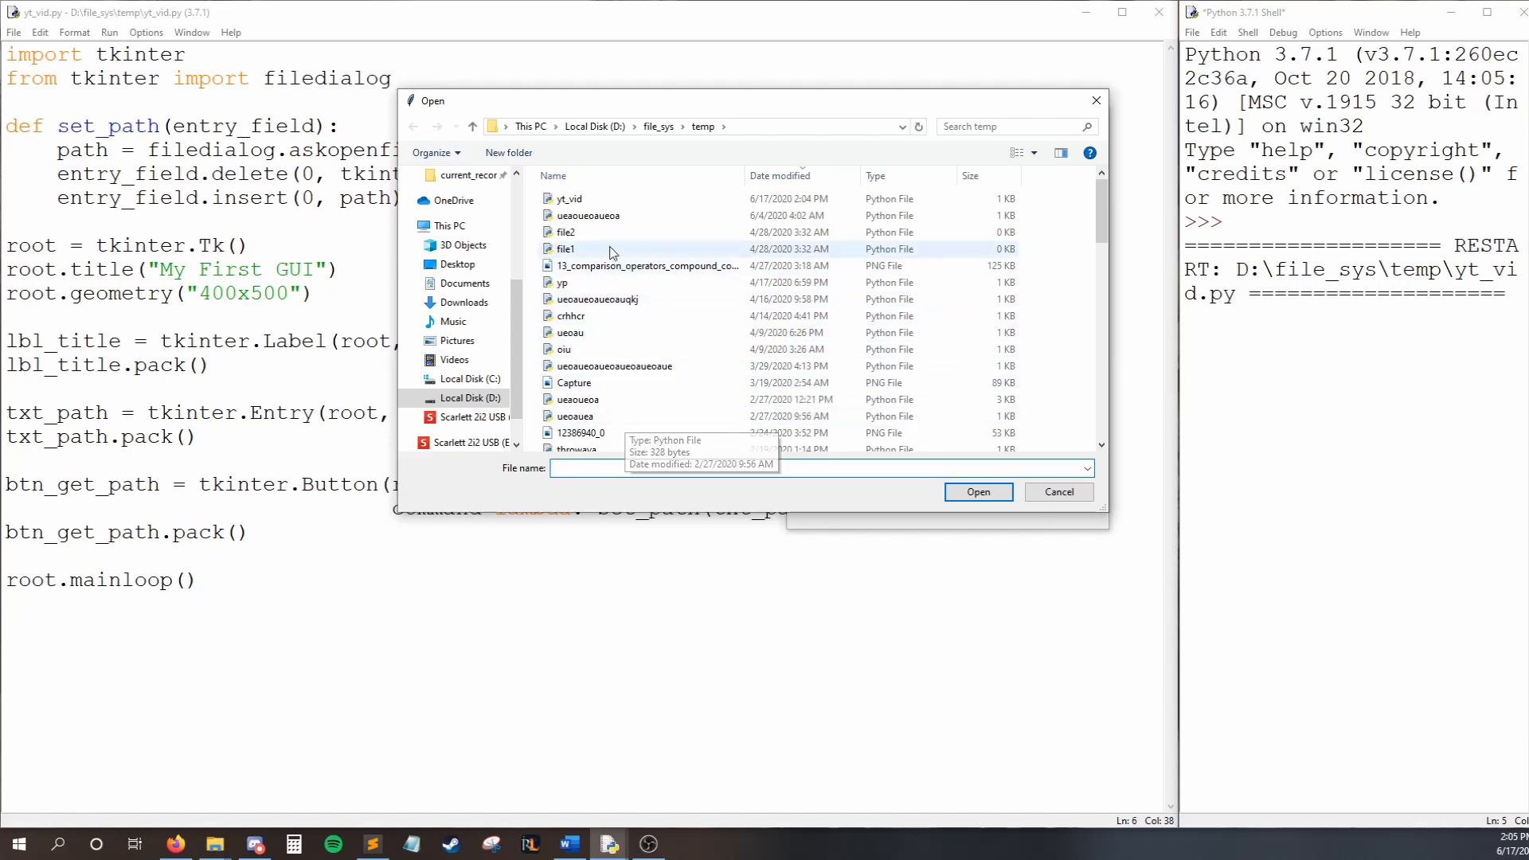
pyautogui.click(565, 248)
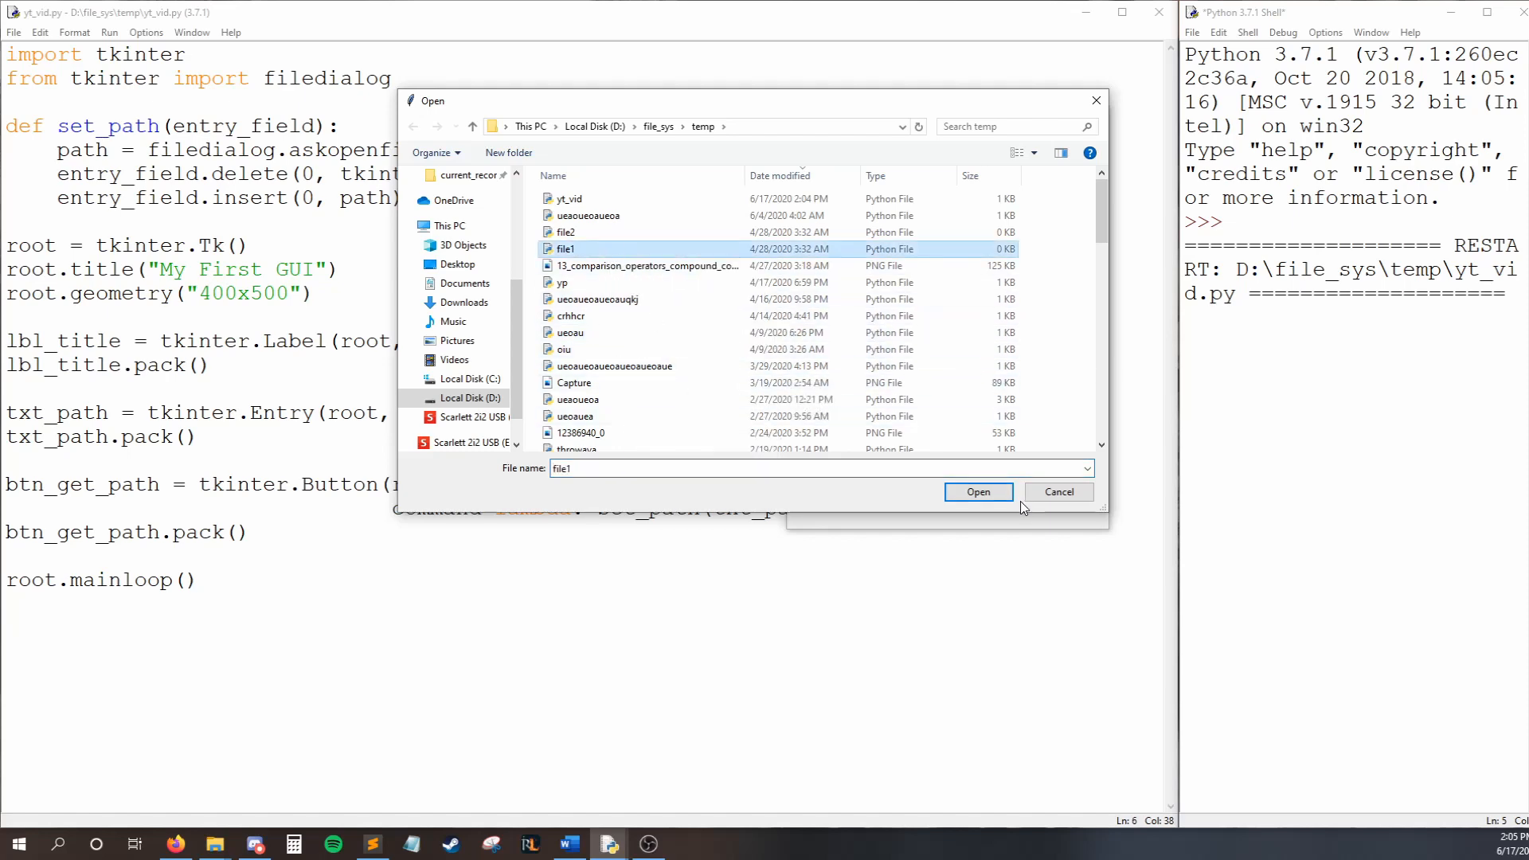
pyautogui.click(977, 492)
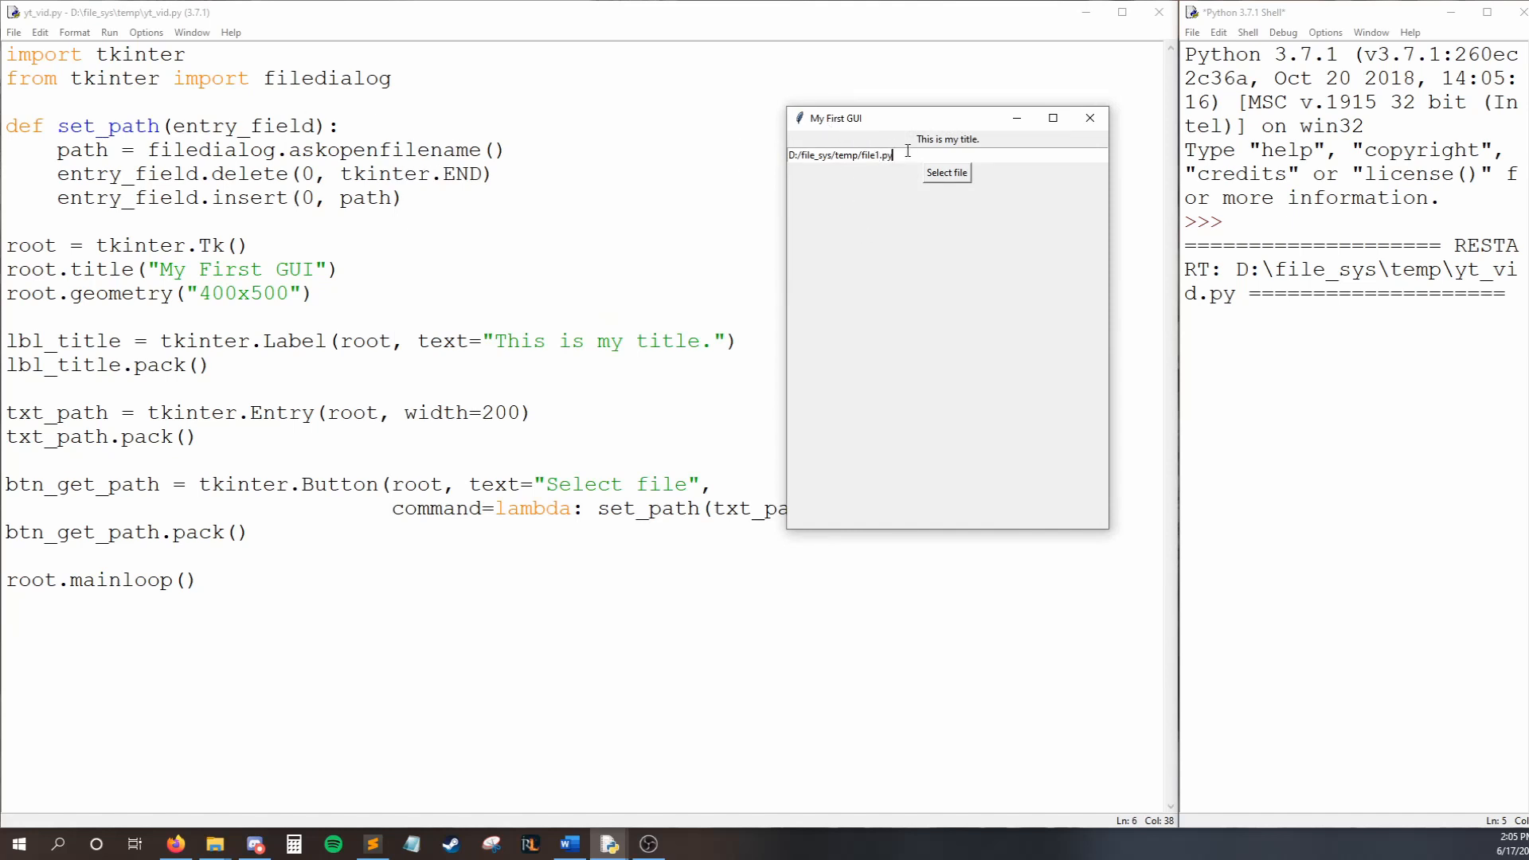
pyautogui.click(946, 173)
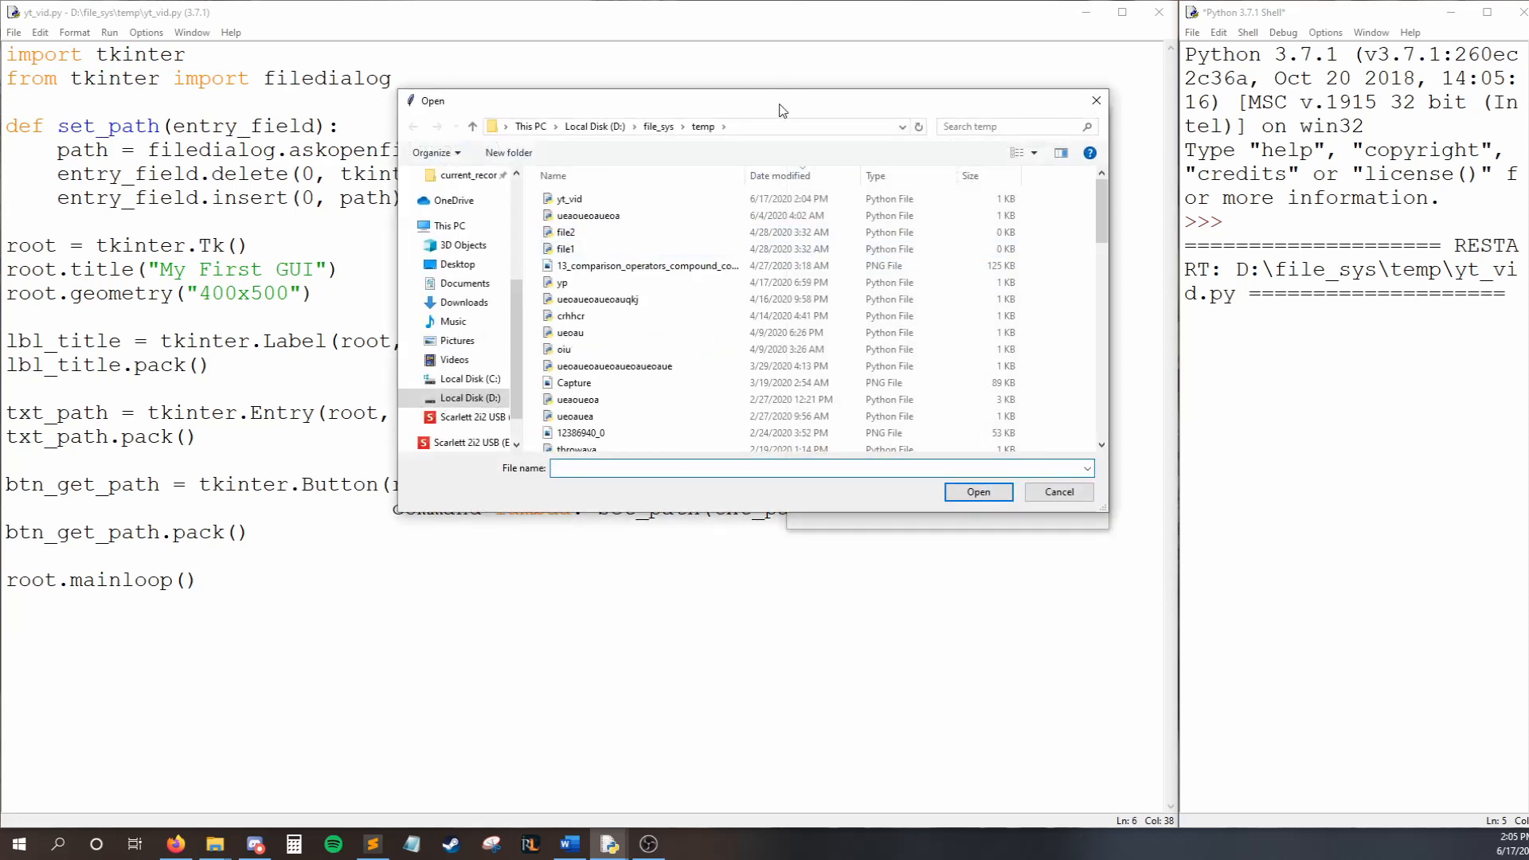